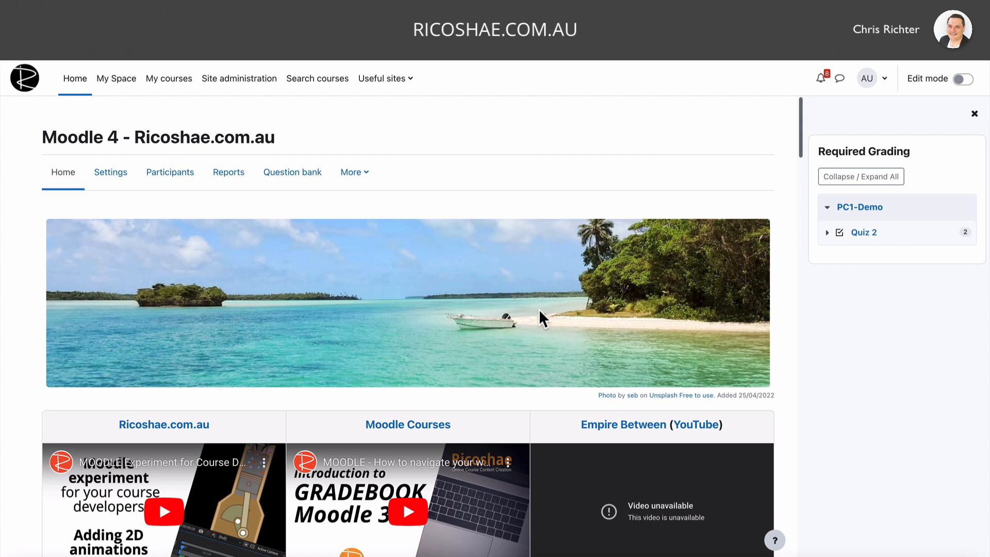
mouse_move(491, 111)
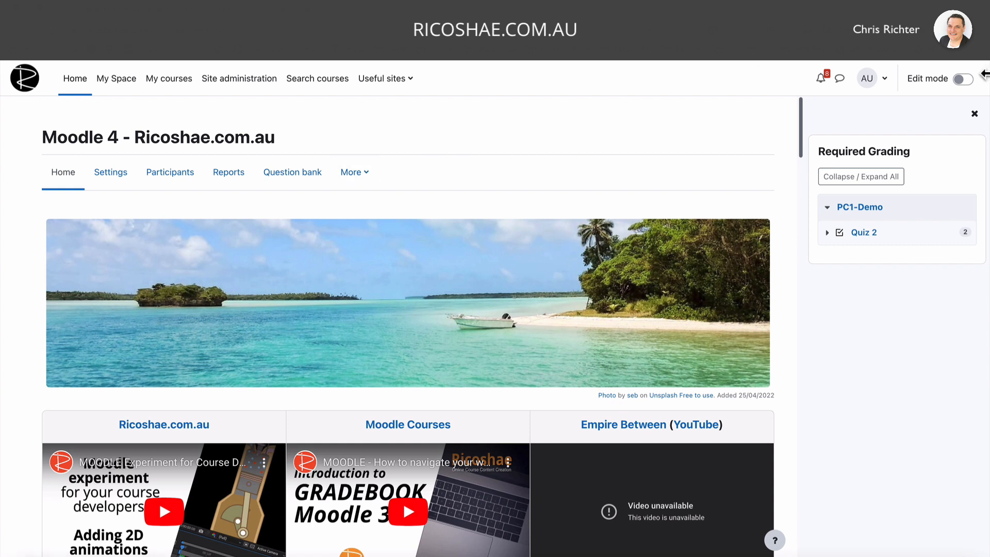
mouse_move(355, 172)
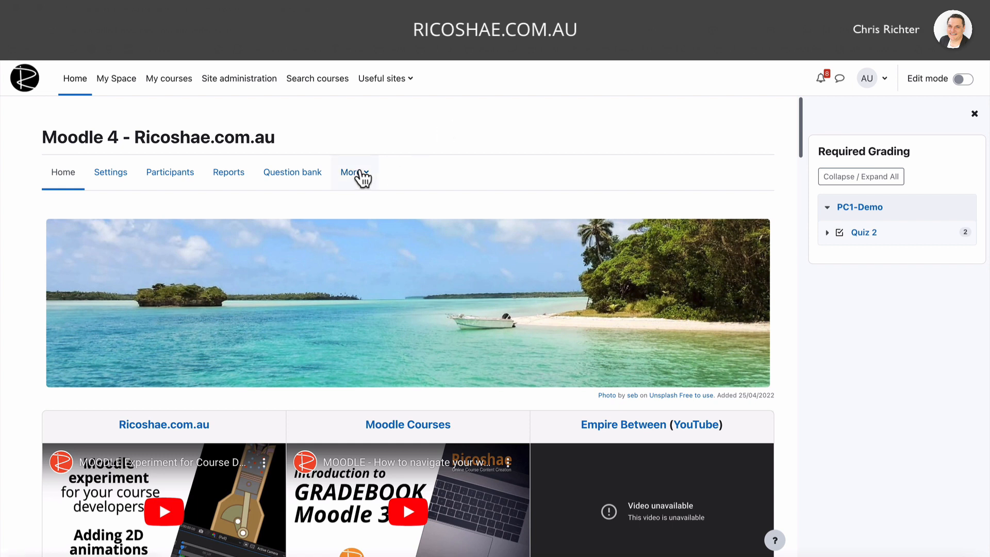
Create a new Branching Scenario from the course Content bank's Add list.
left_click(354, 173)
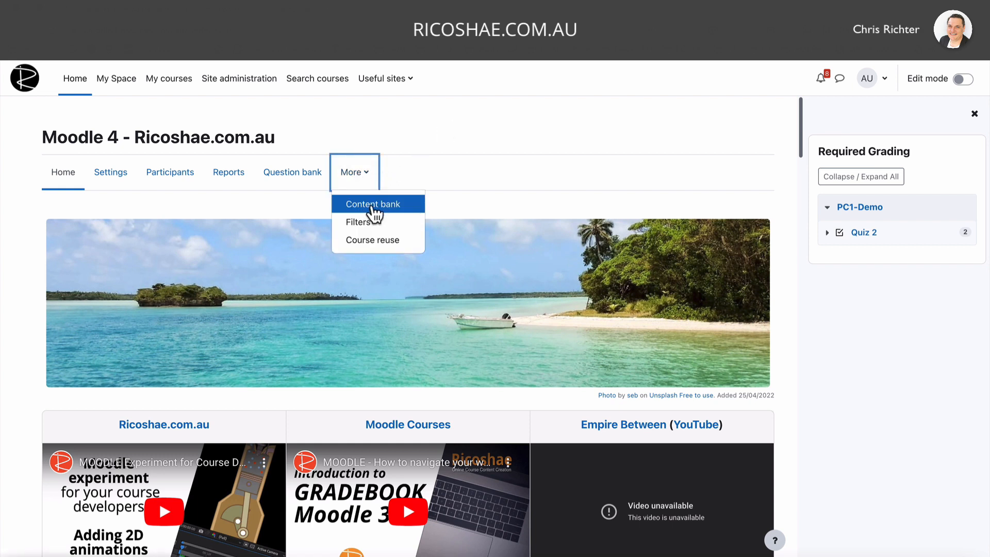
mouse_move(244, 174)
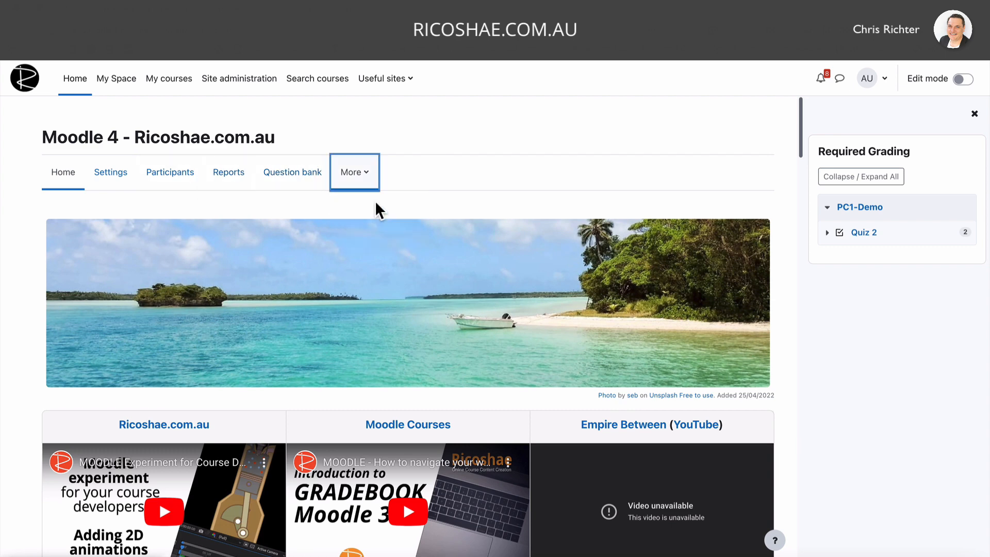
left_click(810, 246)
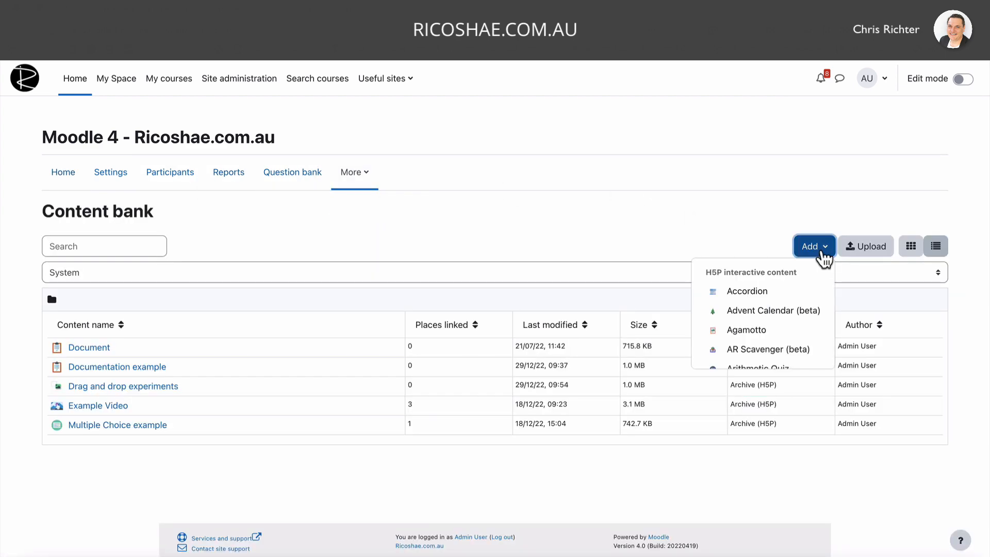
mouse_move(772, 300)
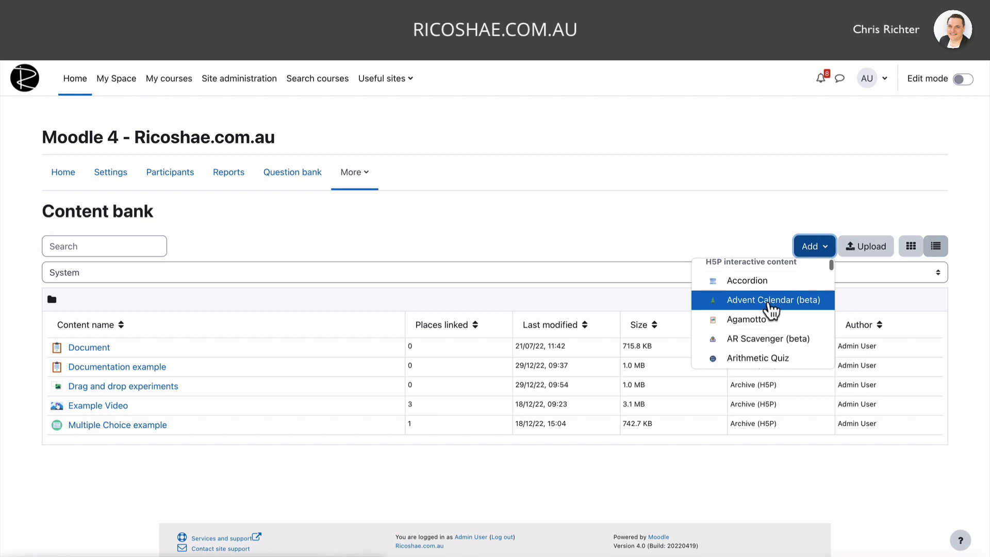
scroll("down", 3)
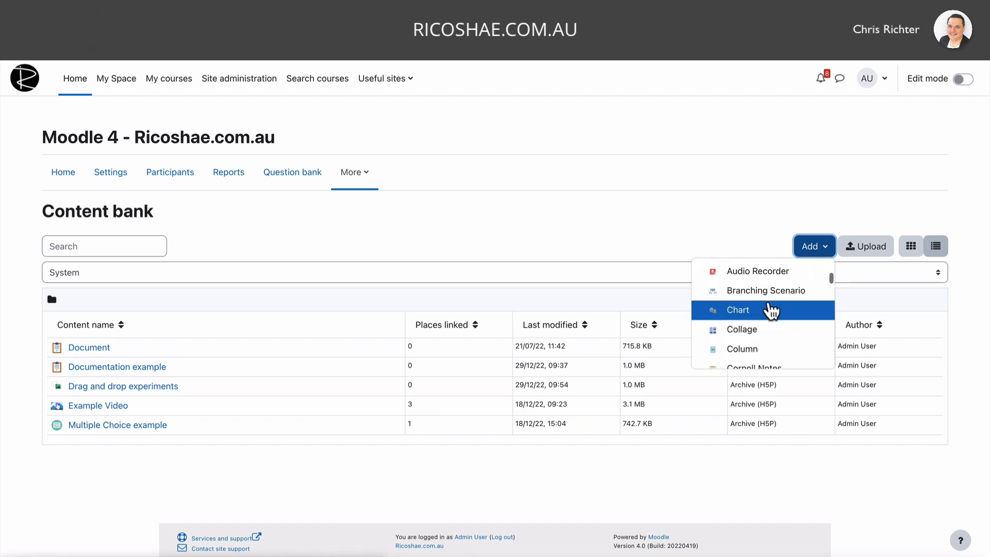
left_click(737, 309)
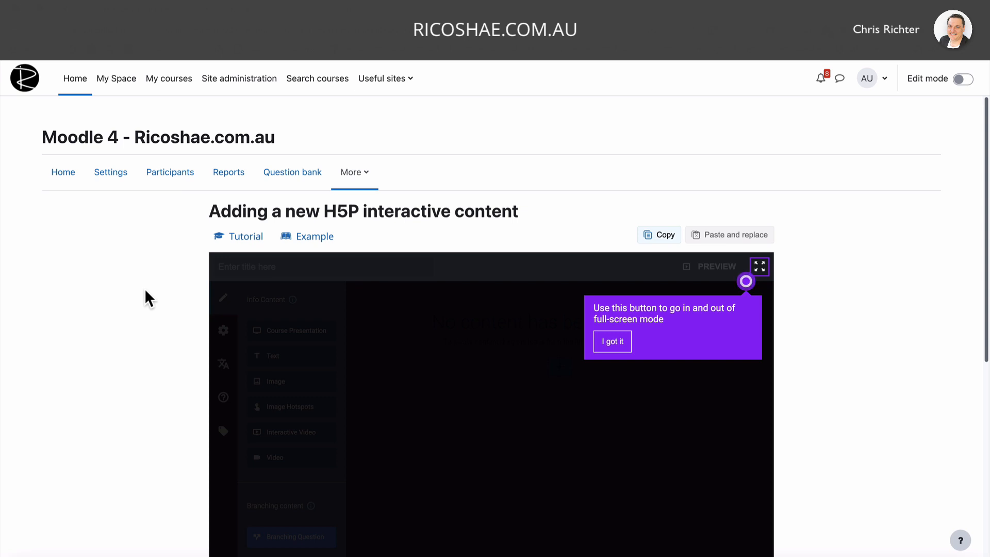
mouse_move(612, 342)
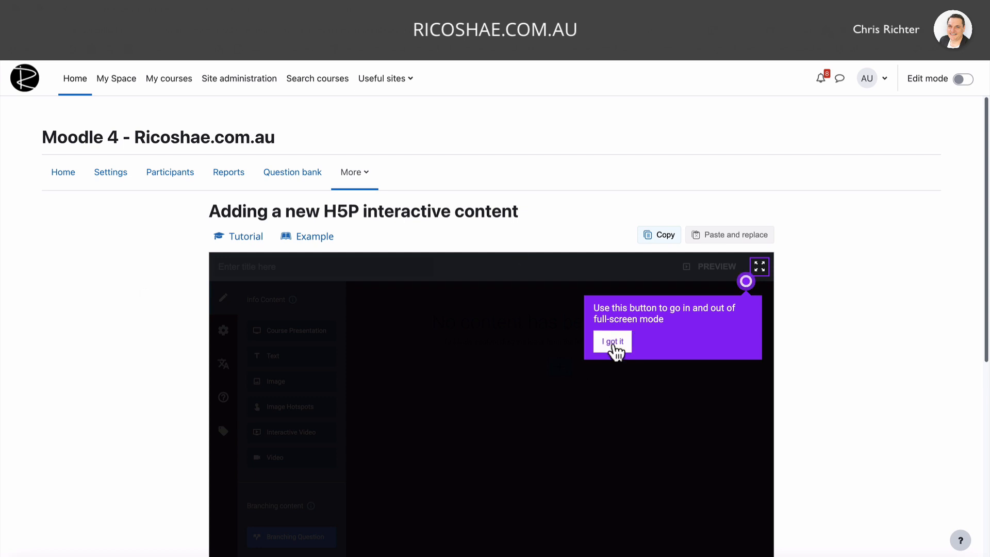
Dismiss the full-screen tip with 'I got it' to reveal the empty scenario canvas.
left_click(611, 342)
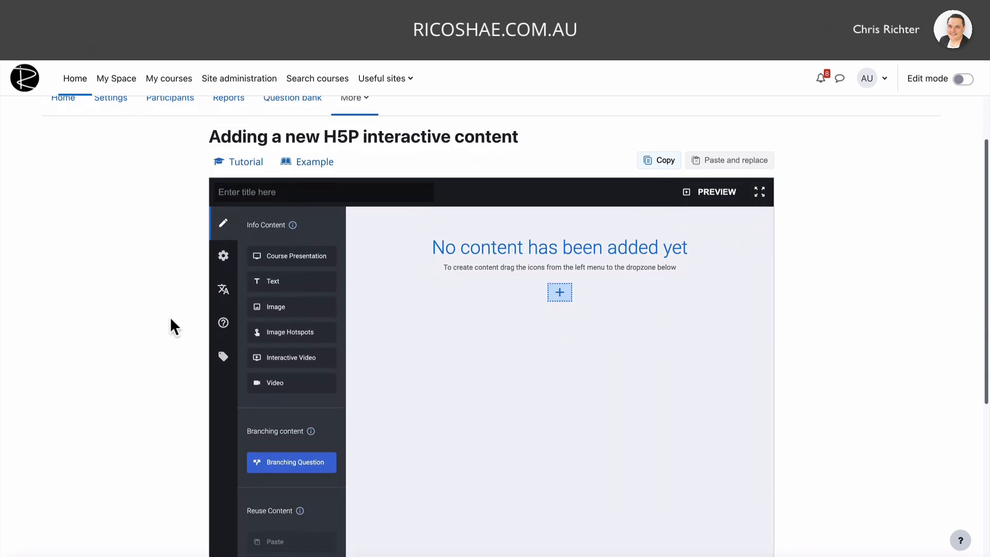
scroll("up", 3)
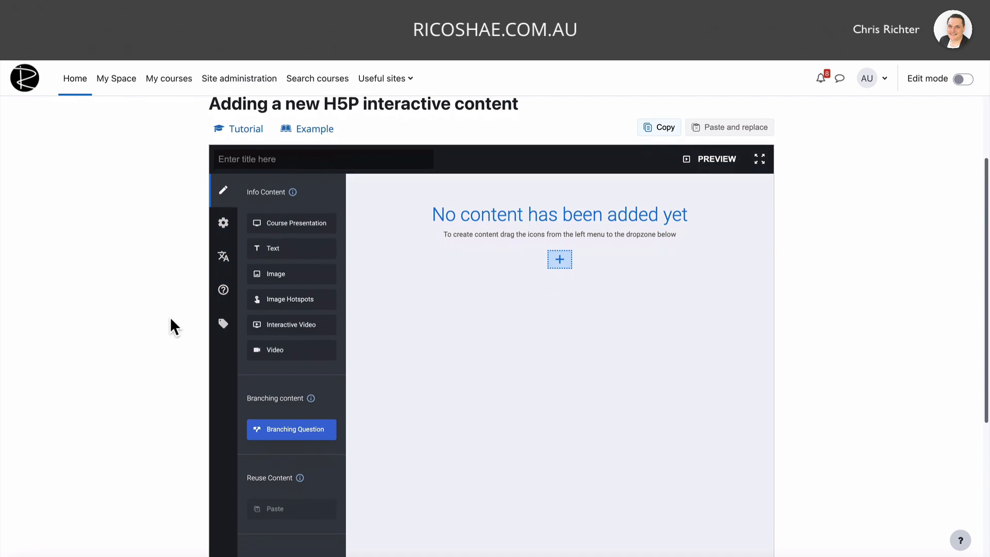
mouse_move(559, 273)
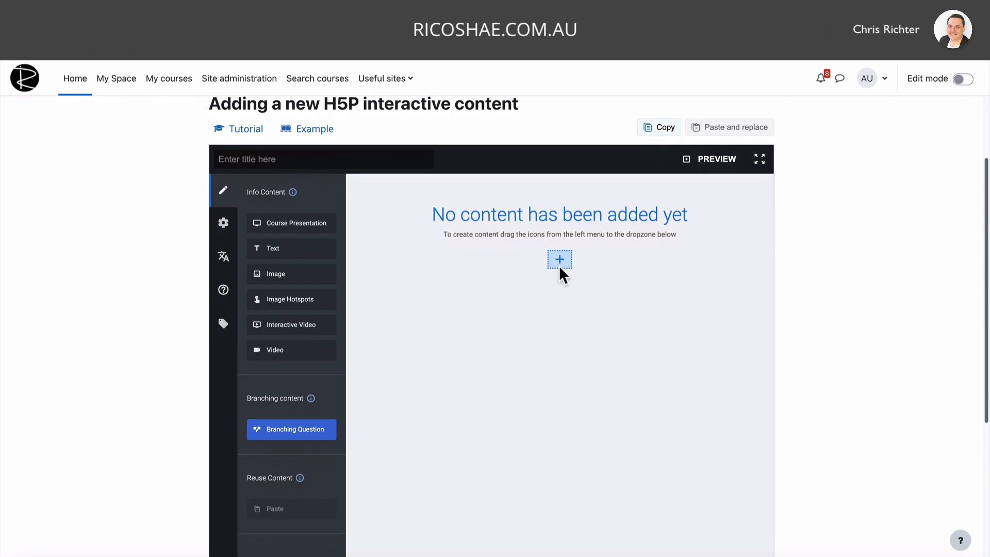
mouse_move(291, 349)
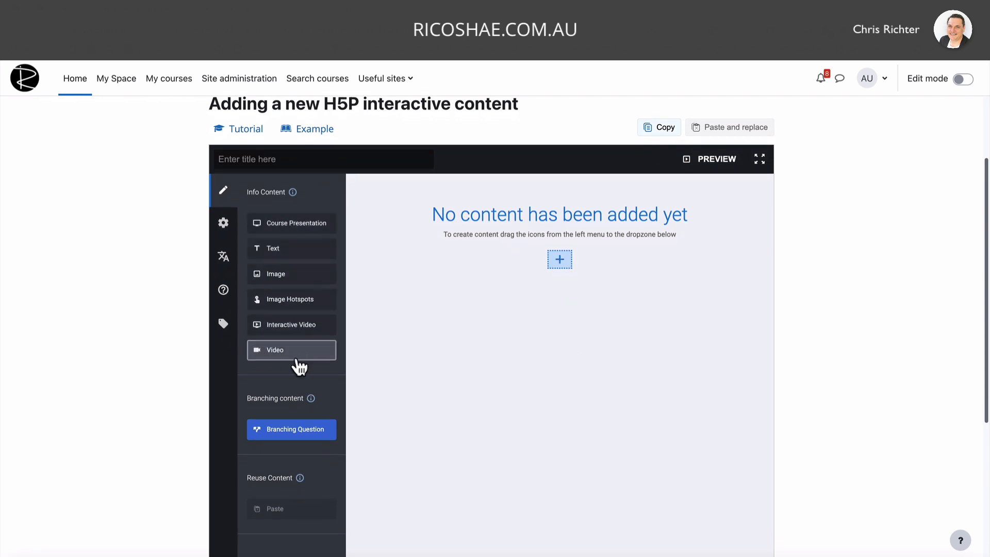
mouse_move(559, 259)
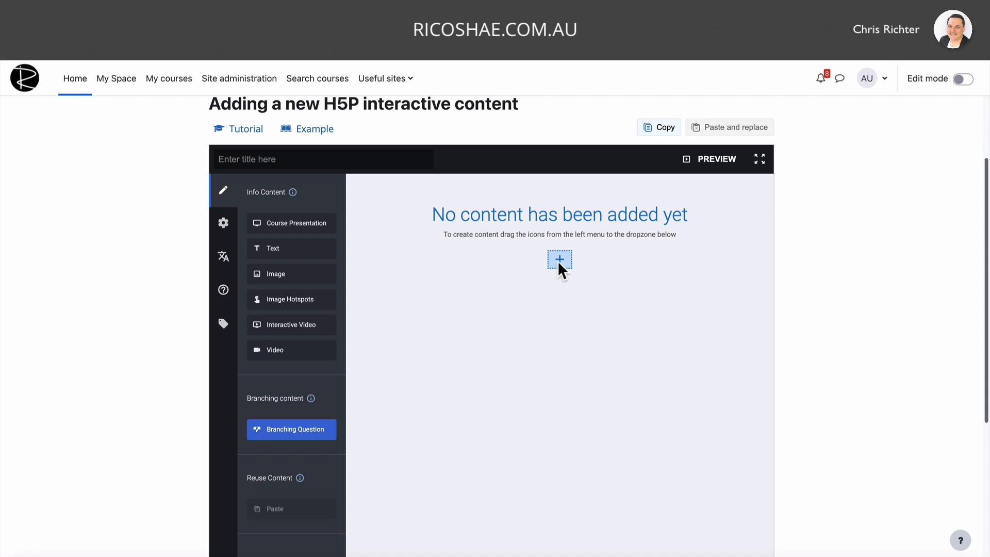
mouse_move(518, 306)
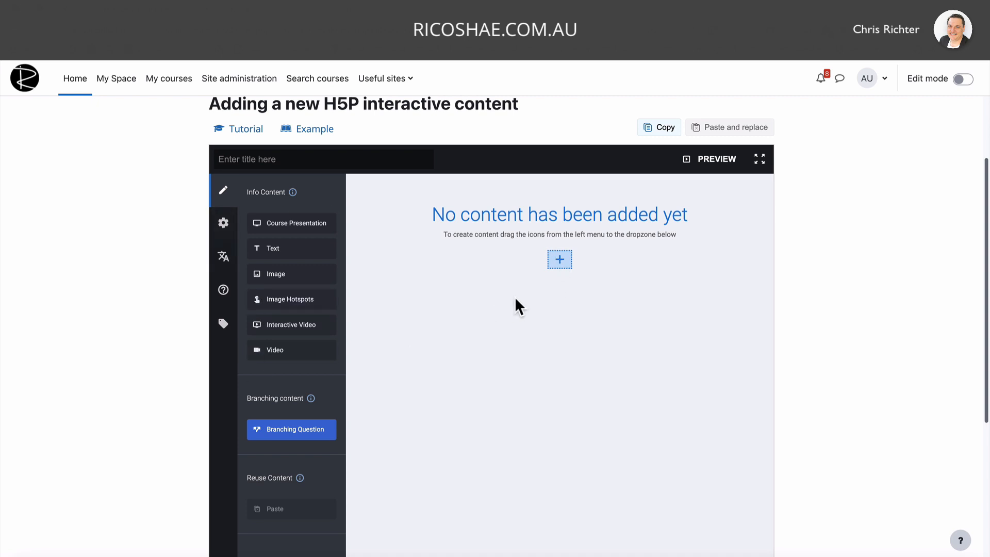
mouse_move(443, 236)
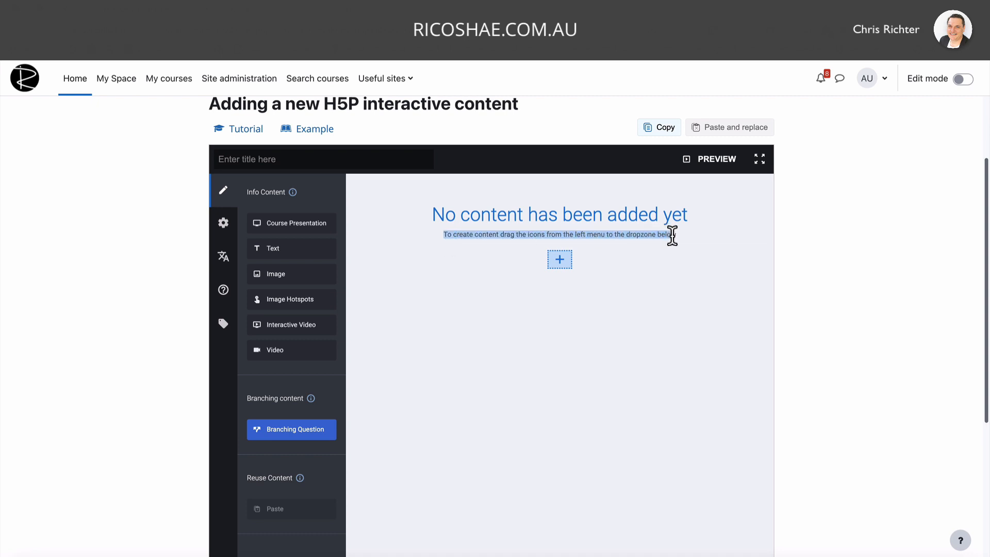
mouse_move(534, 246)
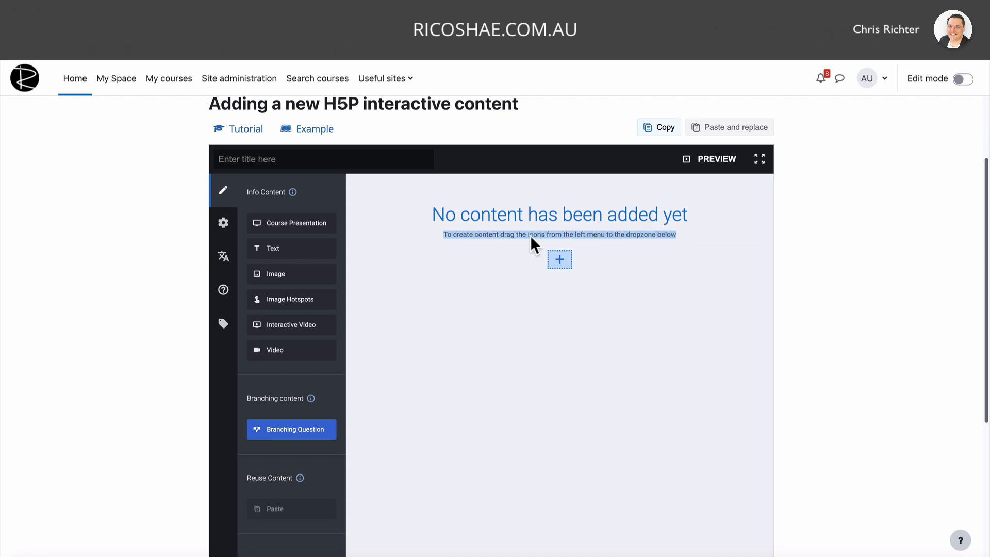
mouse_move(291, 248)
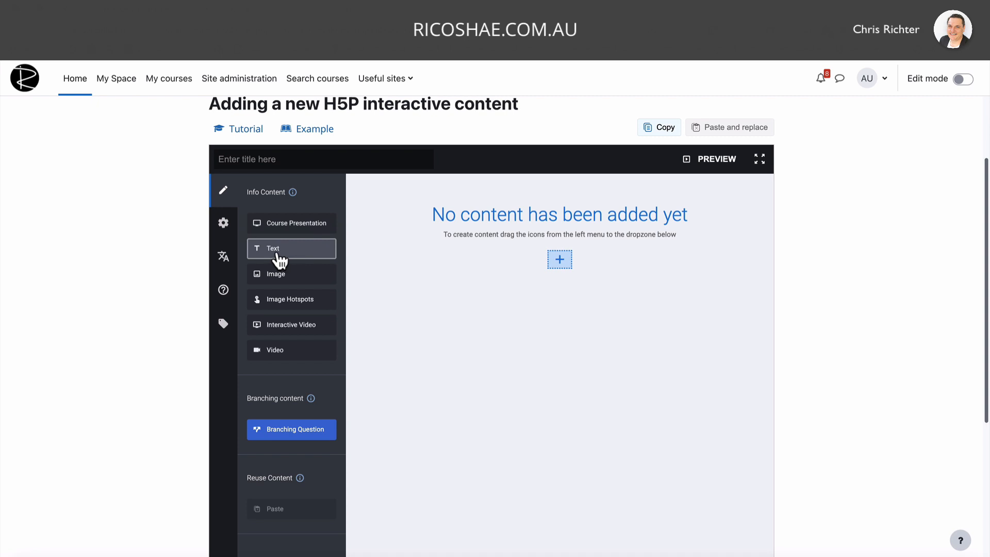
Add a text item titled 'Intro text' reading 'Intro scenrio information.' and finish it.
left_click(291, 248)
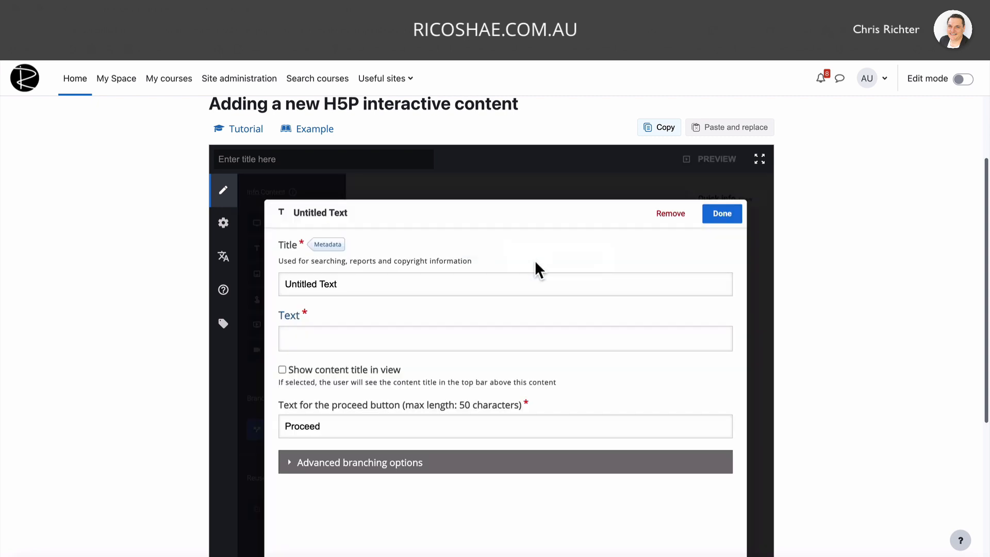
left_click(322, 284)
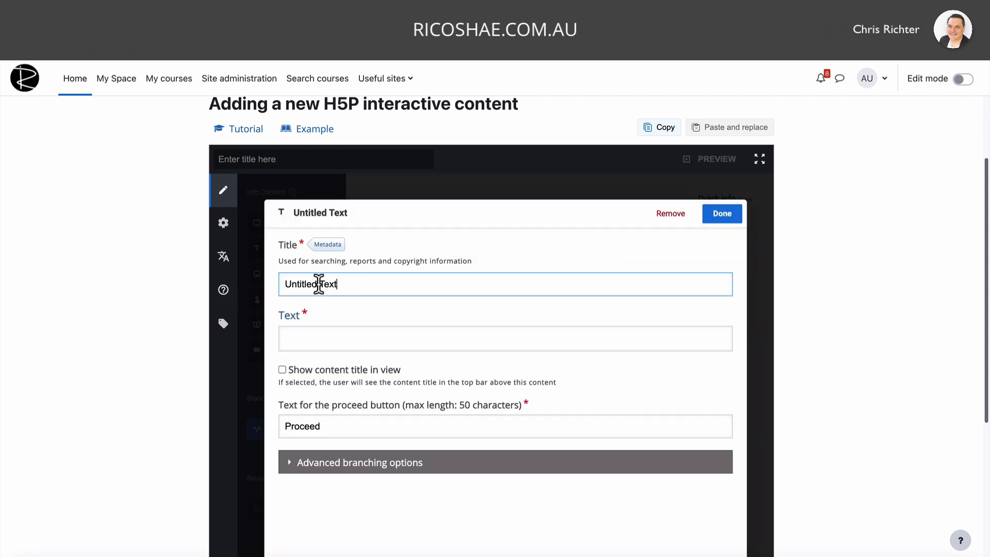
type("Intro")
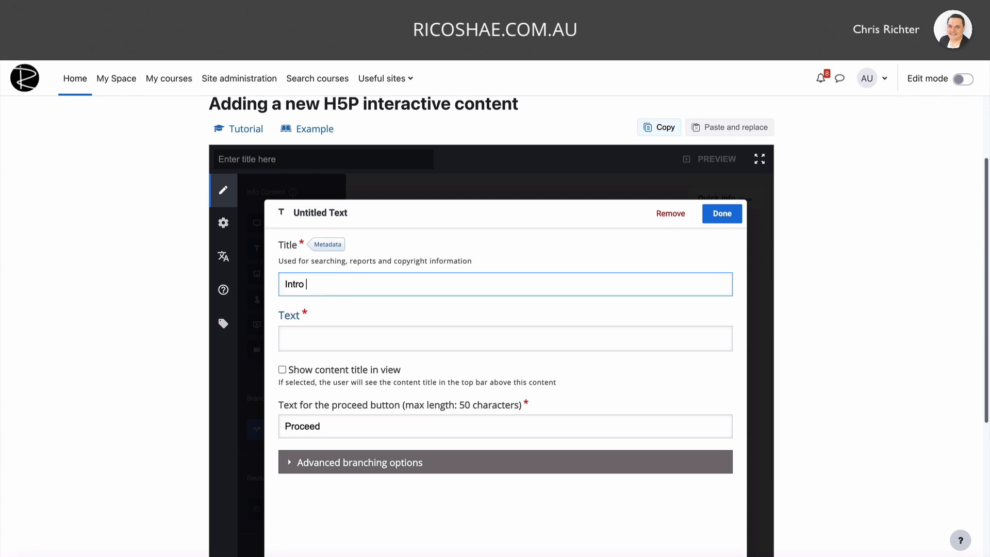
type("te")
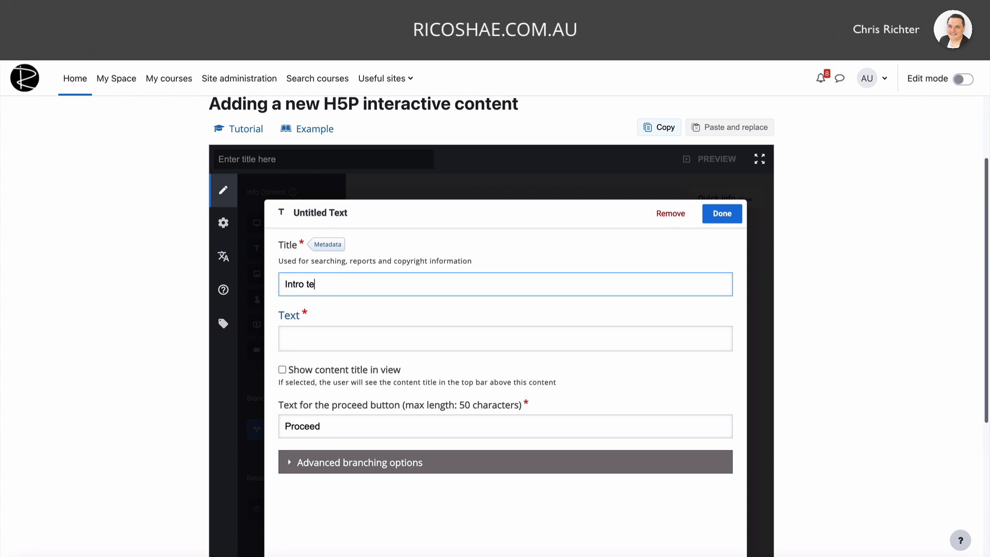
type("xt")
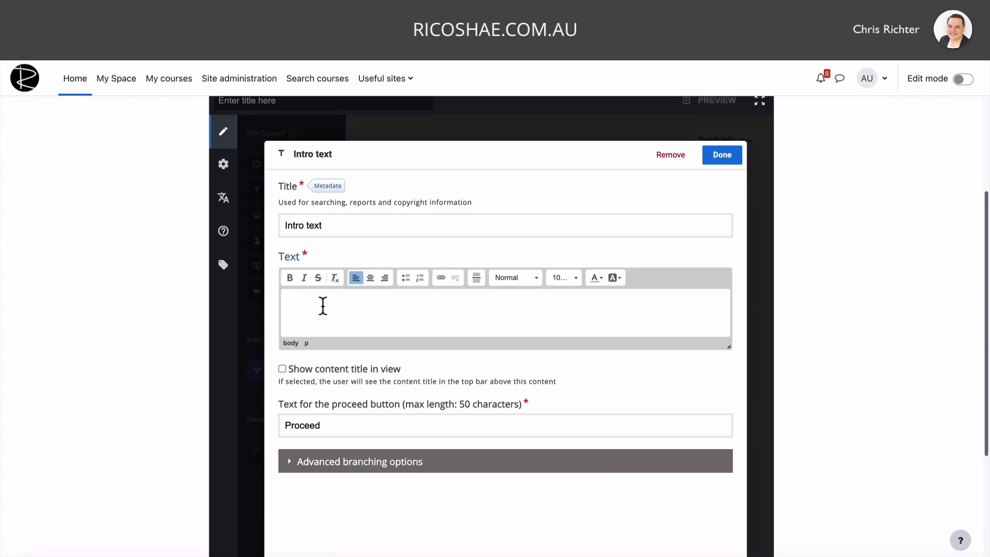
type("Introdution -")
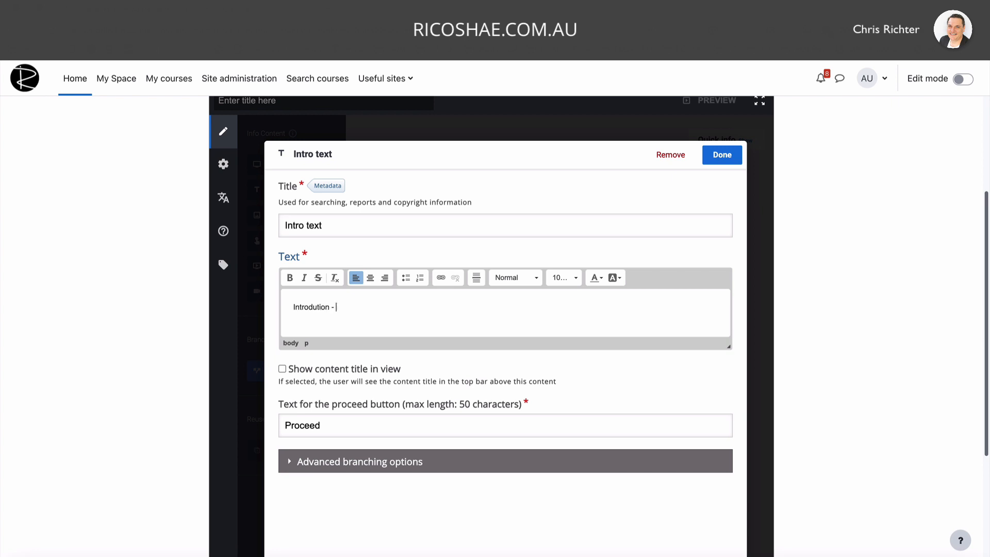
type("scenrio information")
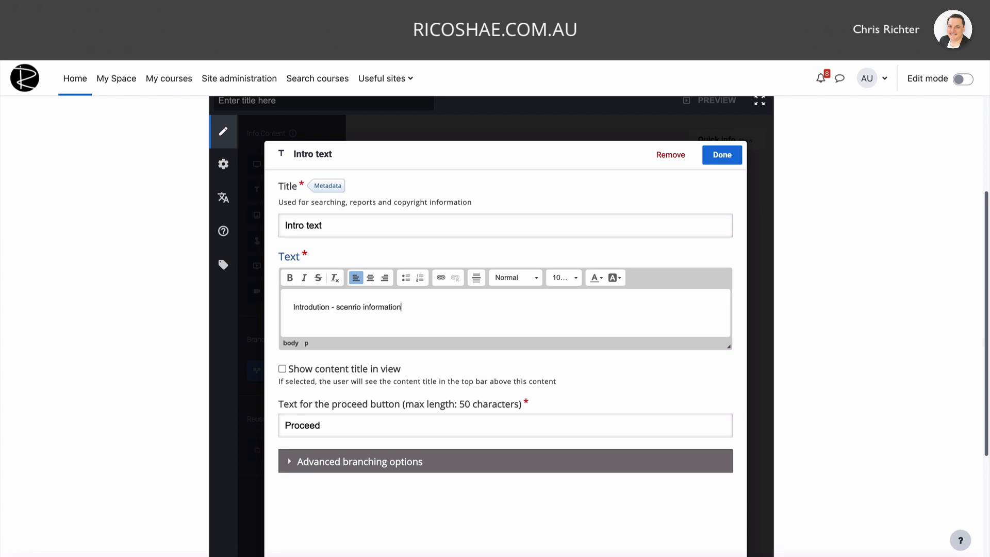
type(".")
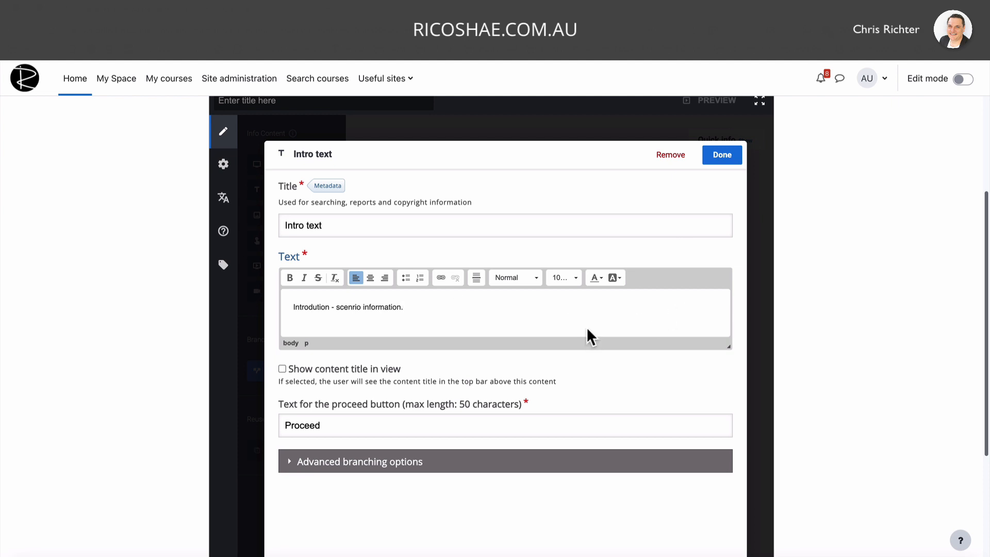
left_click(721, 154)
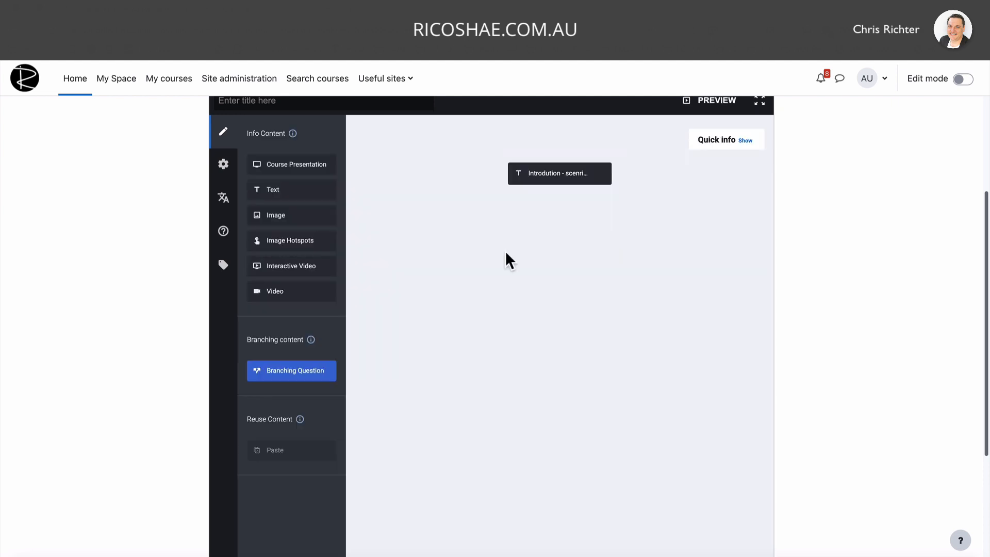
mouse_move(300, 387)
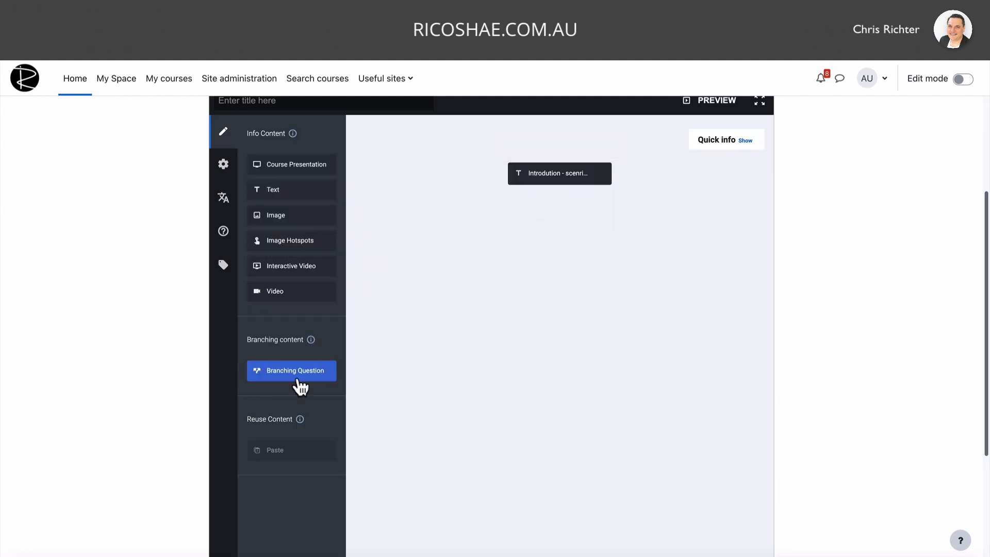
mouse_move(526, 257)
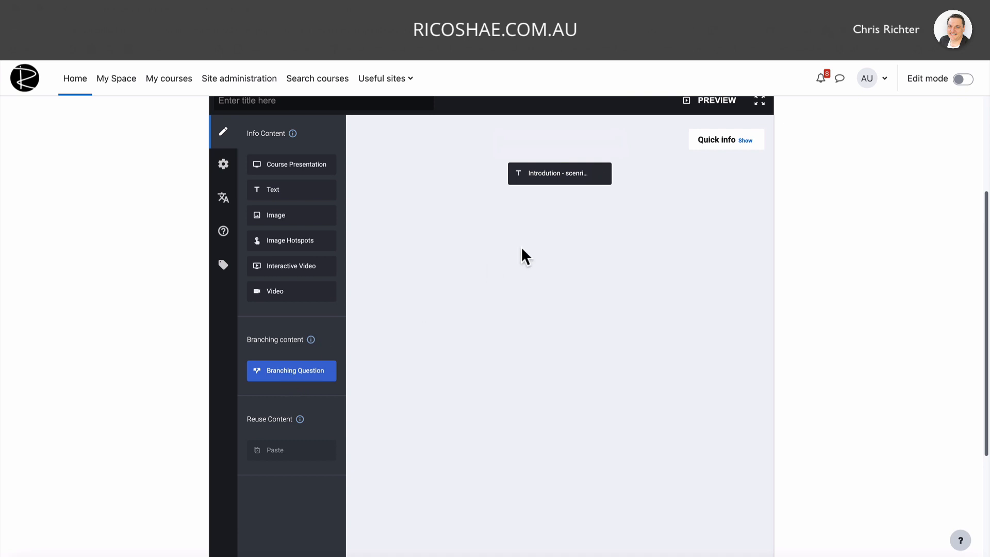
mouse_move(553, 177)
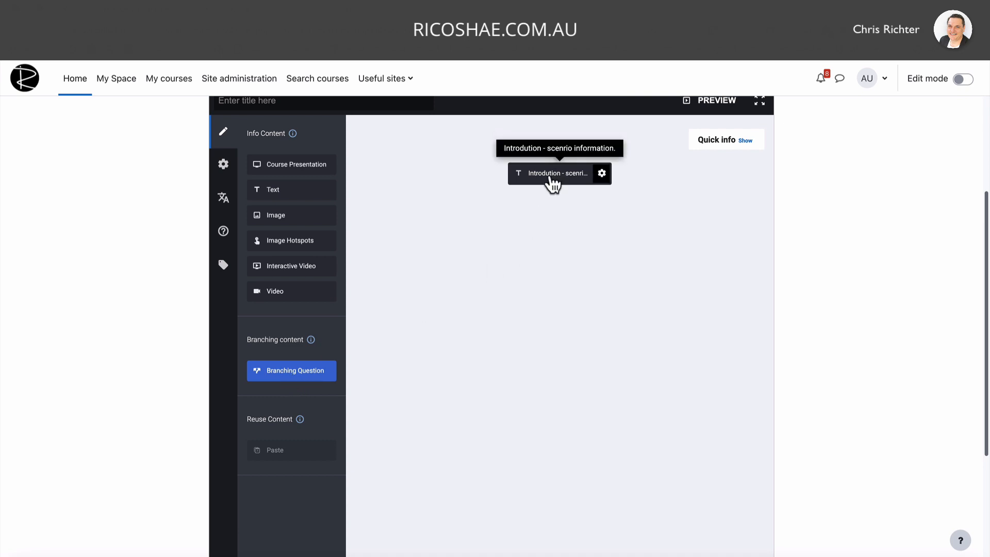
mouse_move(291, 370)
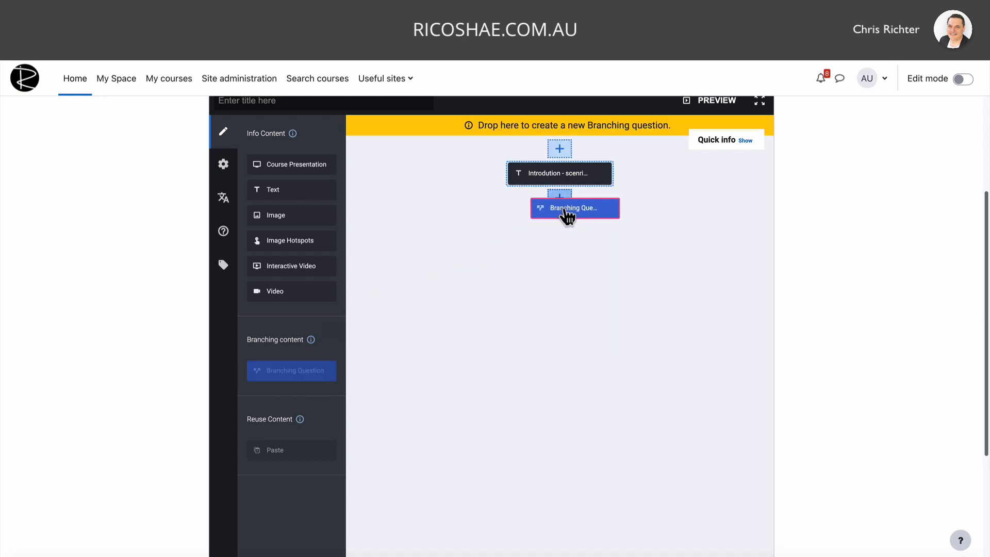
Place a Branching Question on the plus slot below the intro text node.
left_click(575, 207)
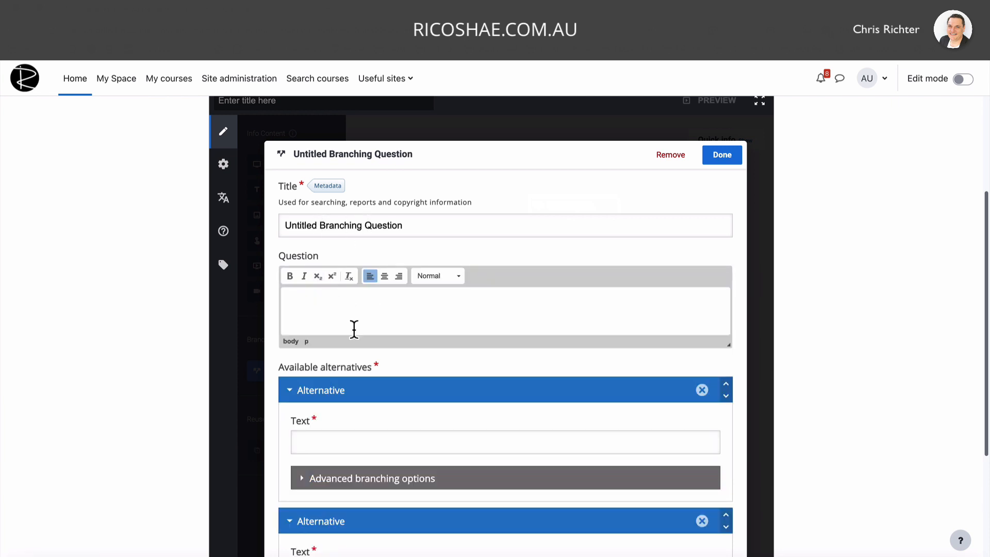
Set the question 'What should you do? (1)' with alternatives Answer 1, Answer 2 and Answer 3, then finish.
type("What did")
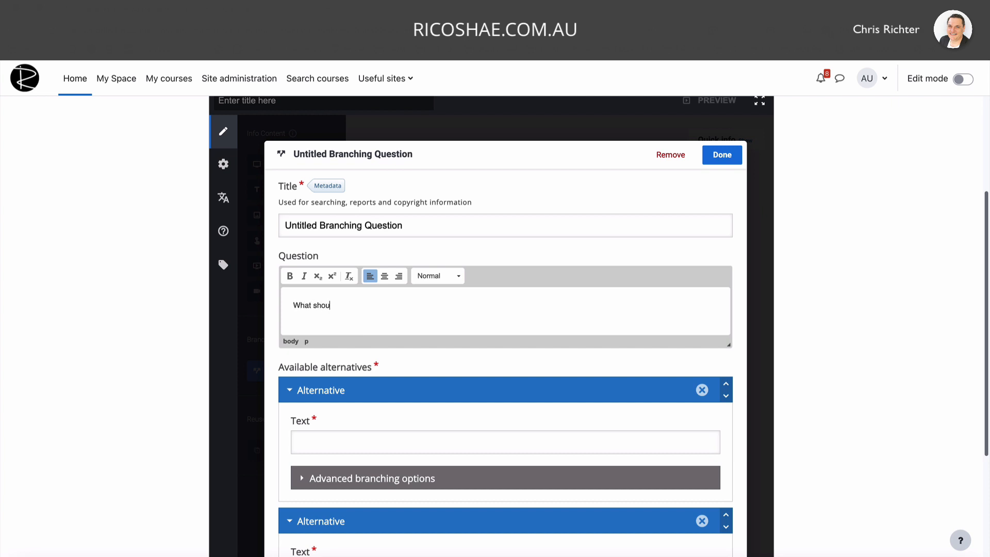
type("ld you do?")
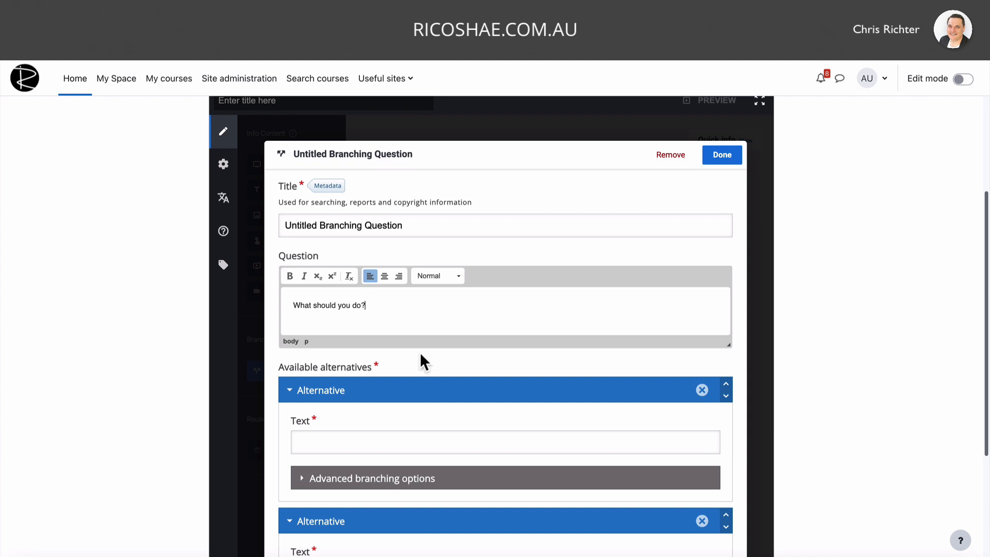
type("(1")
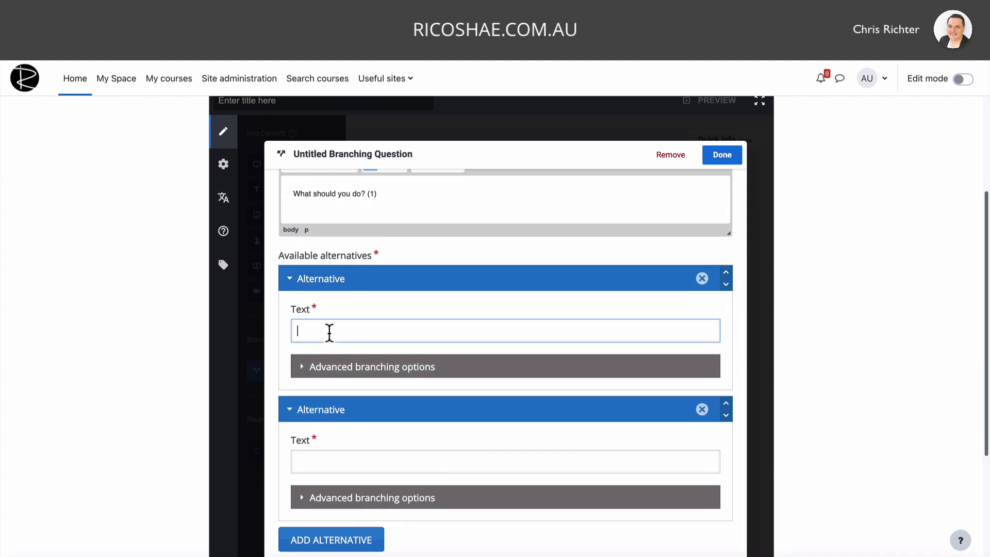
mouse_move(386, 335)
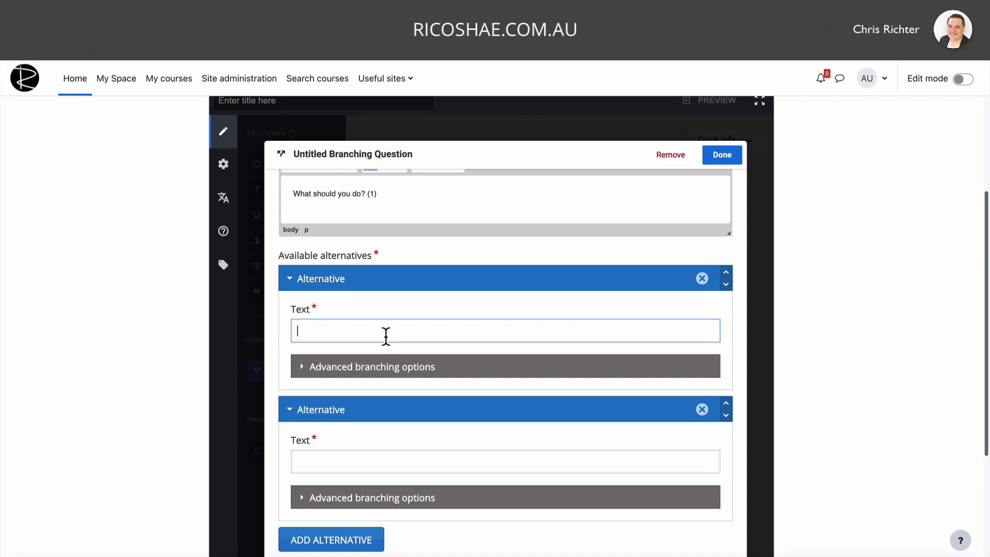
type("Ansee")
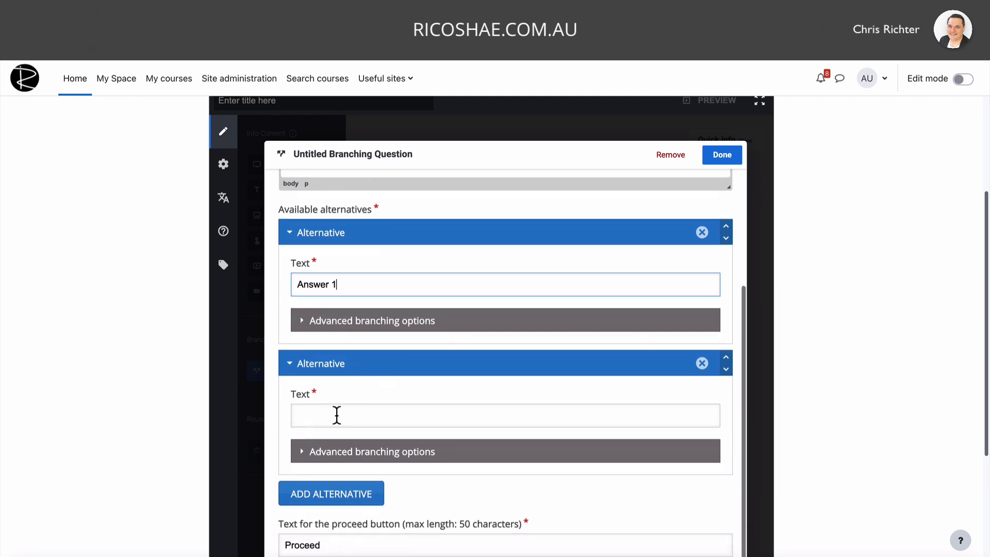
type("Answer 2")
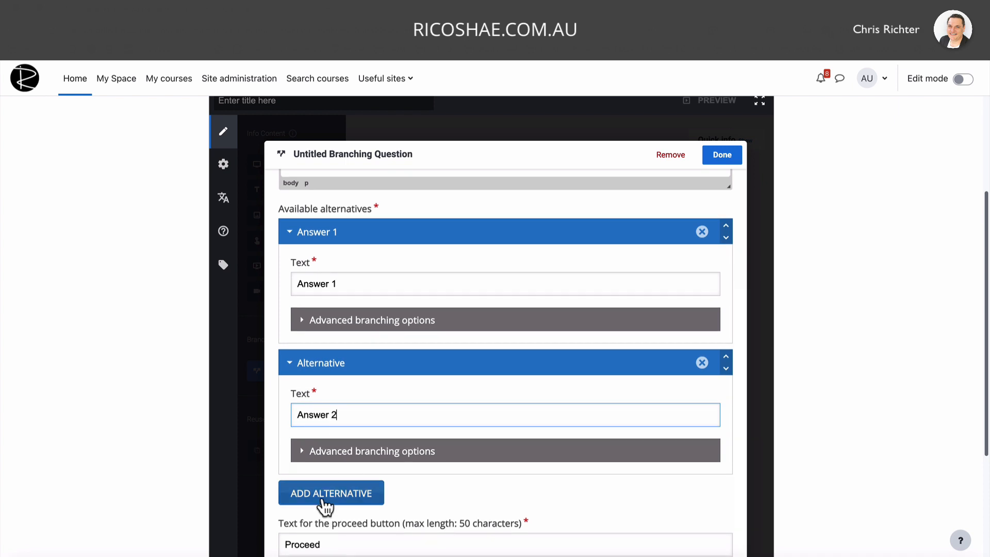
left_click(332, 493)
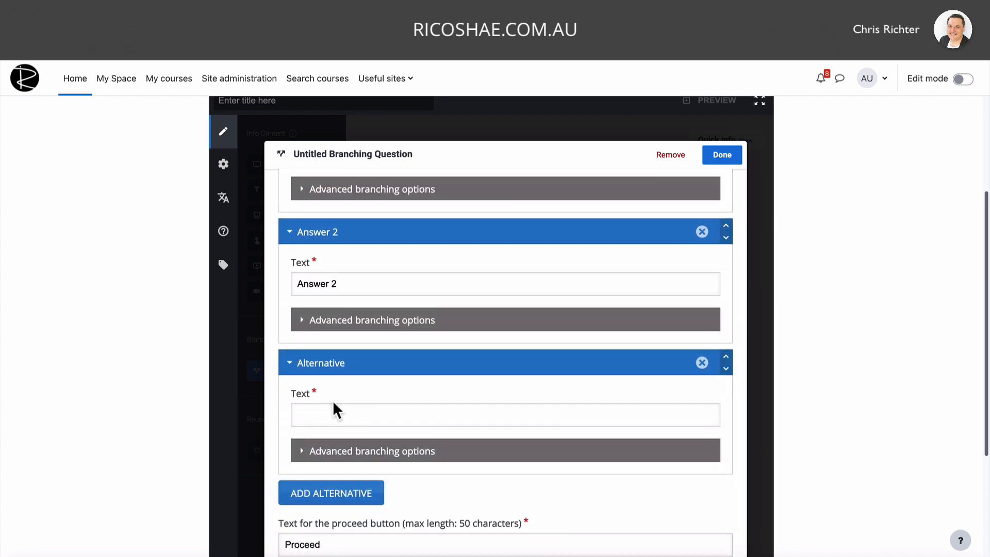
type("Answer 3")
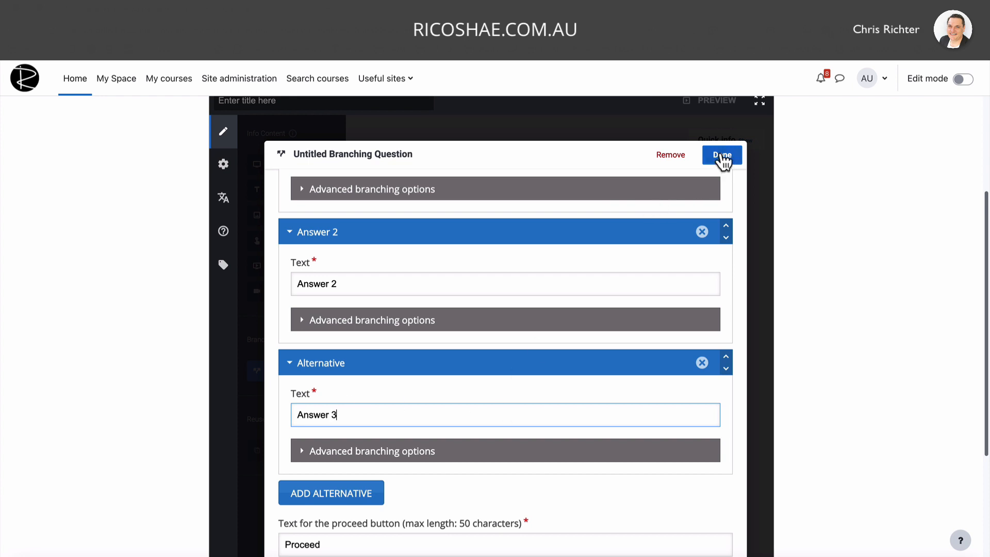
left_click(721, 154)
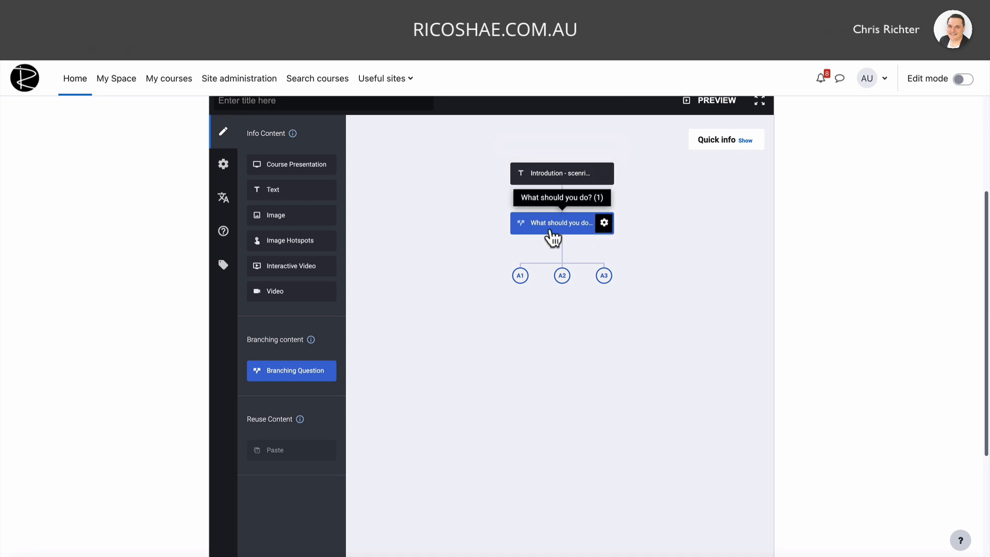
mouse_move(545, 231)
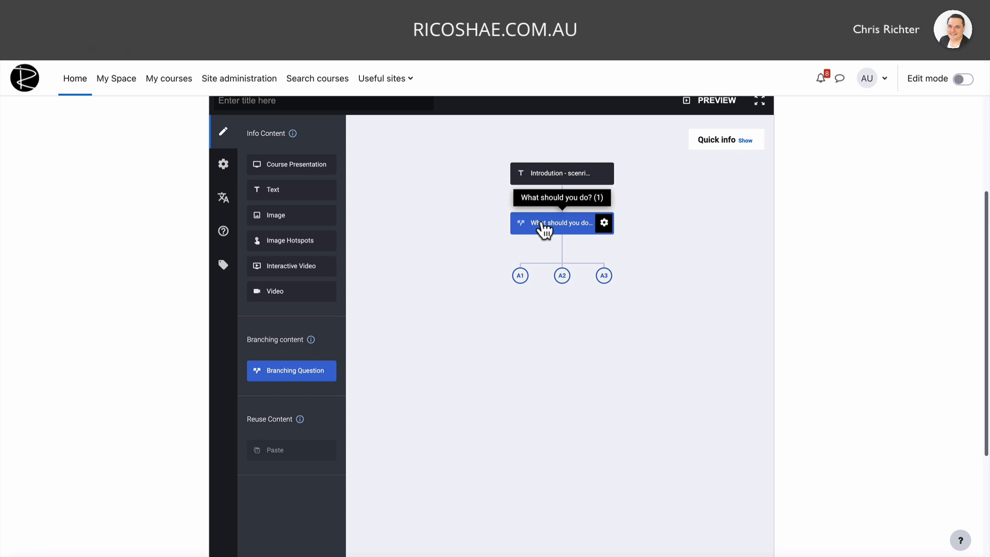
mouse_move(603, 276)
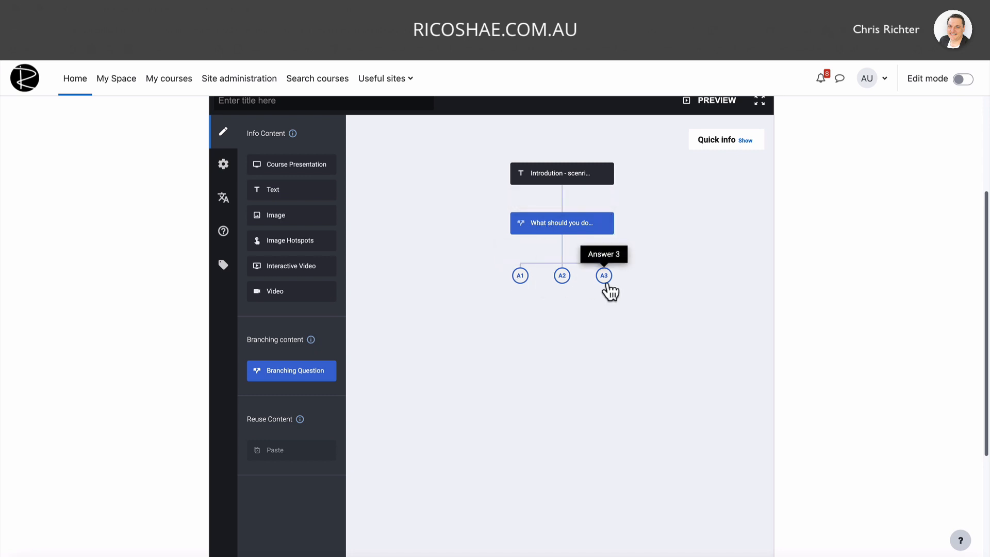
mouse_move(520, 275)
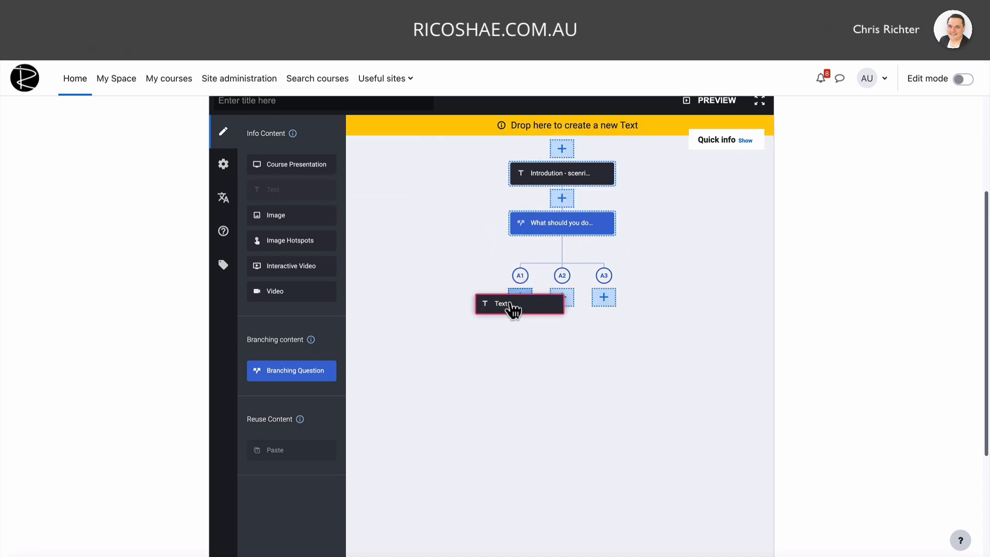
Add a text screen after Answer 1 reading 'Correct - well done.' and finish it.
left_click(518, 303)
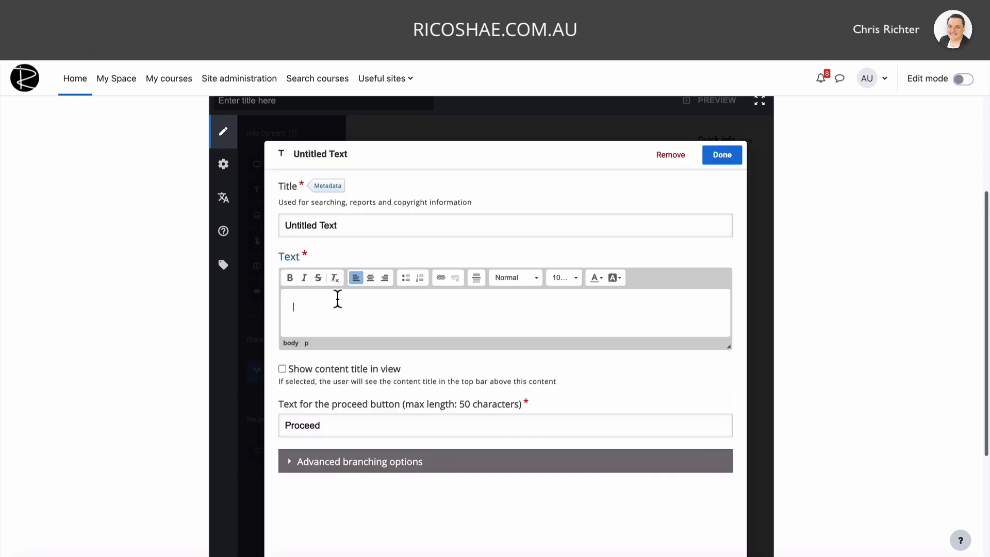
type("Correct - well do")
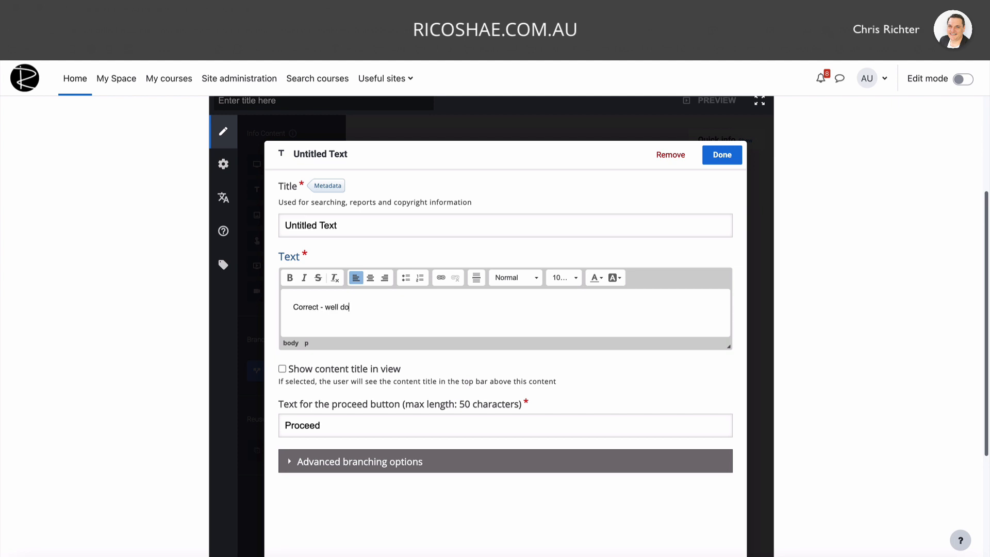
type("ne.")
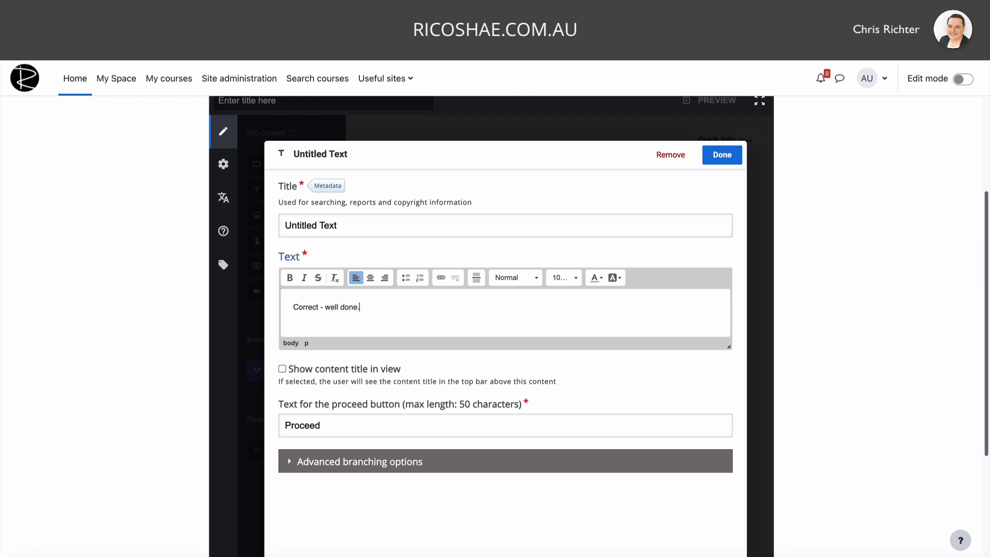
left_click(721, 155)
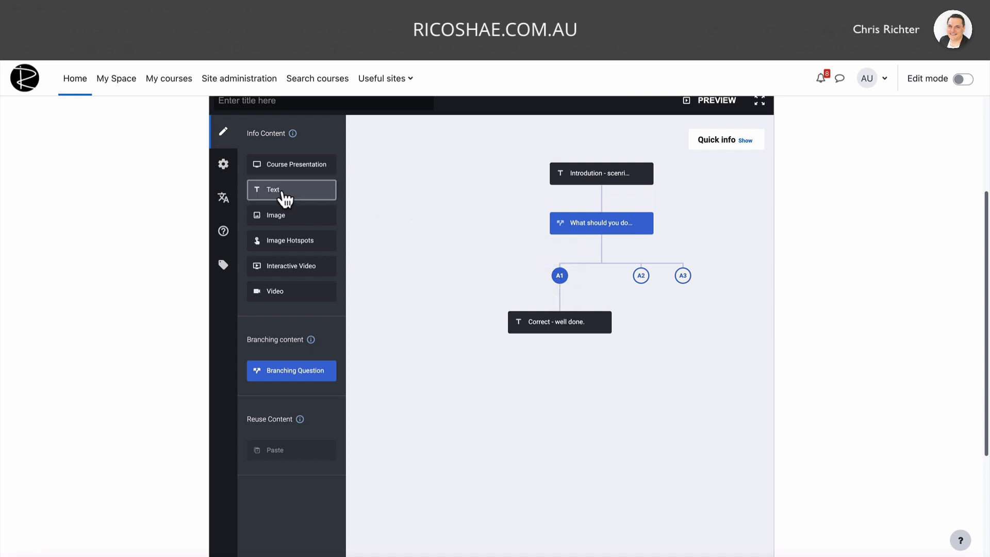
mouse_move(273, 193)
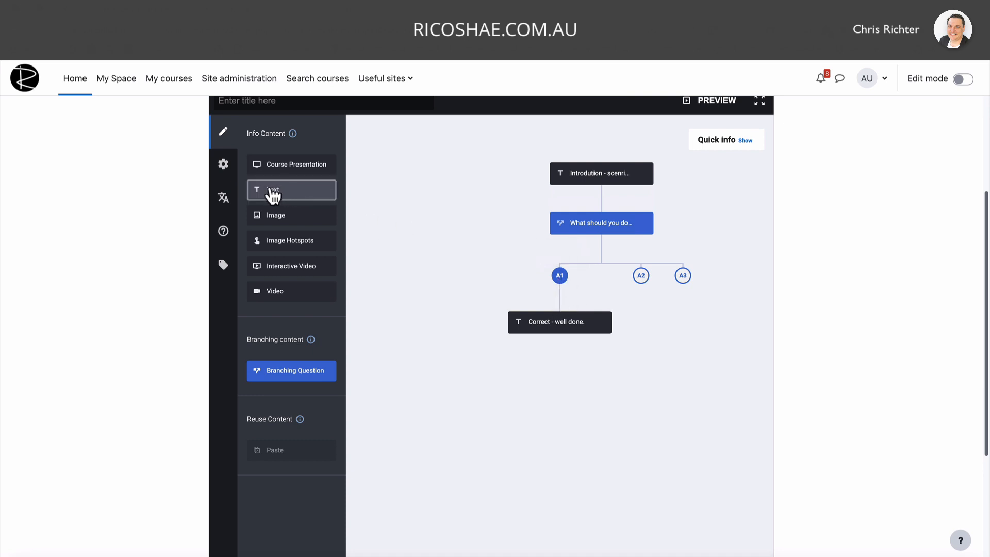
Add a 'Not quite correct.' text screen set to Jump to another branch, back to the question.
left_click(291, 190)
type("N")
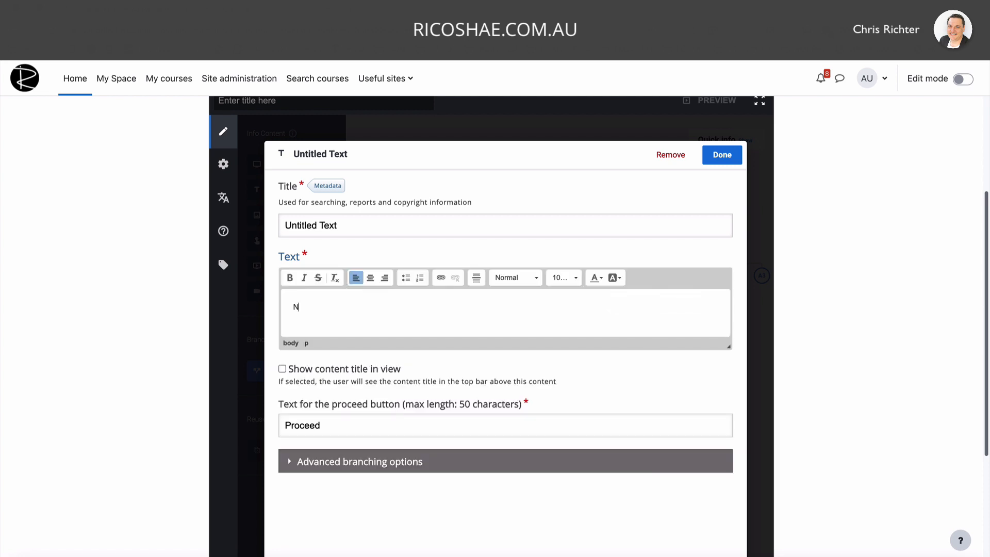
type("ot quite")
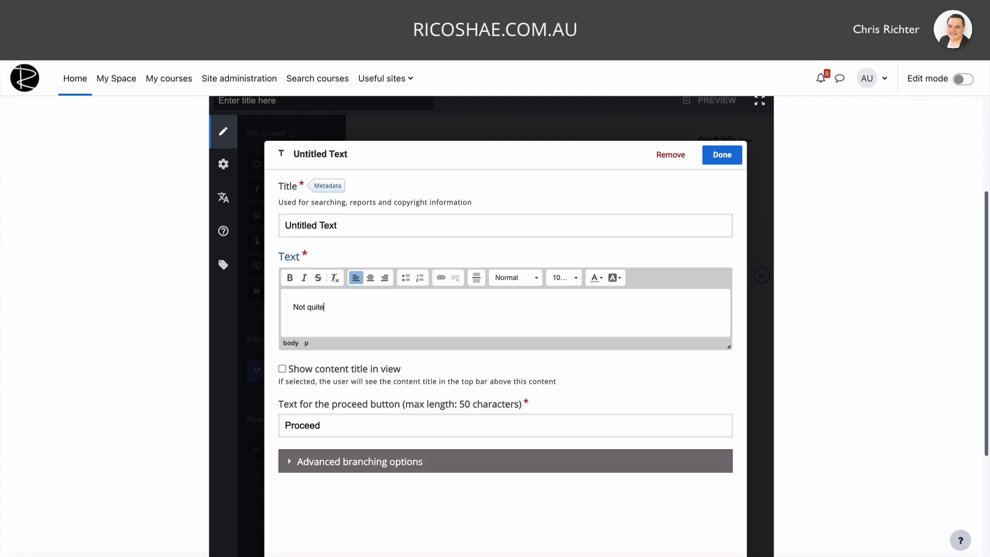
type("correct.")
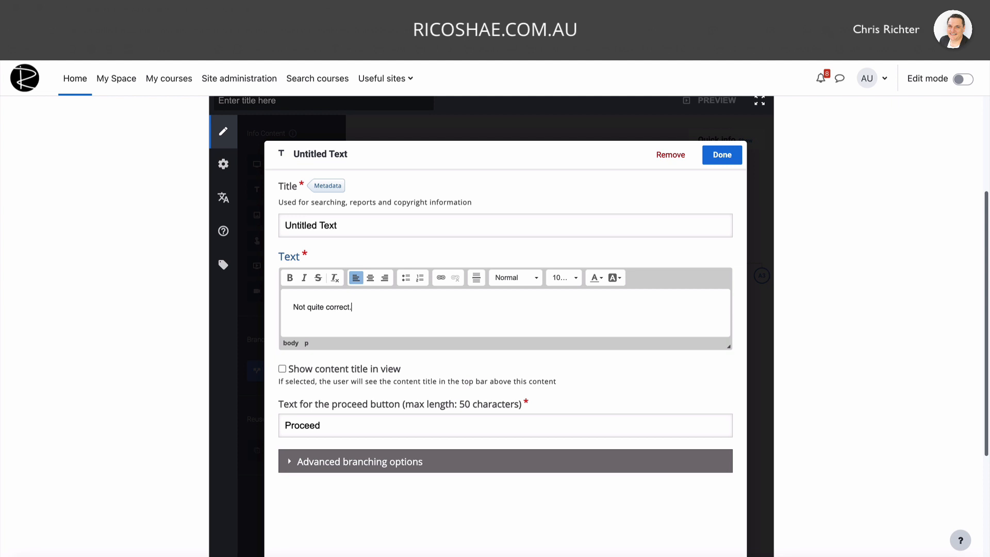
scroll("down", 3)
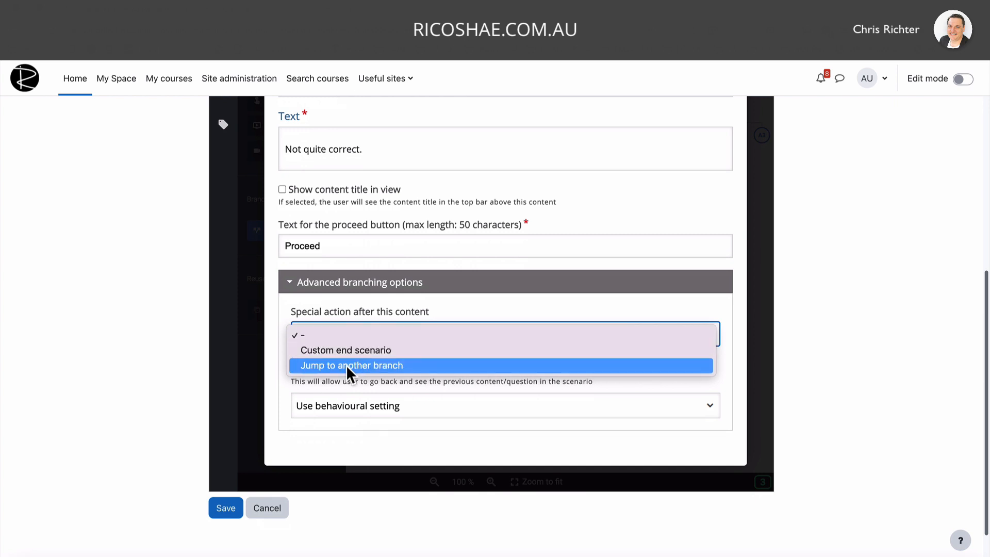
left_click(351, 365)
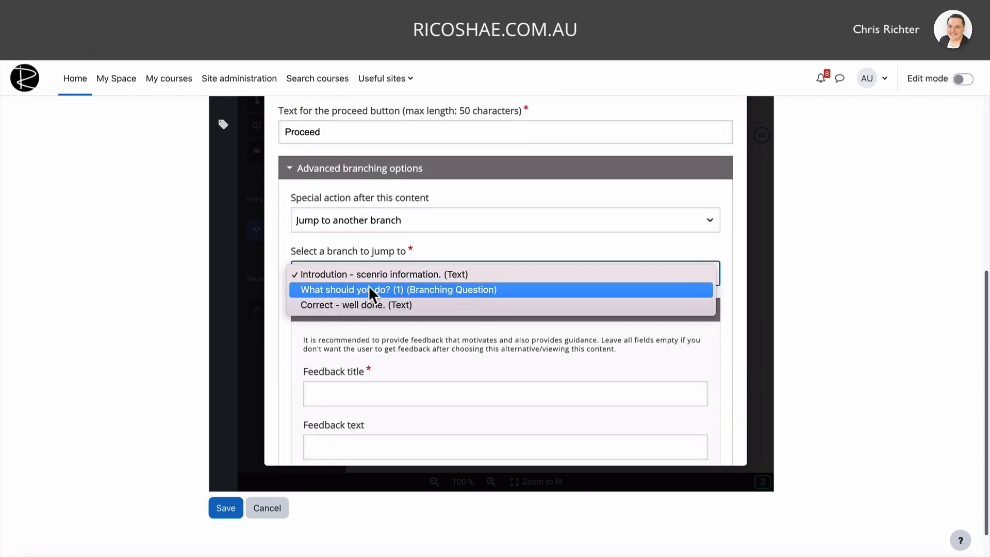
mouse_move(359, 298)
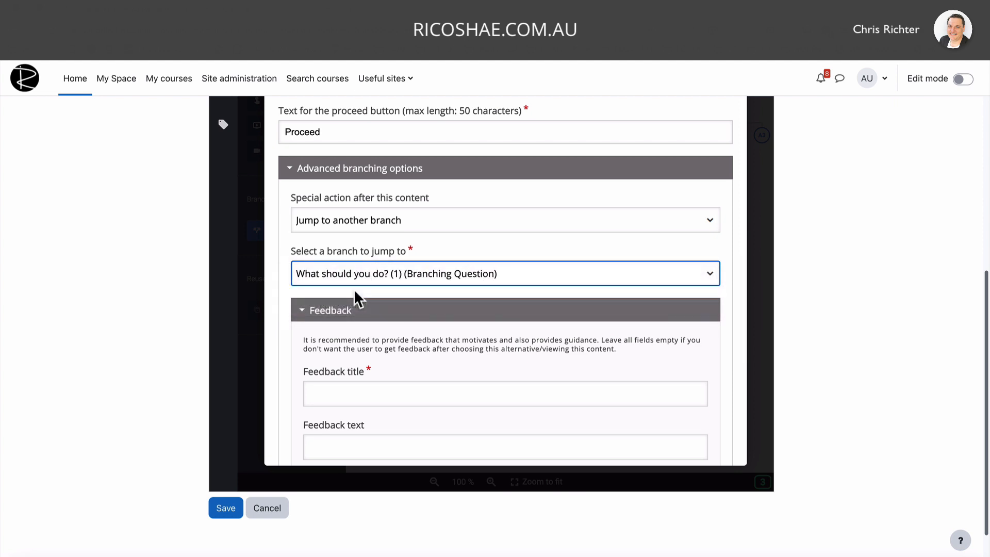
mouse_move(438, 292)
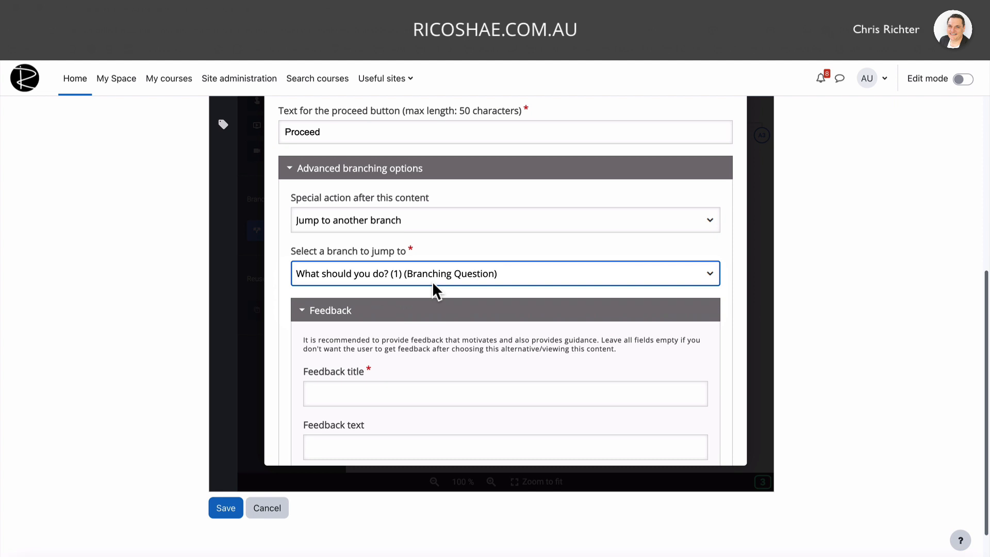
Give the jump-back branch the feedback title 'Try again.'.
left_click(505, 393)
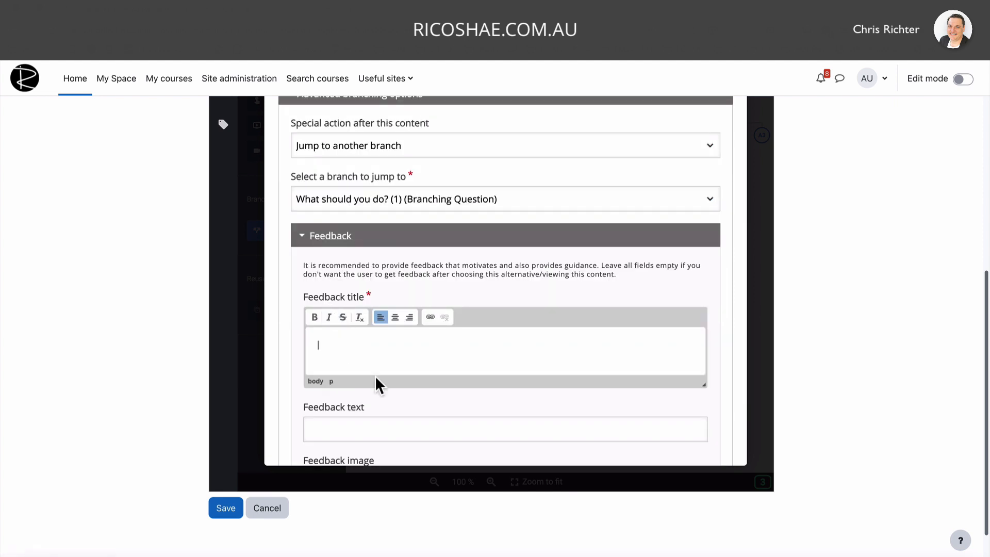
mouse_move(508, 389)
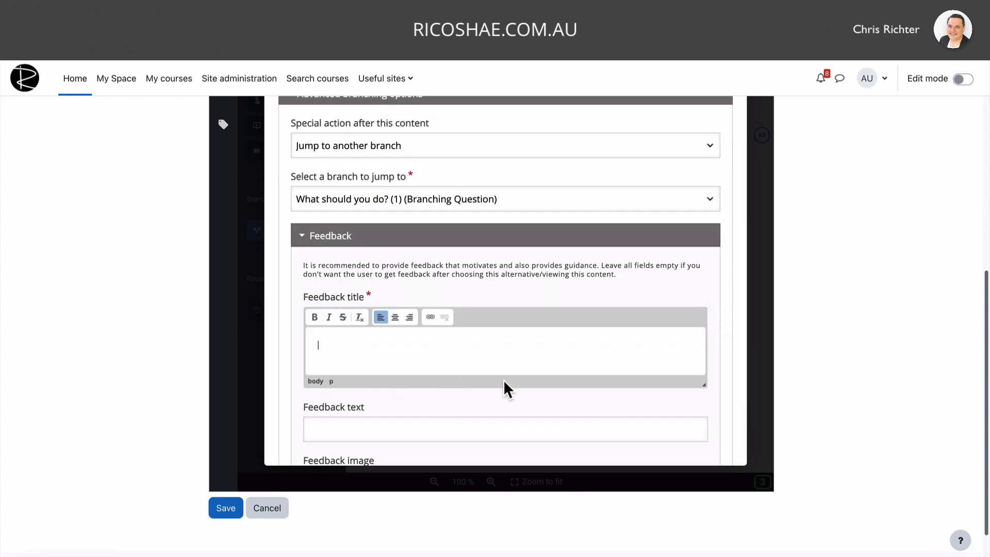
type("Try agai")
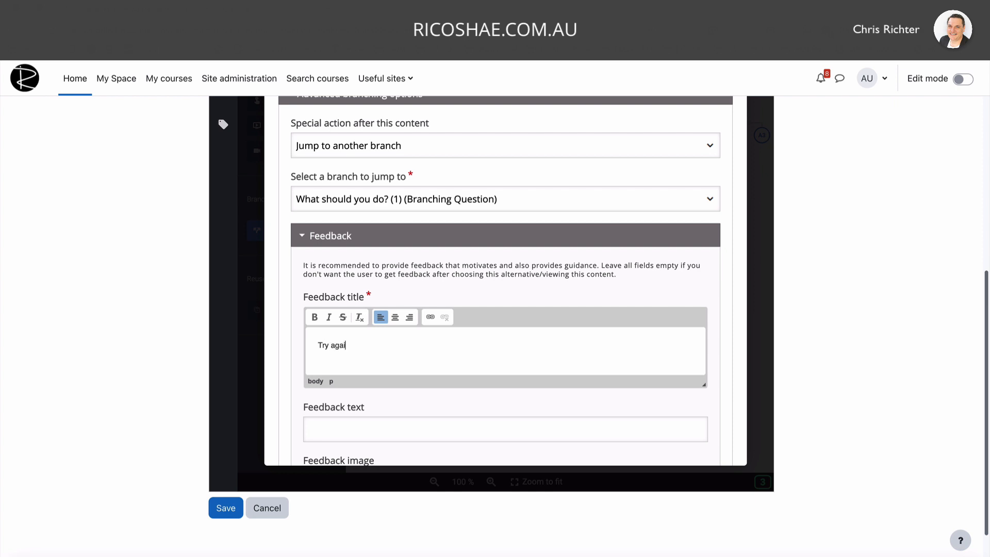
type("n.")
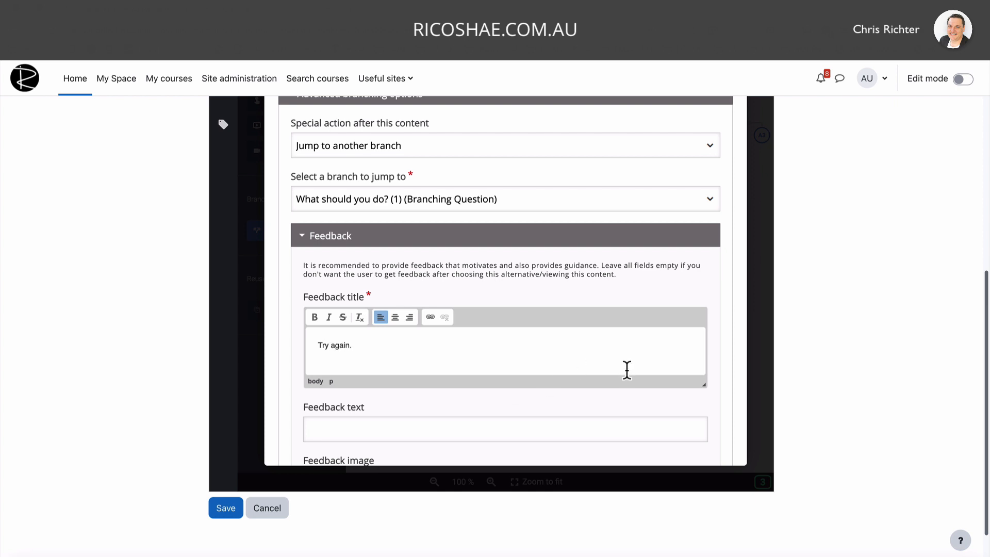
scroll("down", 3)
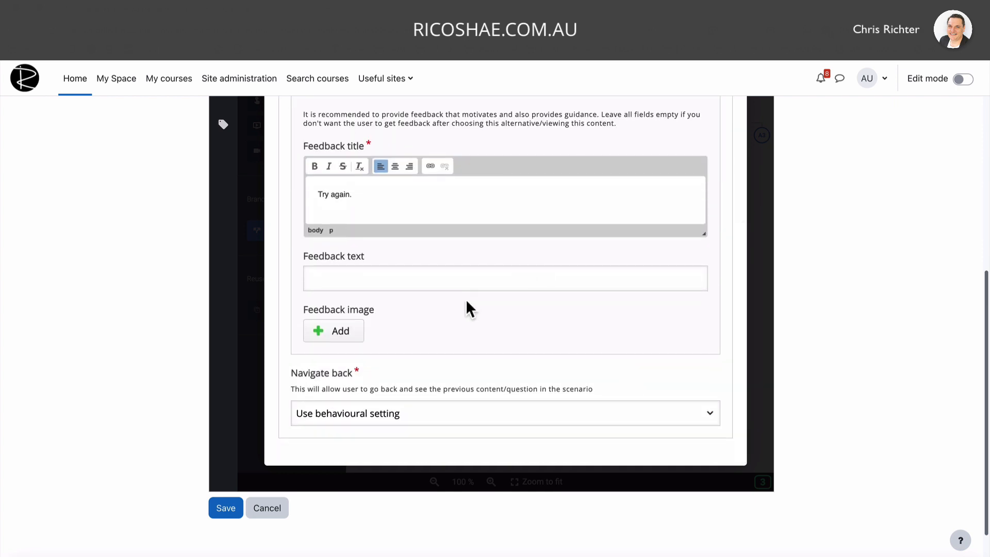
scroll("up", 3)
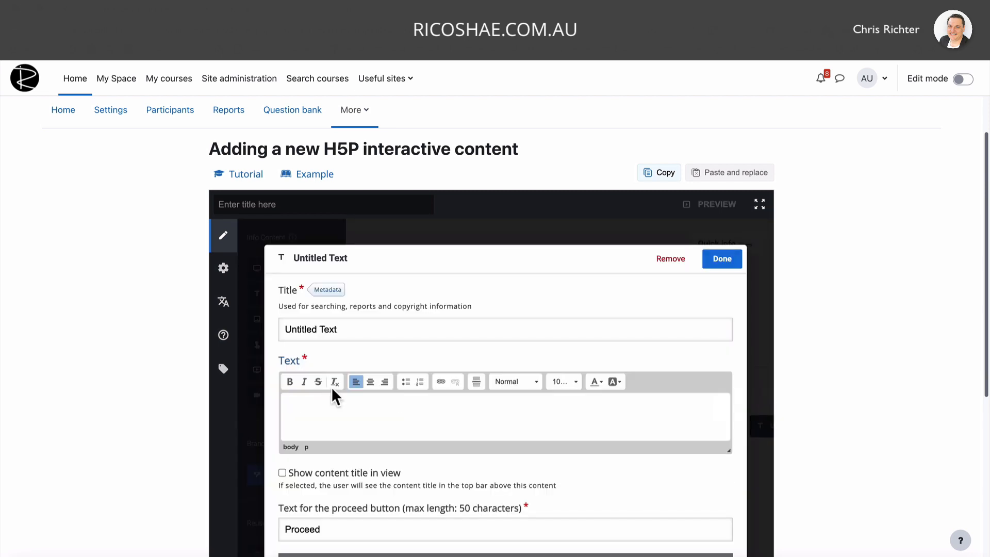
Enter 'Not q...' text with feedback title 'Try again.' and close the item settings with Done.
type("Not quite.")
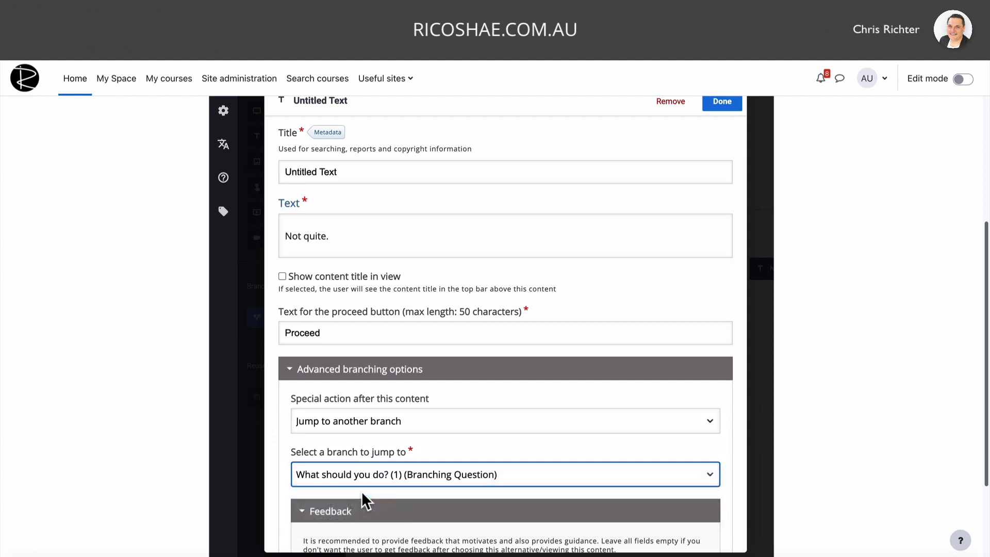
scroll("down", 3)
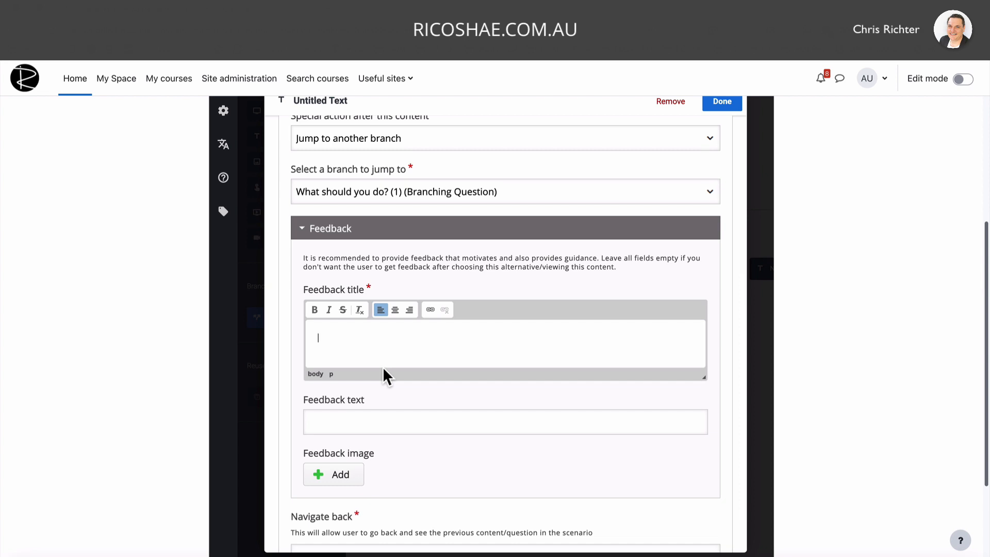
type("Tr")
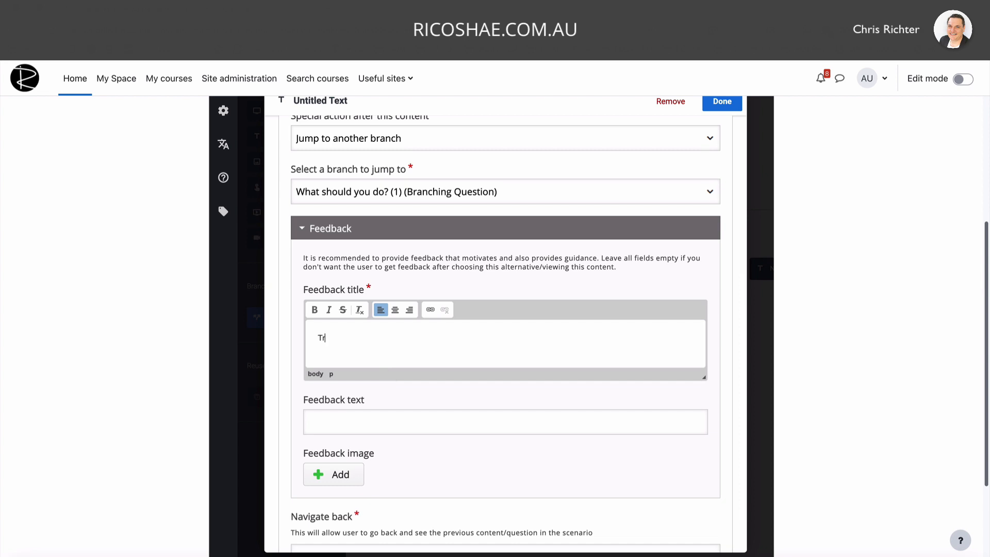
type("y again.")
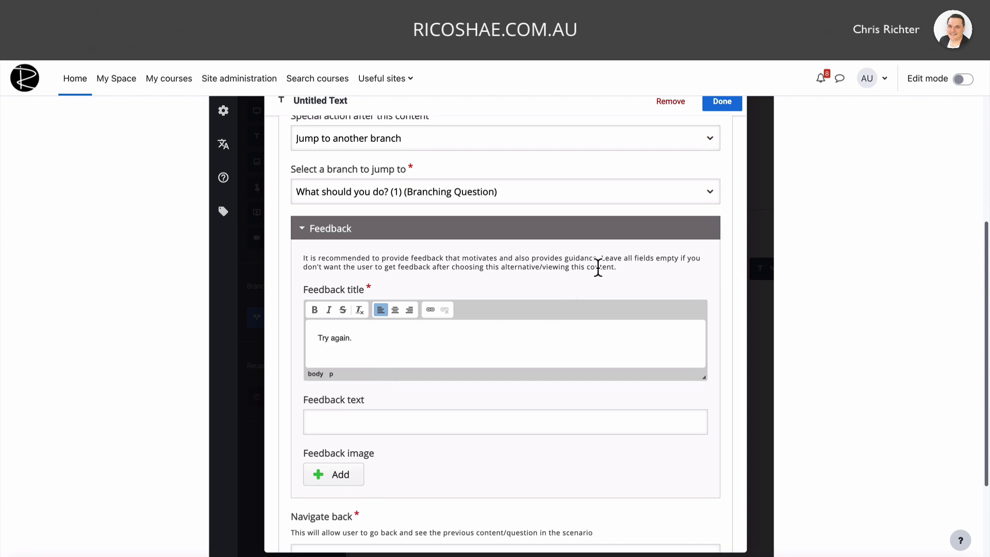
left_click(721, 102)
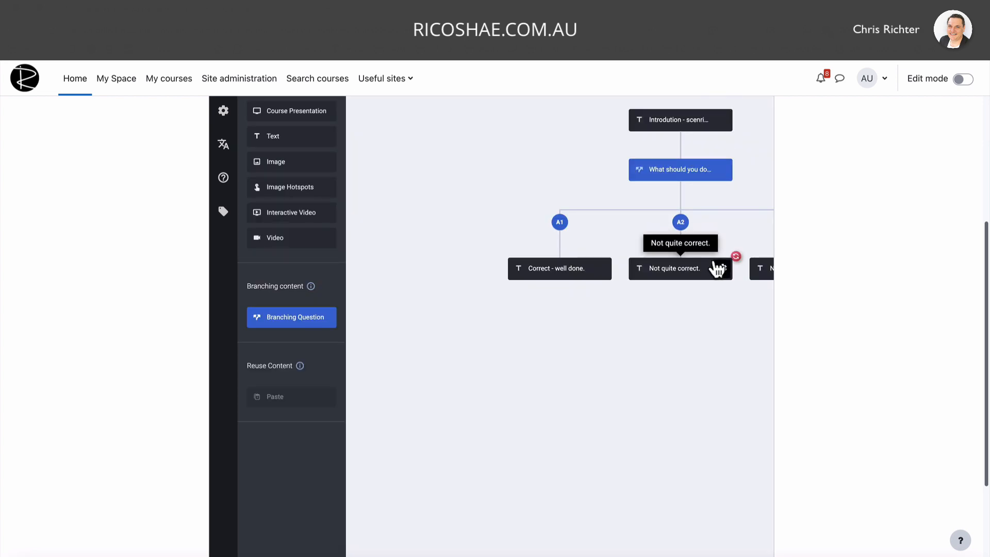
Expand the scenario editor to fullscreen and start the learner preview.
scroll("up", 3)
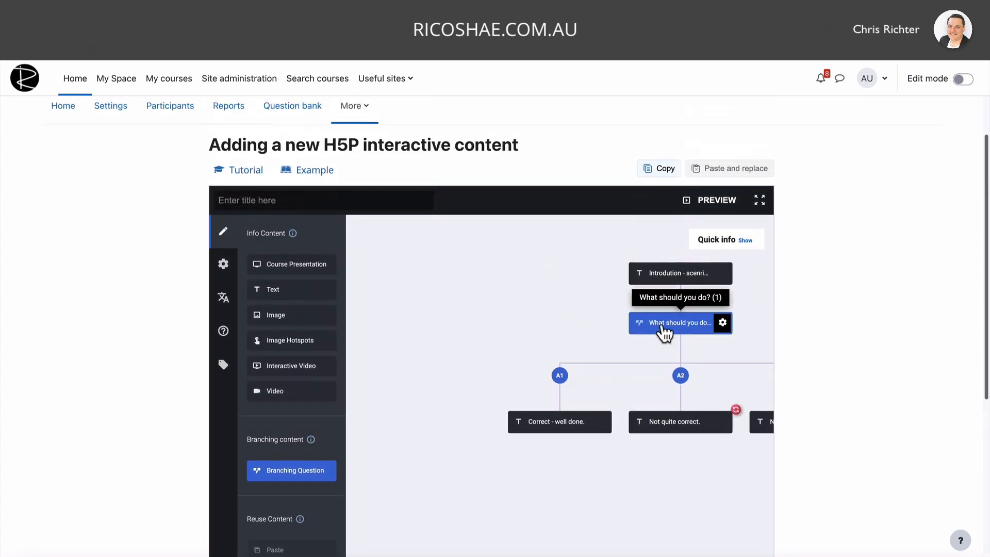
scroll("down", 3)
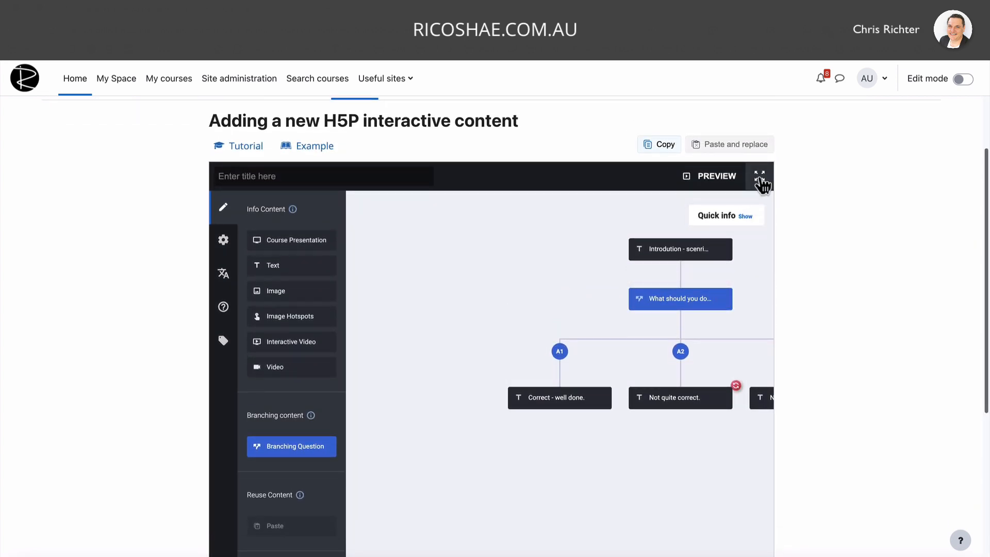
left_click(760, 176)
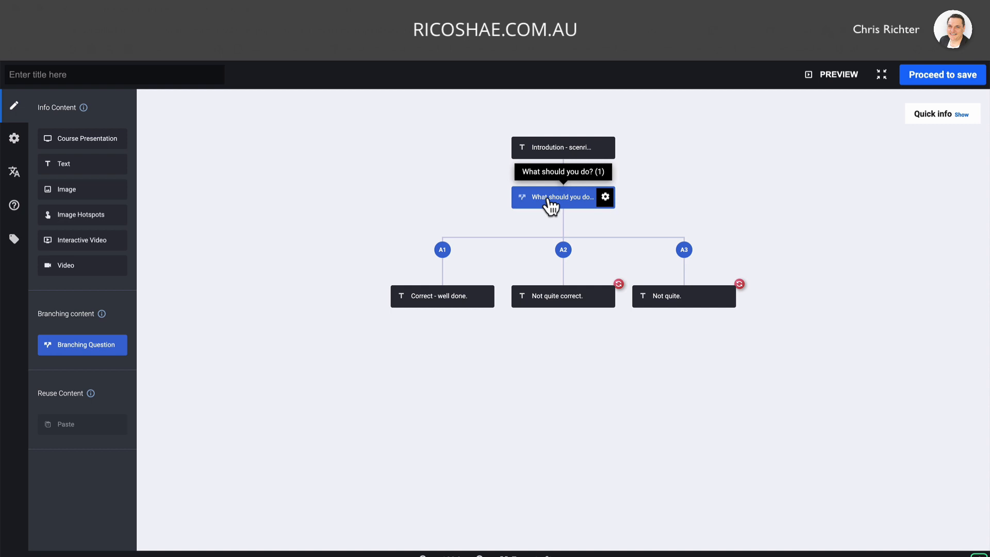
mouse_move(570, 307)
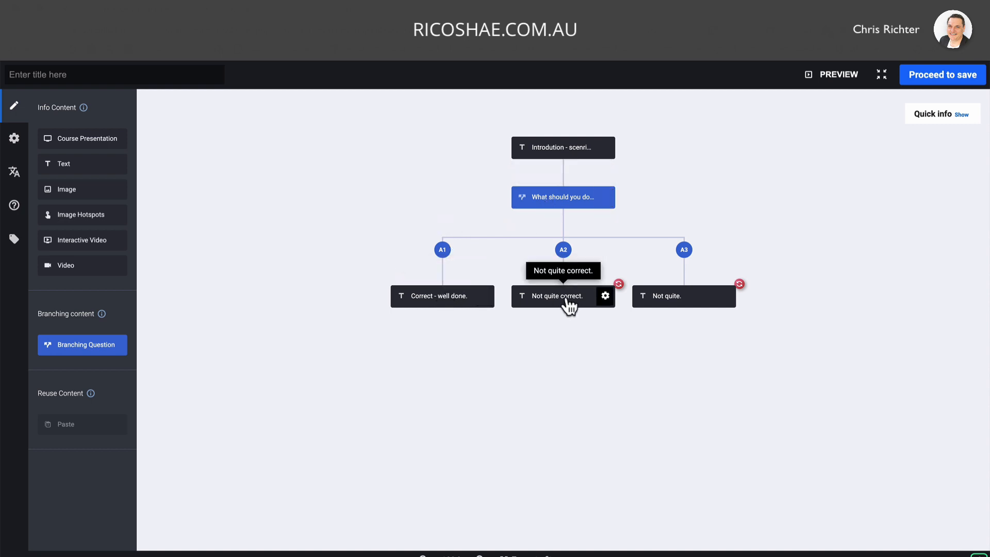
mouse_move(605, 307)
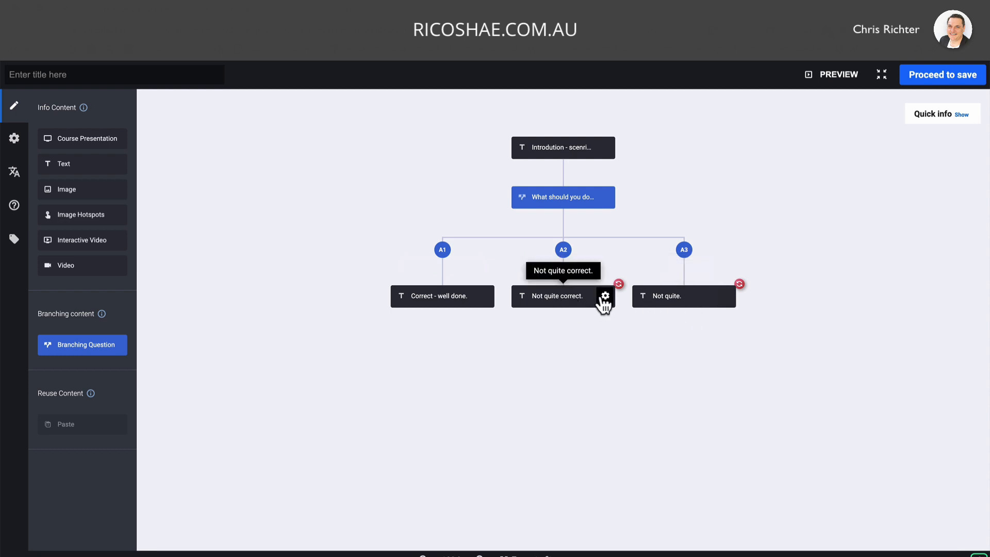
mouse_move(821, 137)
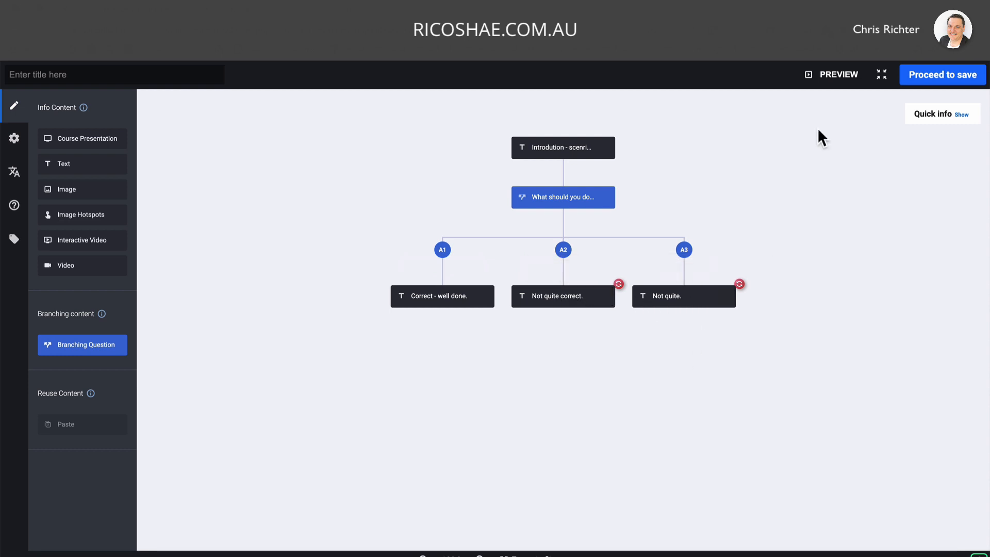
left_click(838, 75)
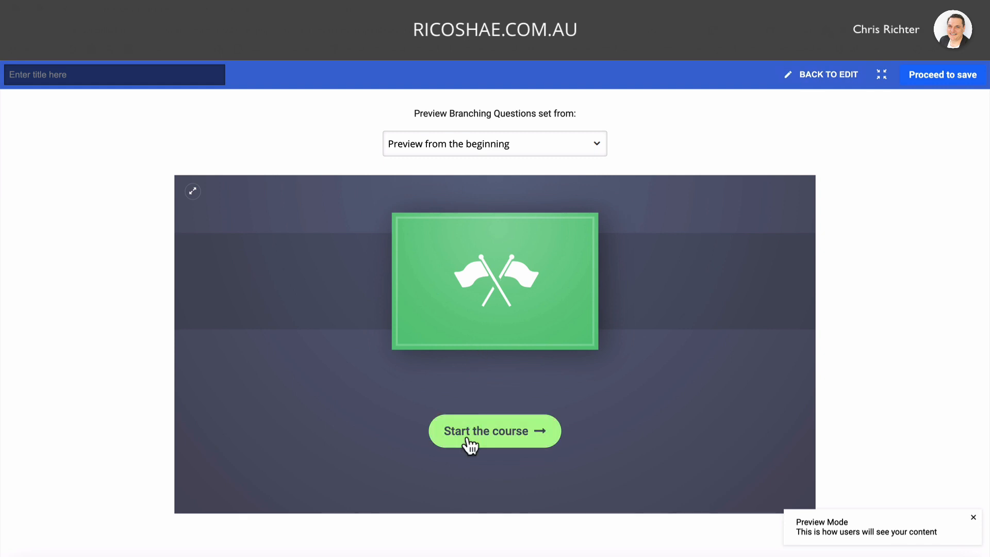
Start the course, proceed through both wrong answers with 'Try again.' feedback and the correct branch to the end screen.
left_click(494, 432)
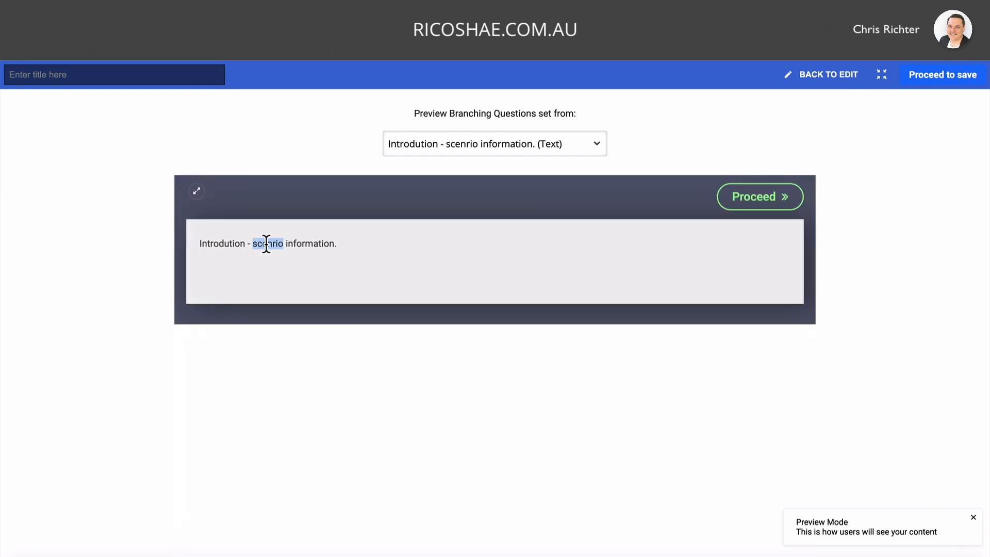
left_click(760, 196)
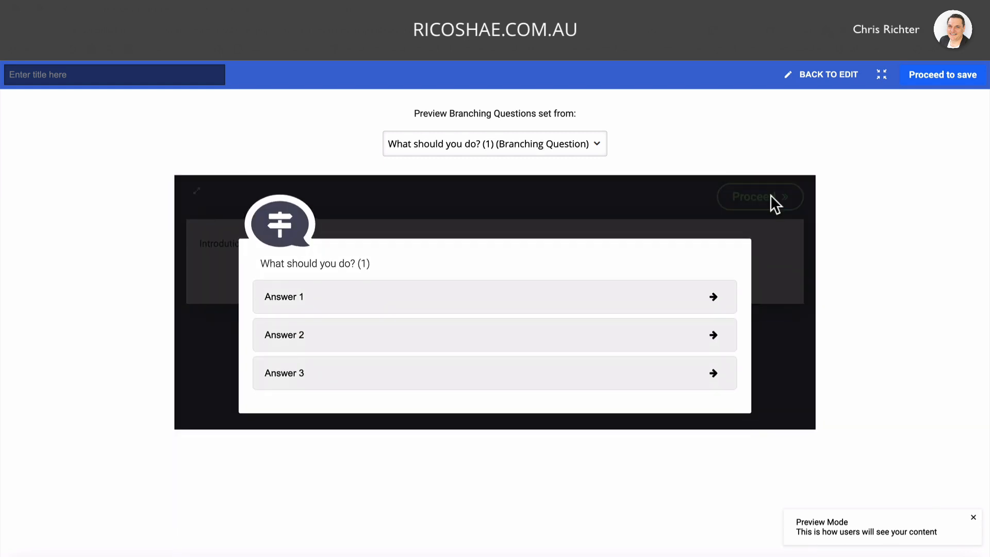
mouse_move(412, 297)
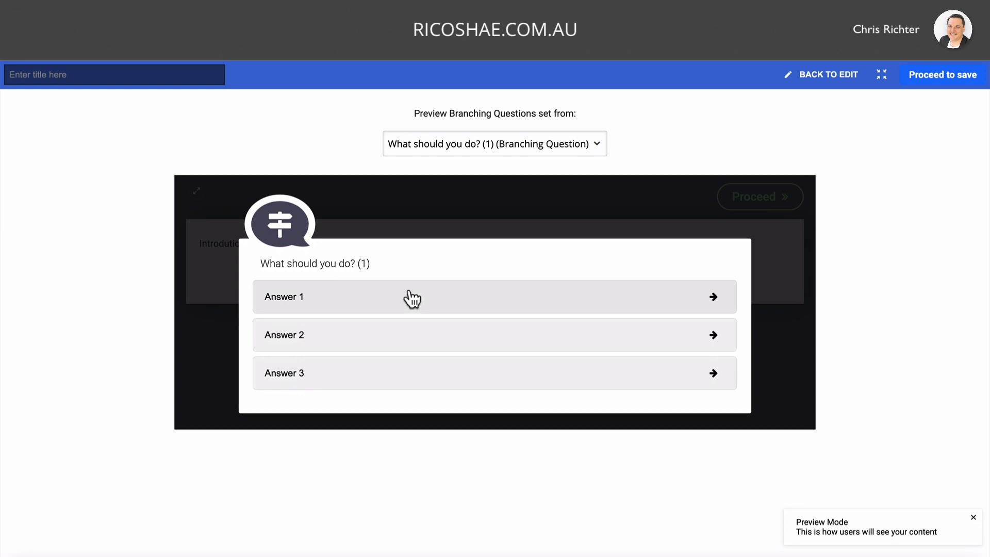
mouse_move(285, 373)
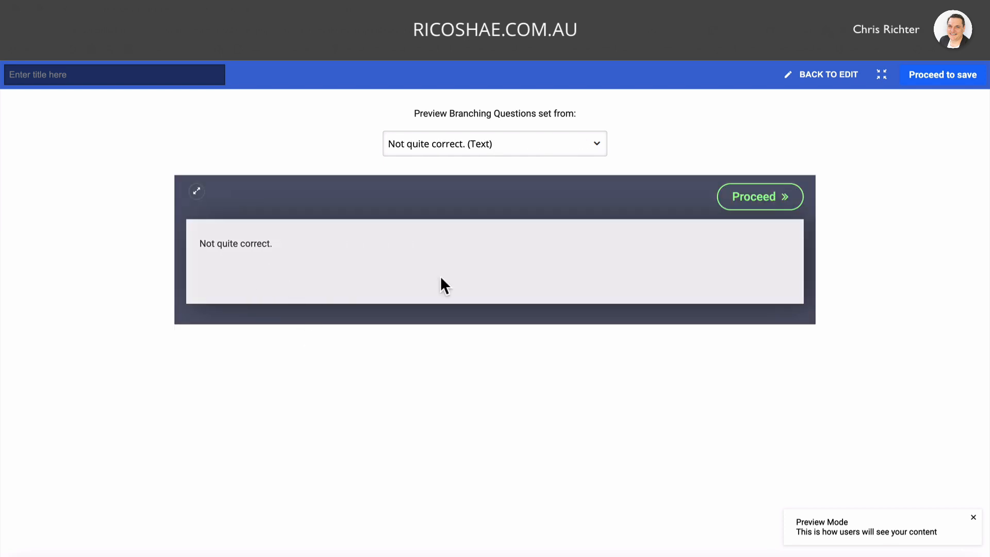
left_click(760, 196)
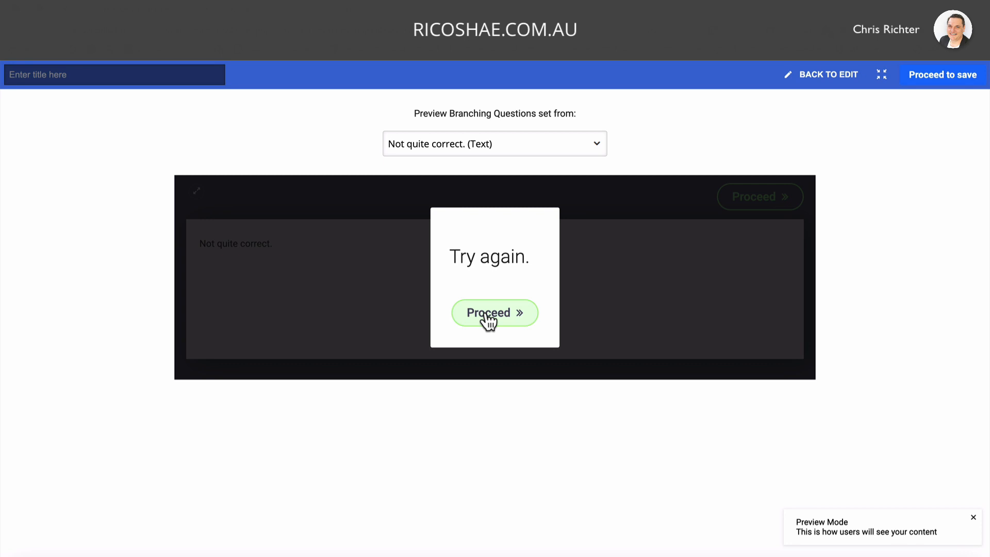
left_click(494, 313)
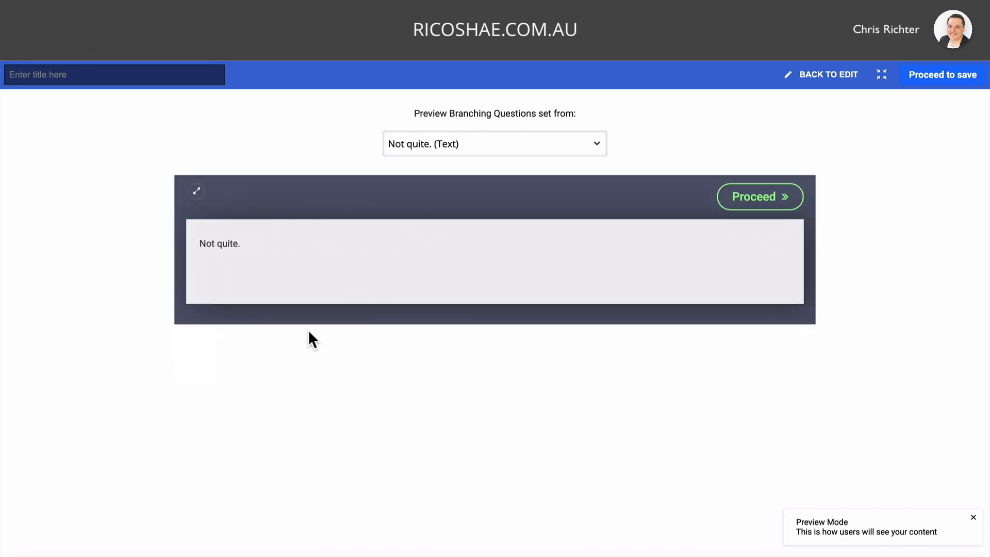
left_click(760, 196)
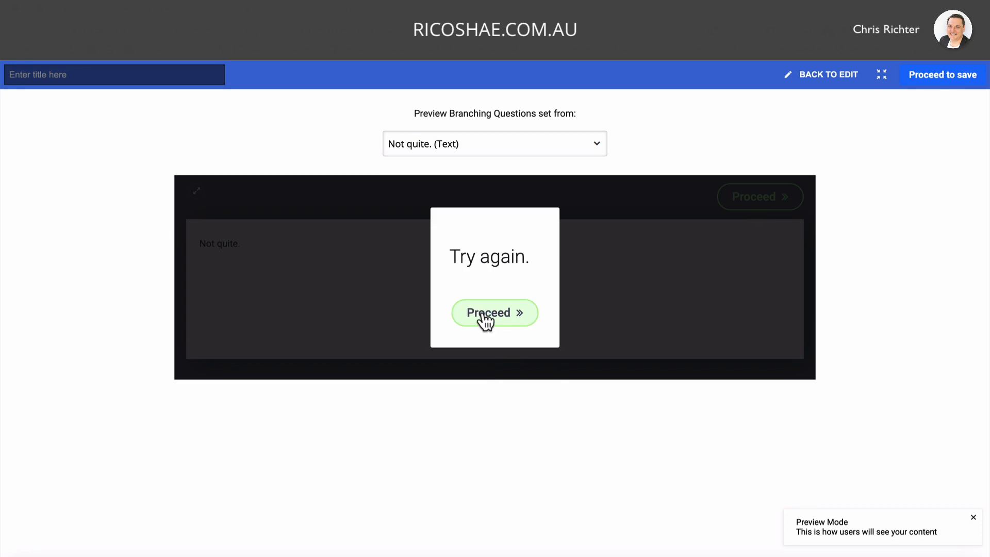
left_click(494, 312)
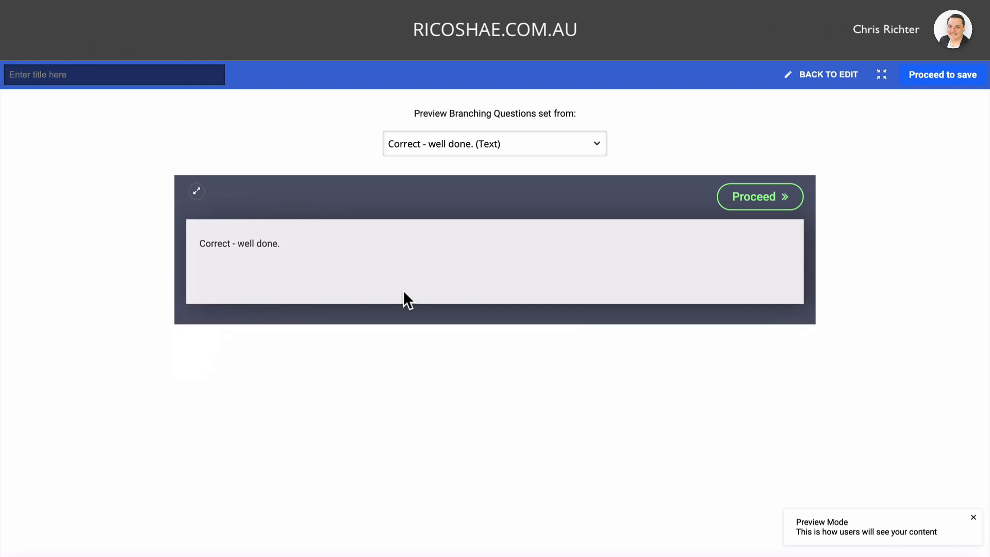
left_click(761, 196)
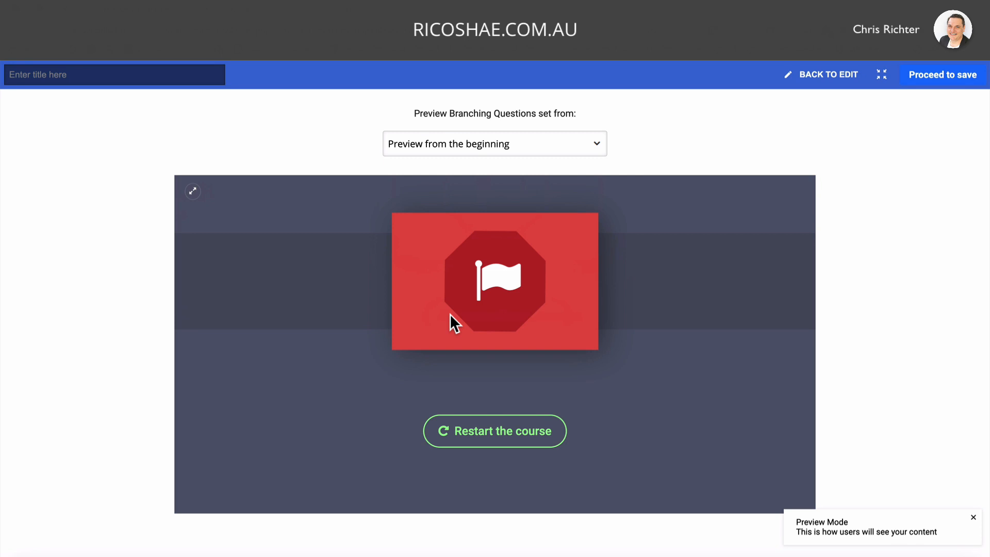
mouse_move(843, 258)
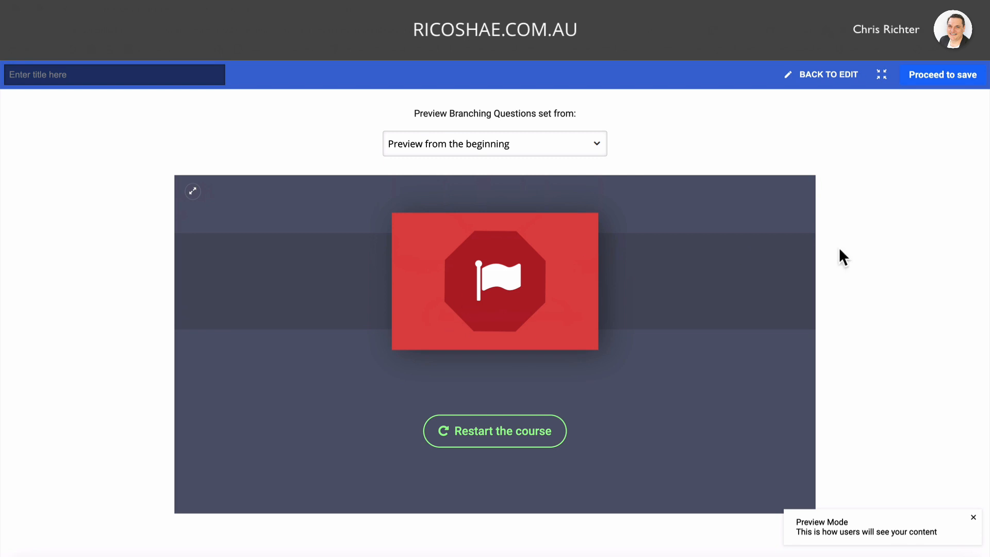
Return from preview and reopen the introduction item's content to fix 'scenrio' to 'scenario'.
left_click(828, 74)
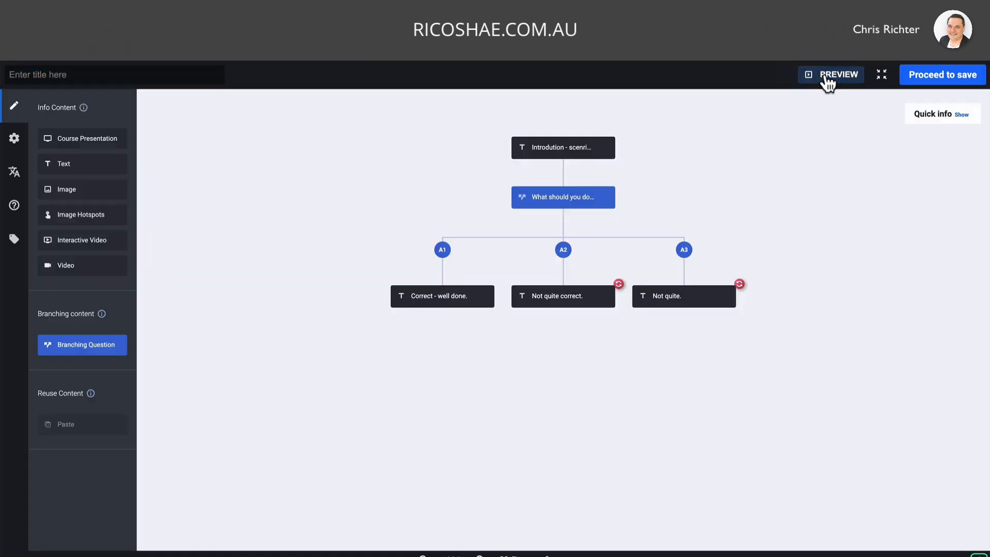
mouse_move(562, 306)
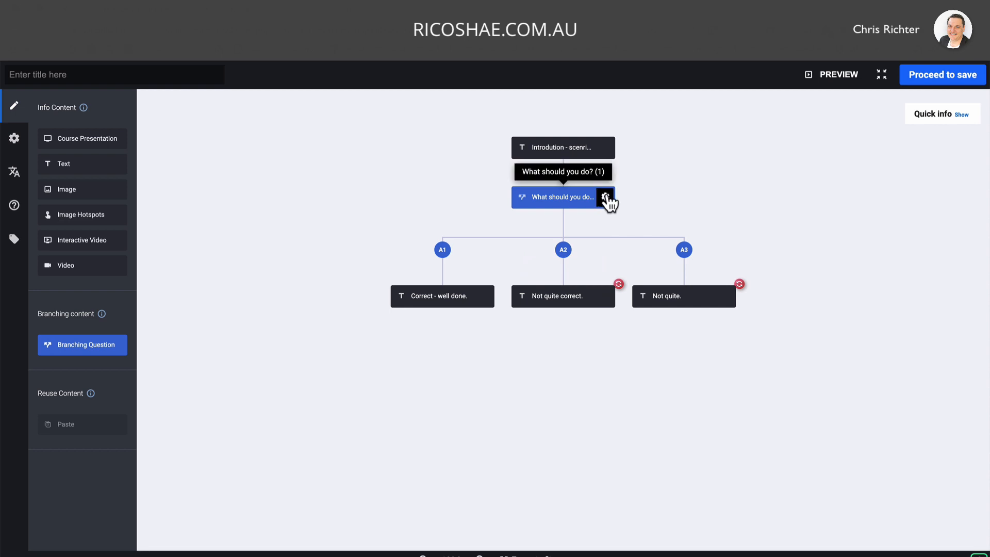
left_click(606, 148)
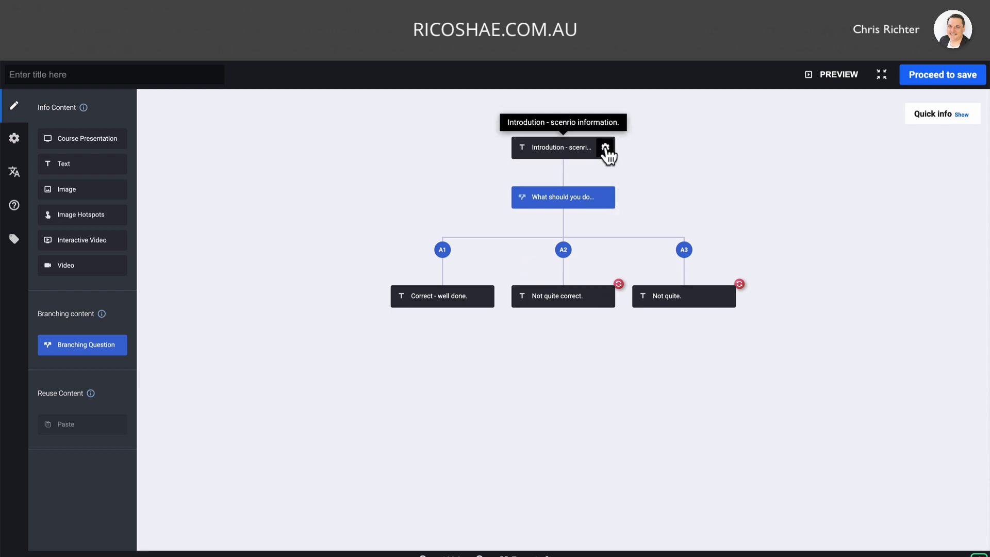
left_click(604, 148)
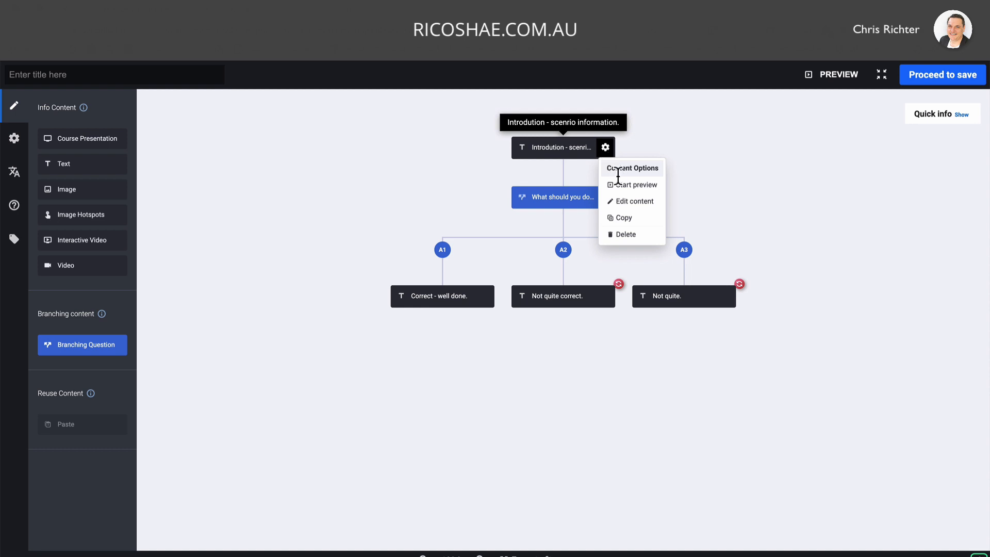
left_click(635, 201)
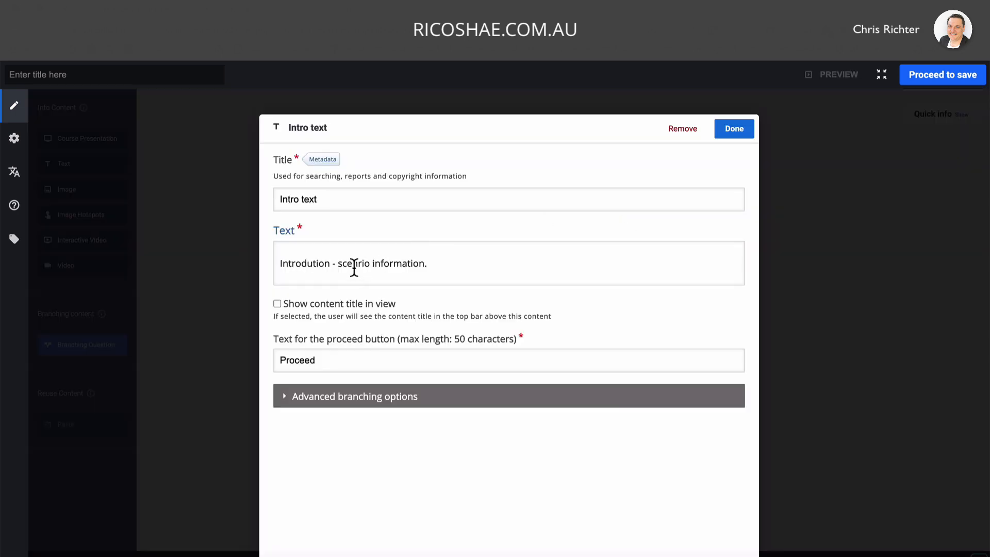
left_click(354, 263)
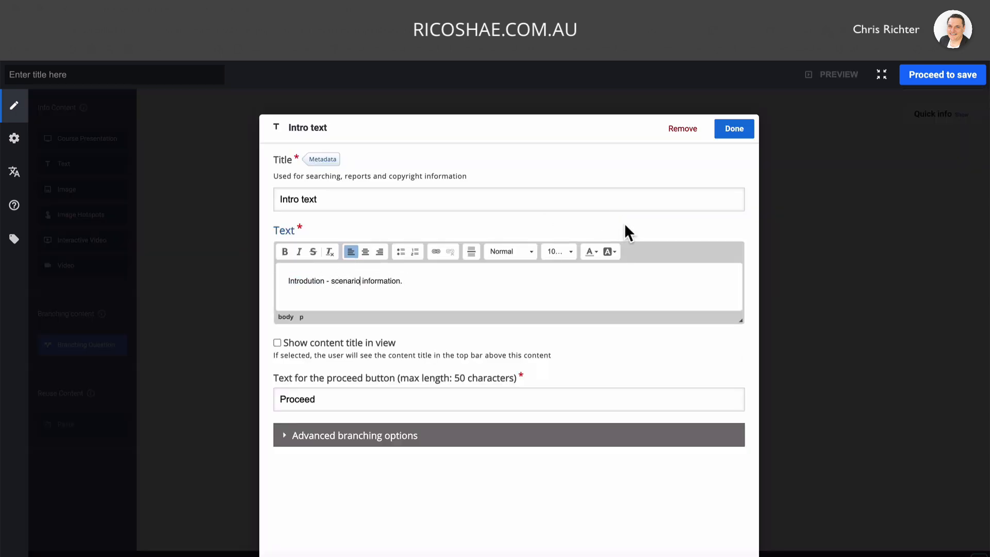
Save the intro fix and open the 'Not quite correct.' item's advanced branching options.
left_click(733, 128)
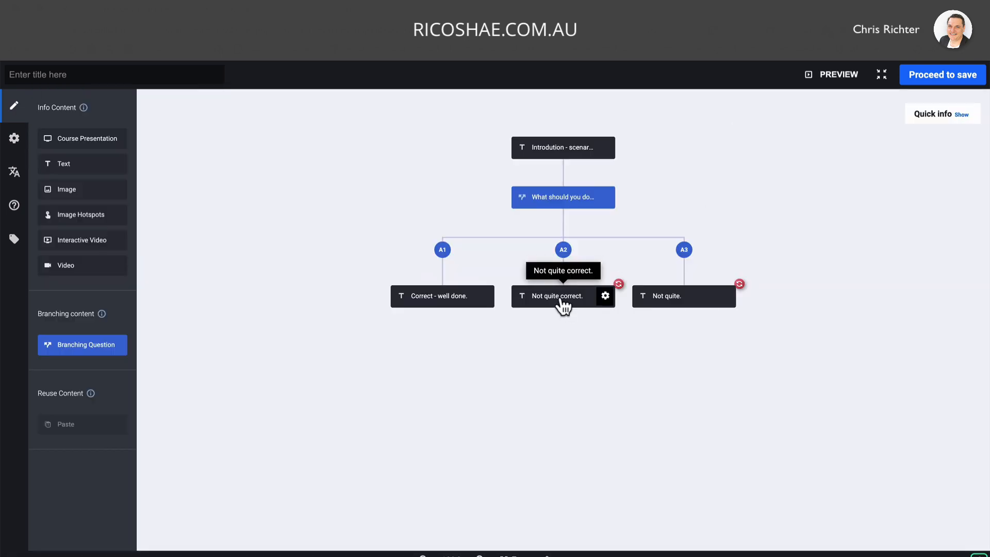
left_click(605, 296)
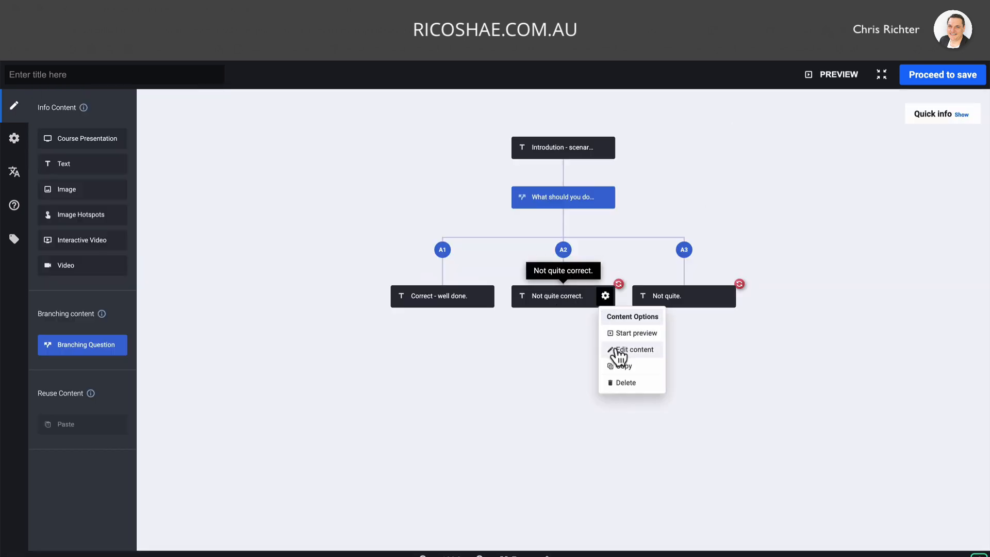
left_click(636, 350)
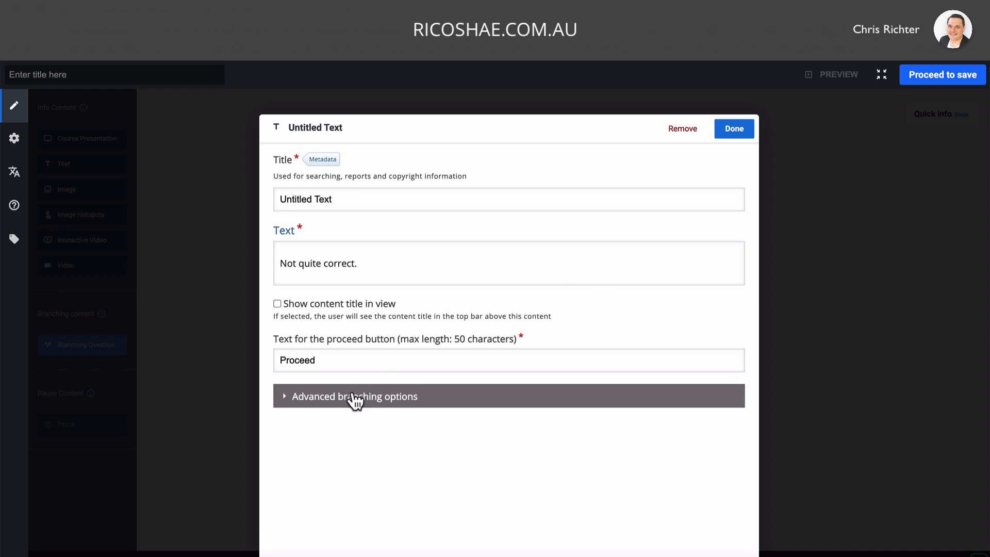
left_click(355, 396)
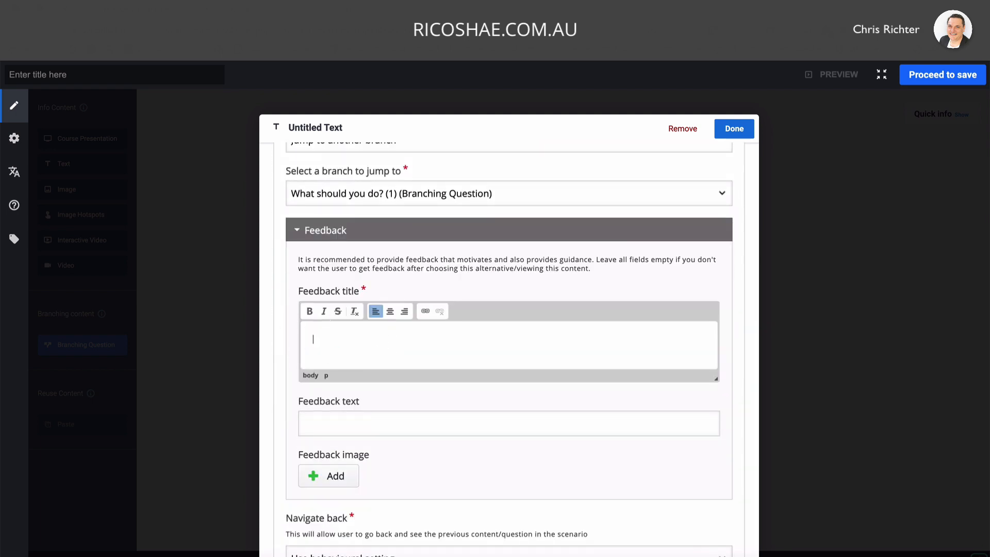
Confirm the jump back to 'What should you do? (1)' with feedback title 'Try again.' and finish.
left_click(733, 128)
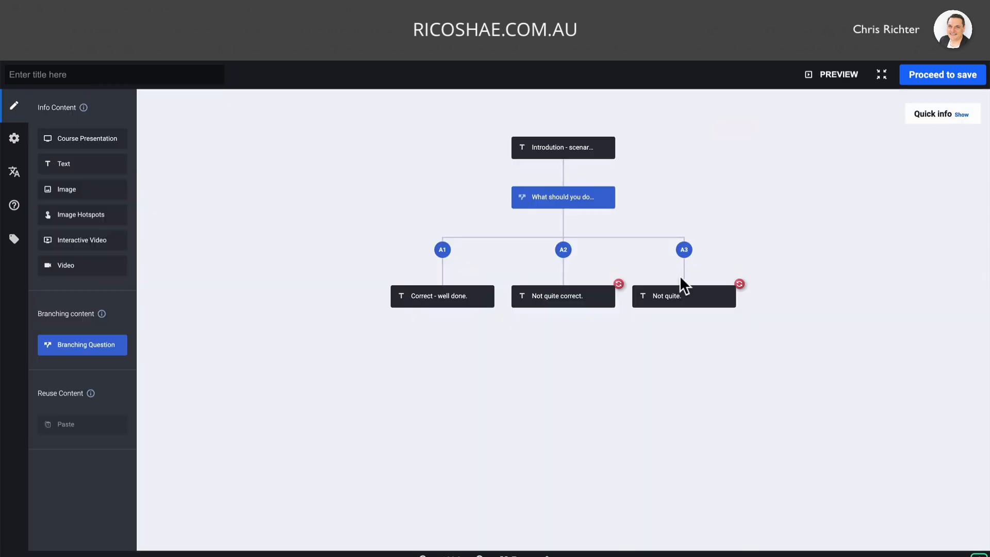
left_click(683, 296)
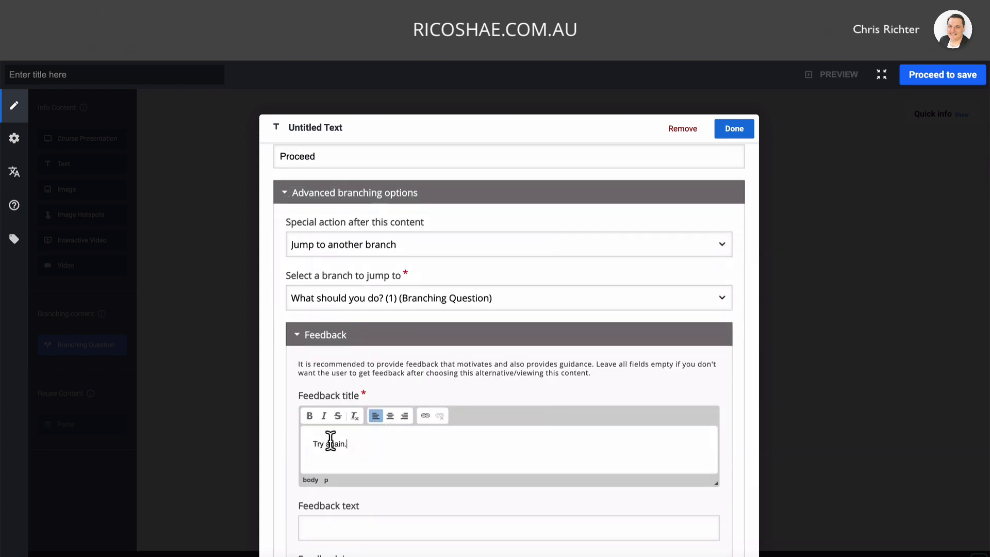
left_click(734, 128)
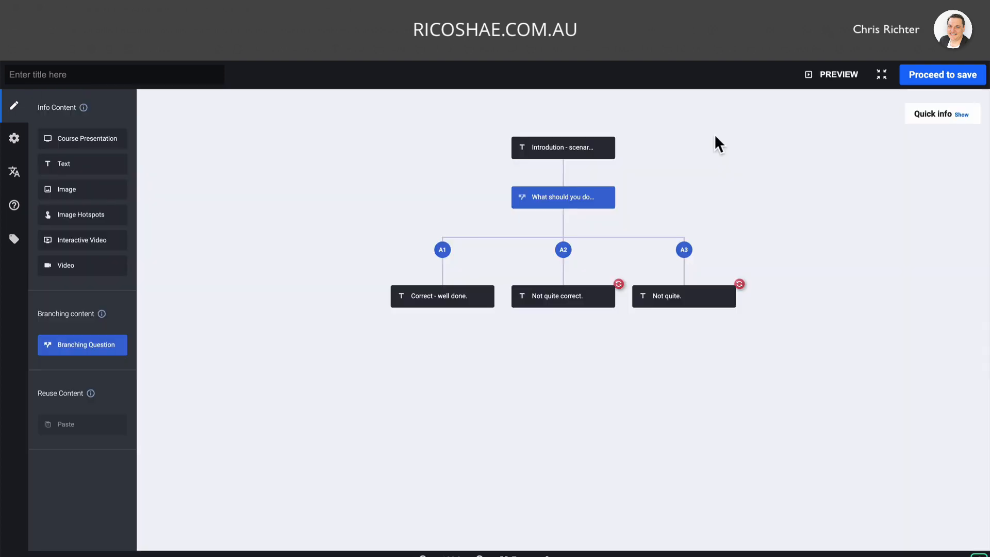
mouse_move(226, 172)
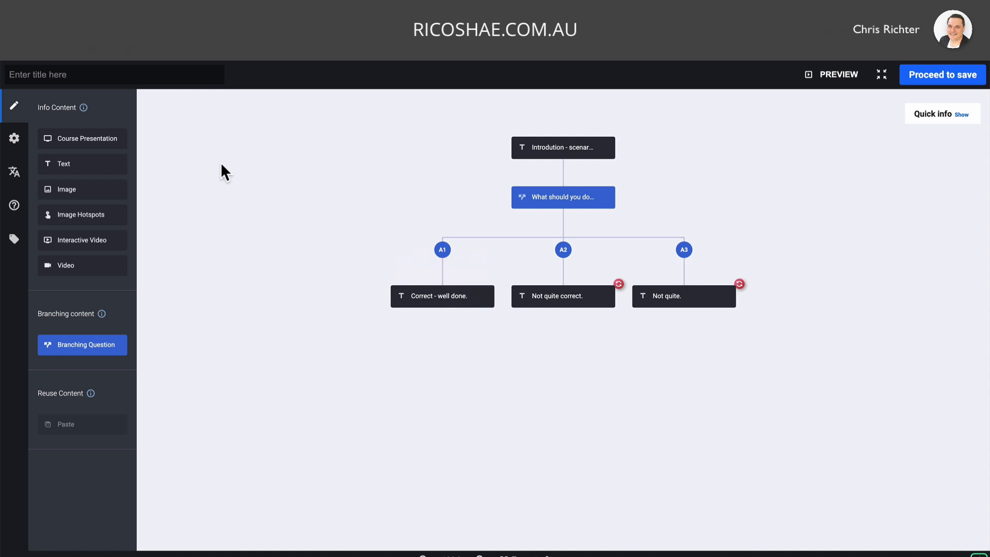
Place a Branching Question 'Question 2' with alternatives 'Option 1' and 'Option 2' after 'Correct - well done.'.
left_click(81, 345)
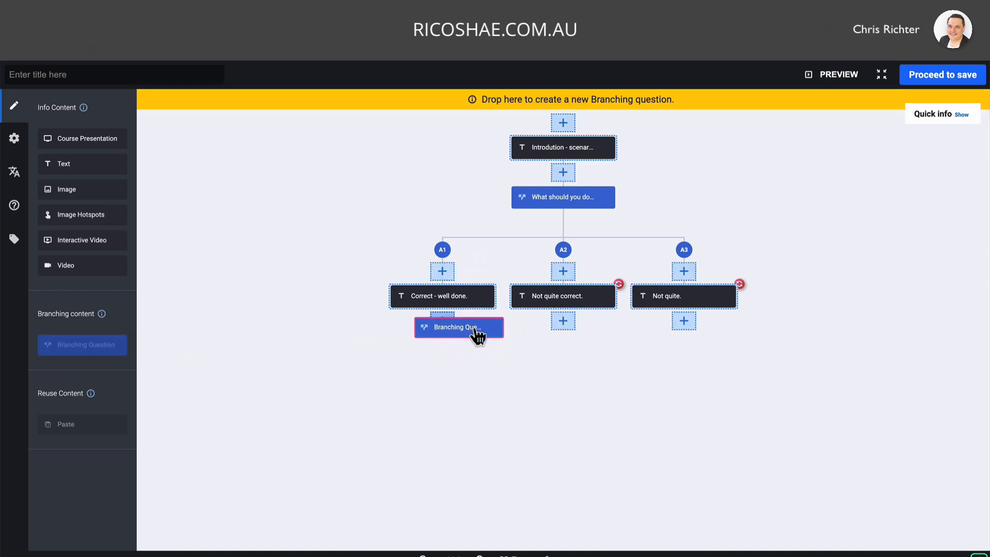
left_click(458, 327)
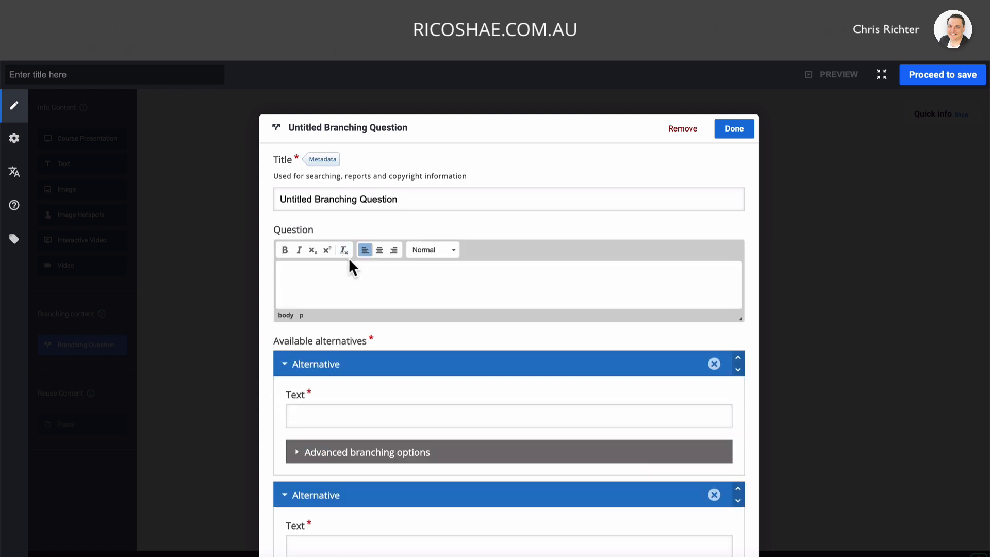
type("Questi")
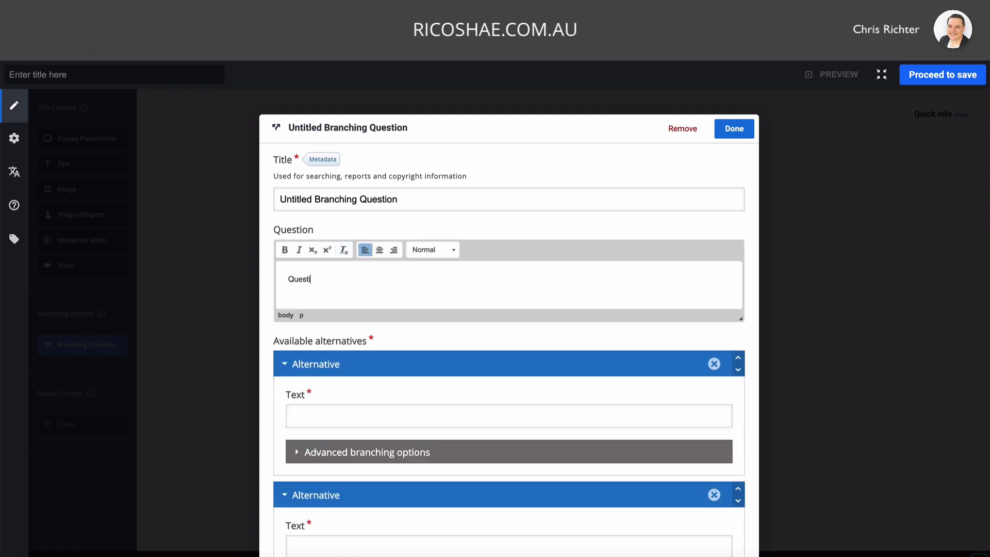
type("ioon 2")
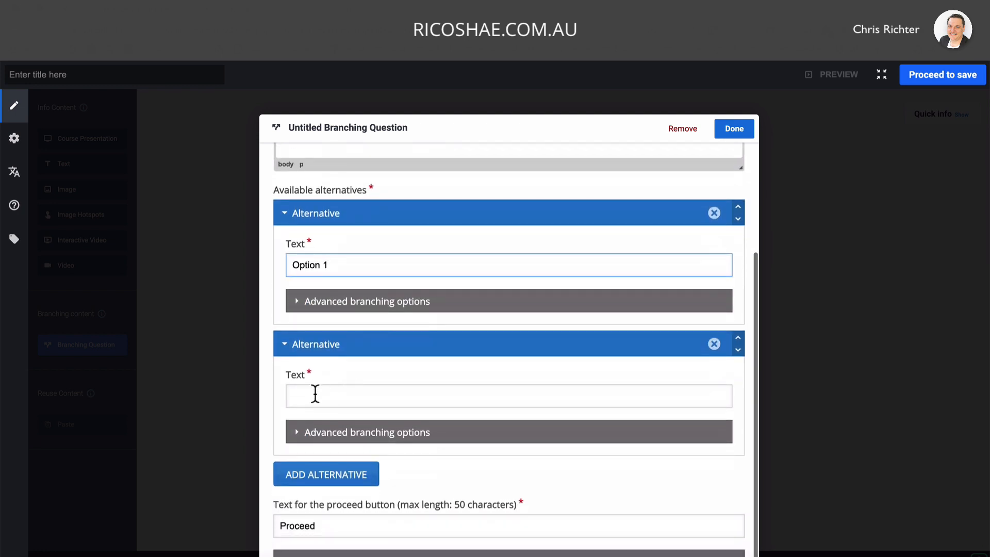
type("Option 2")
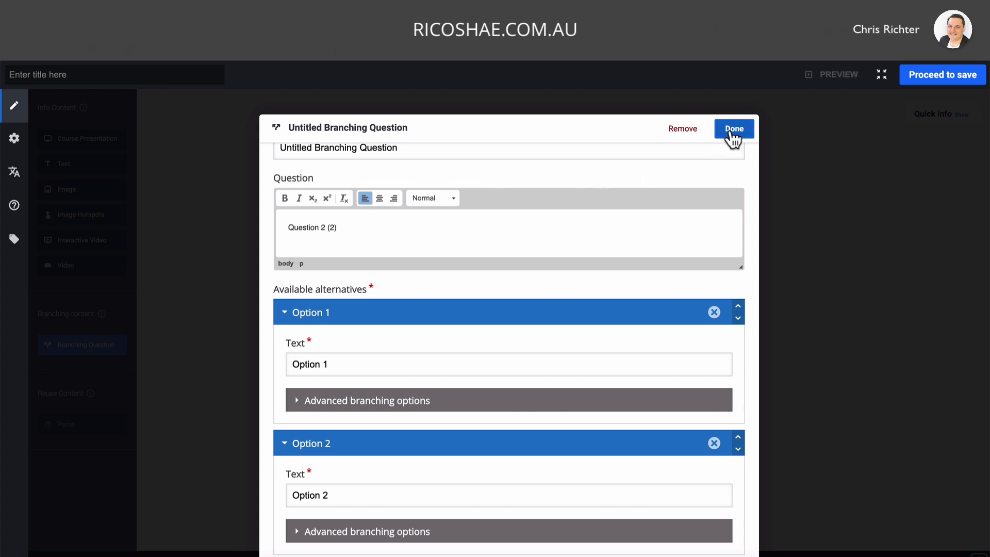
left_click(733, 129)
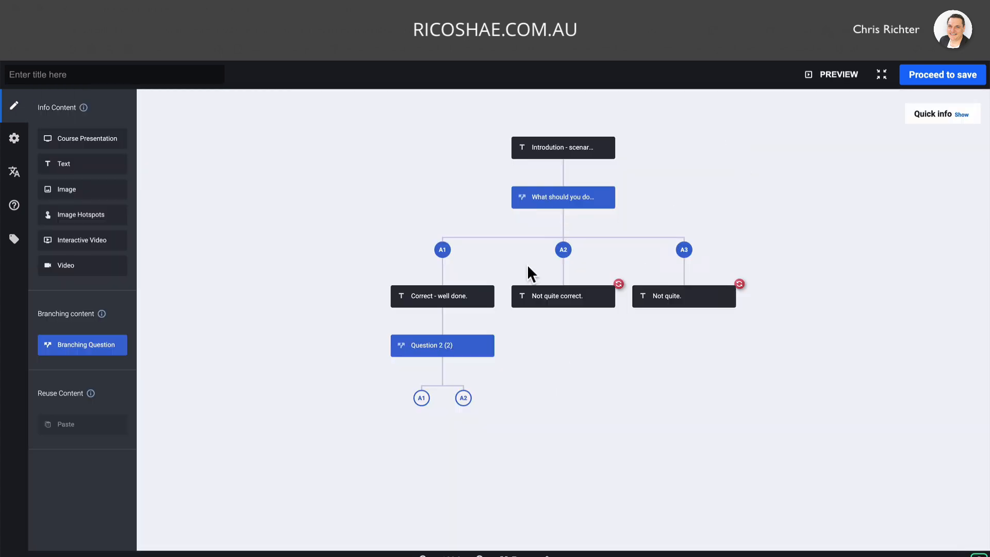
mouse_move(441, 422)
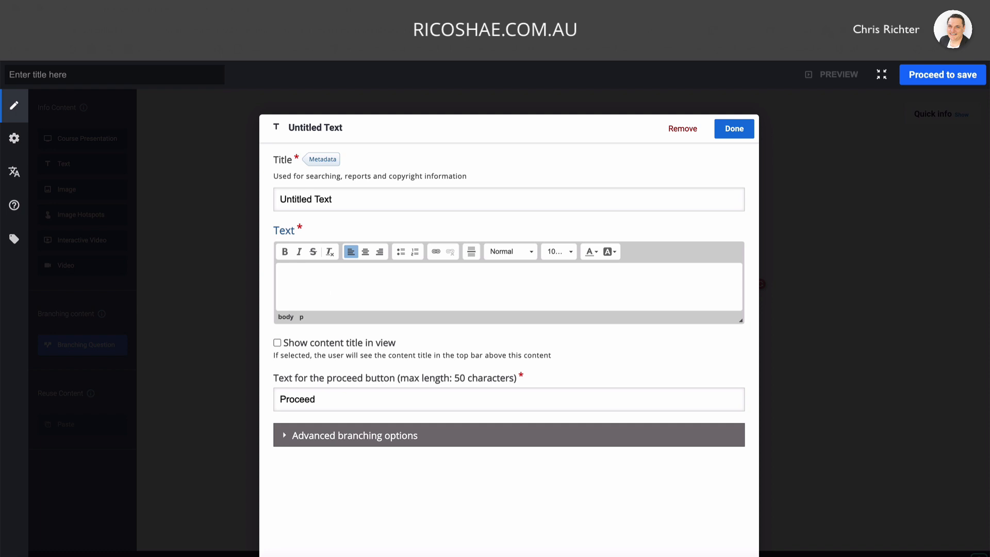
Create the 'Not quite.' text under A1 set to jump back to Question 2 (2) and save it.
type("Not quite")
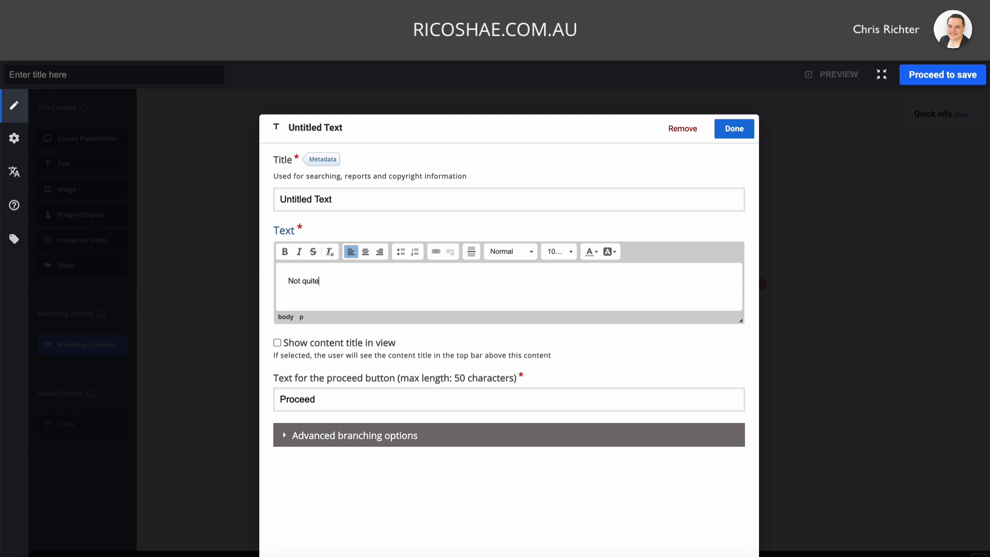
type(".")
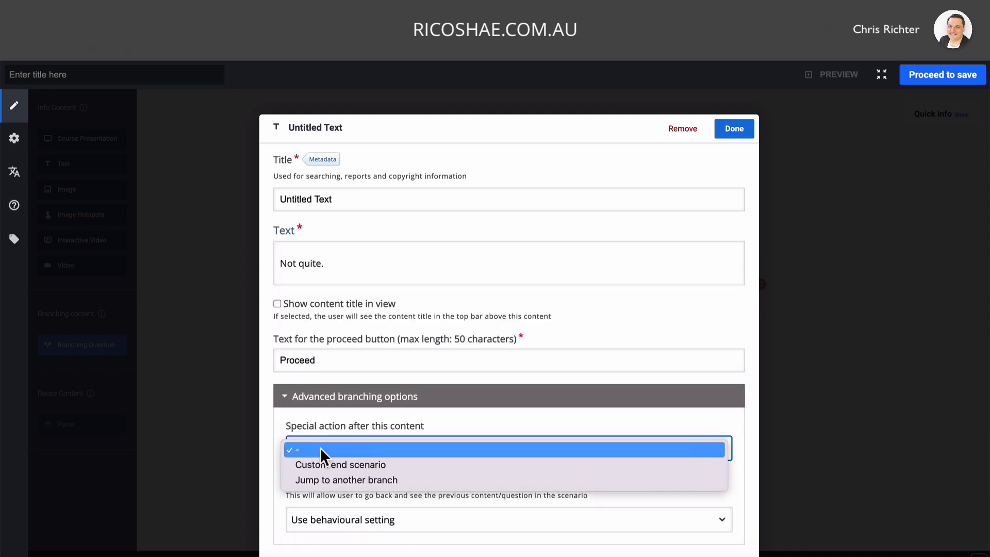
left_click(347, 480)
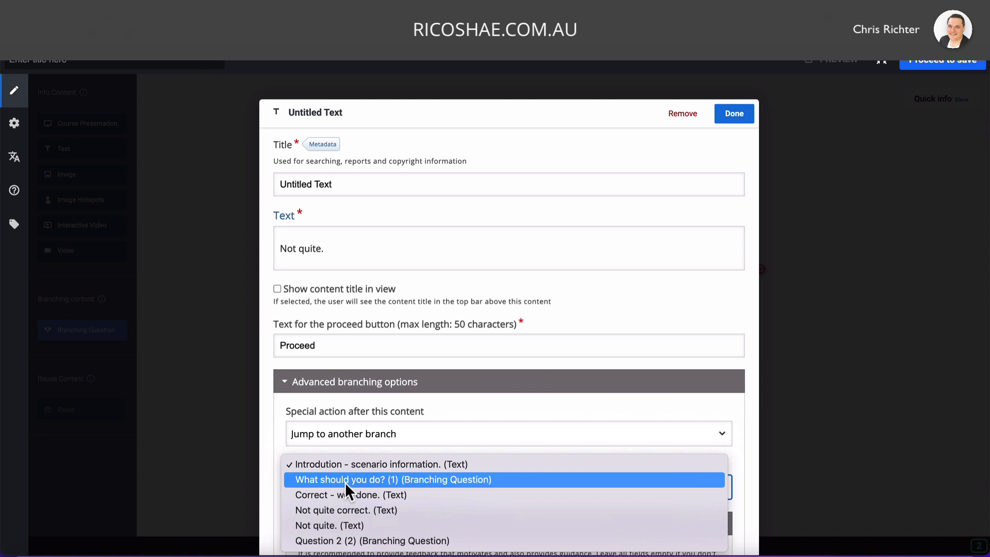
mouse_move(372, 541)
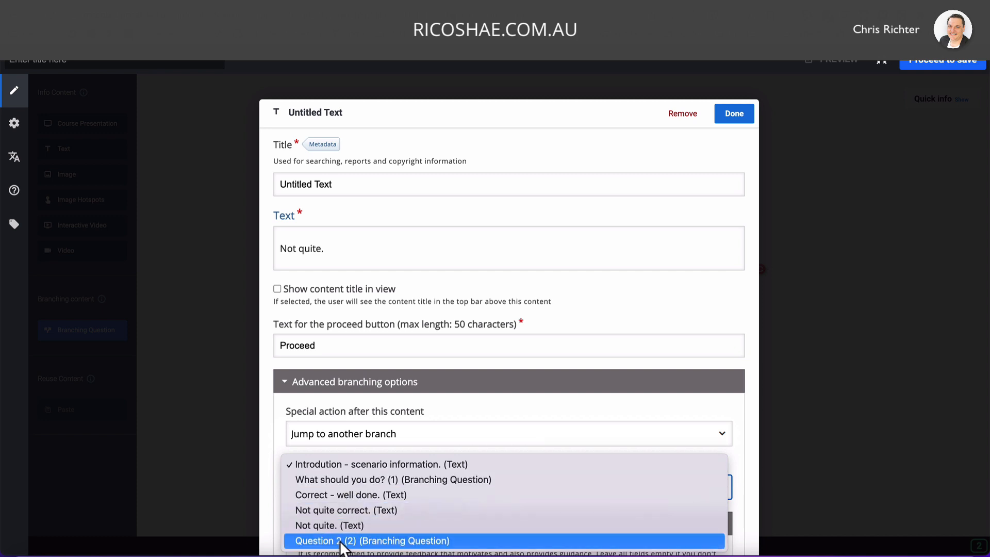
left_click(372, 541)
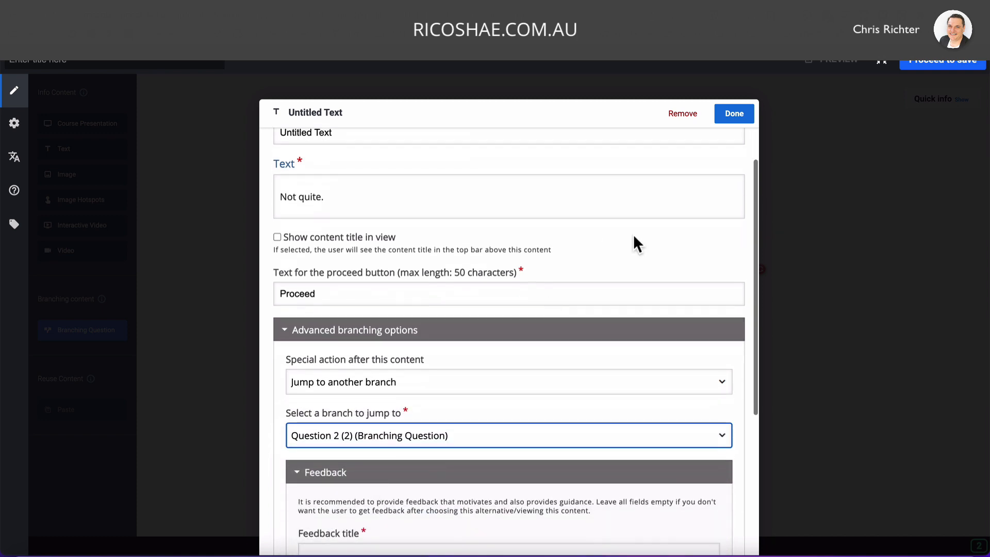
left_click(733, 113)
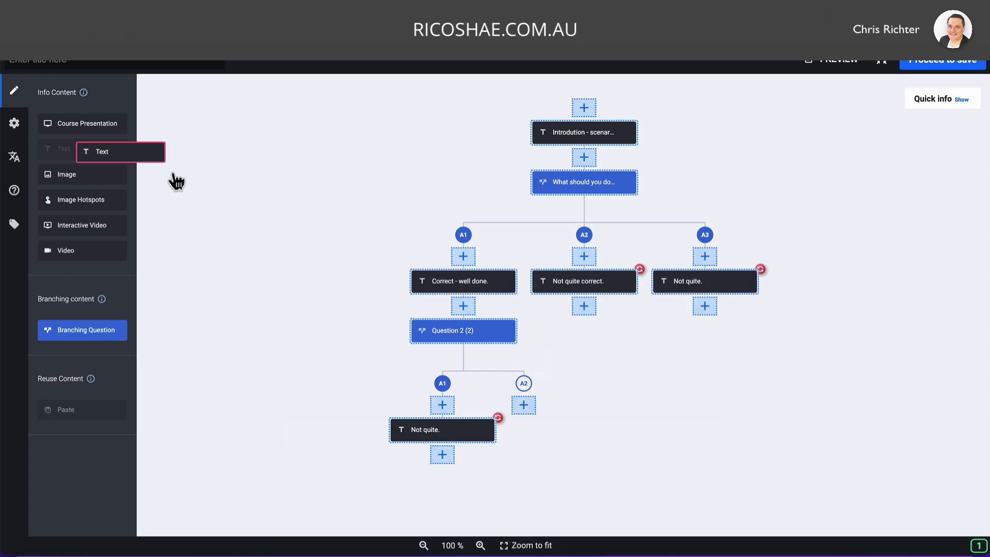
Create the 'Well done.' text under A2 of Question 2 and save it.
left_click(120, 152)
type("We")
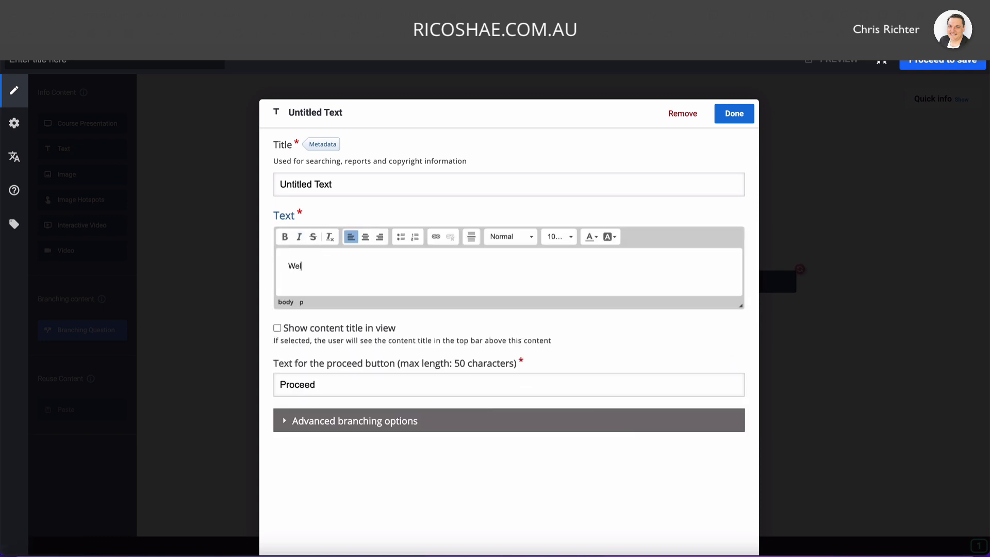
type("l done")
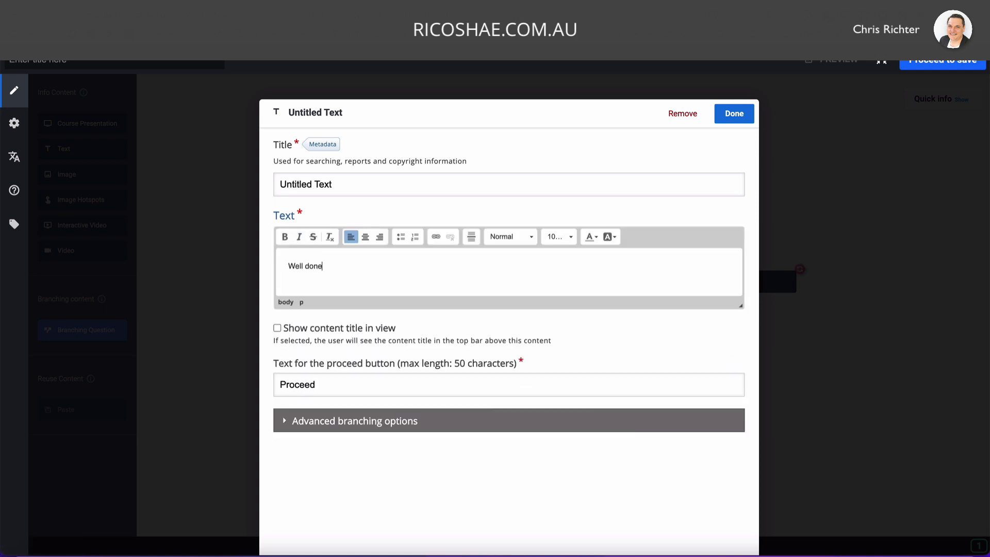
left_click(733, 113)
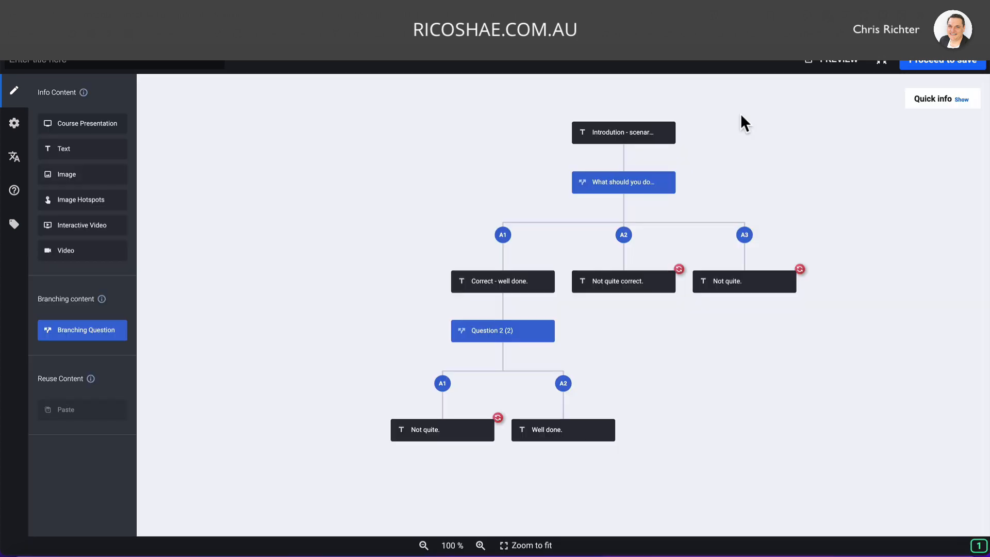
mouse_move(511, 330)
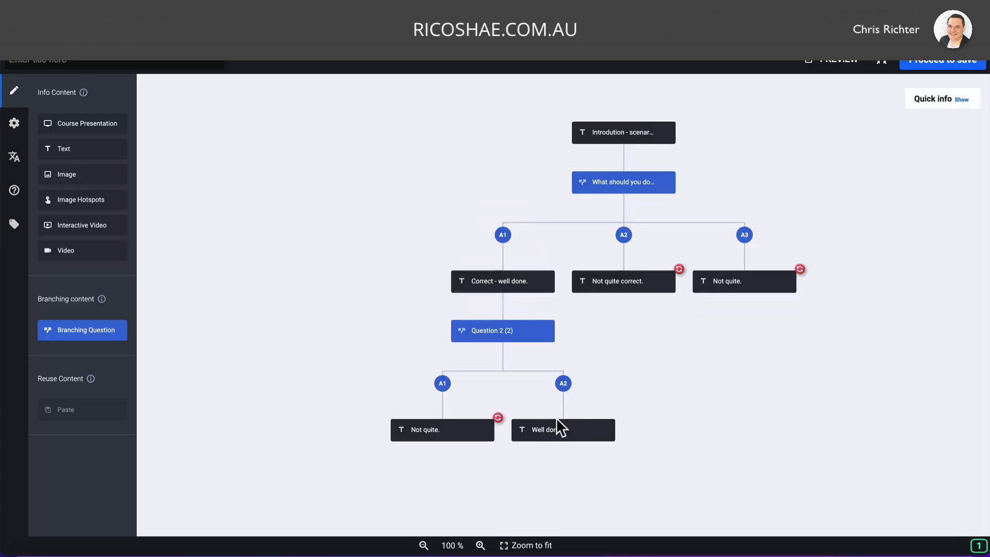
mouse_move(623, 246)
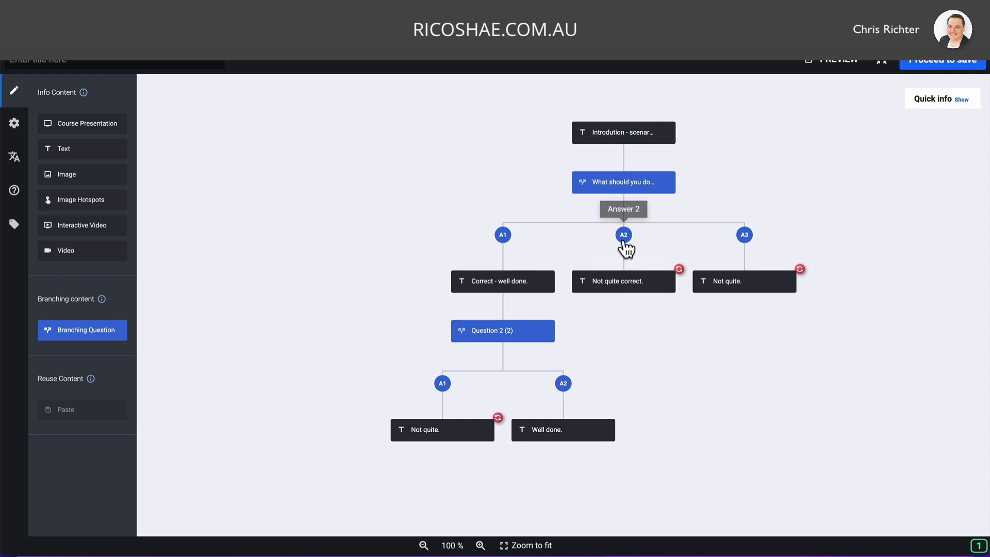
mouse_move(724, 393)
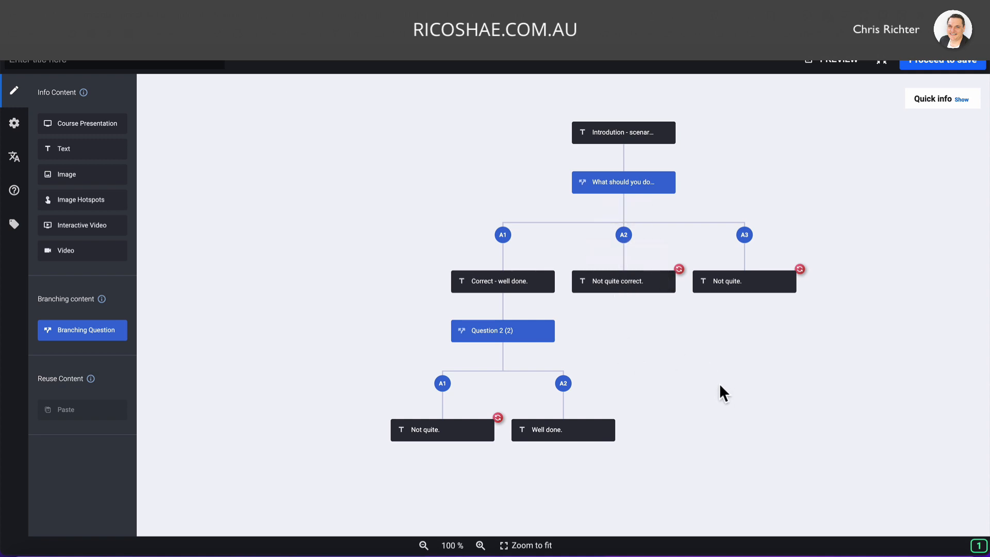
mouse_move(879, 472)
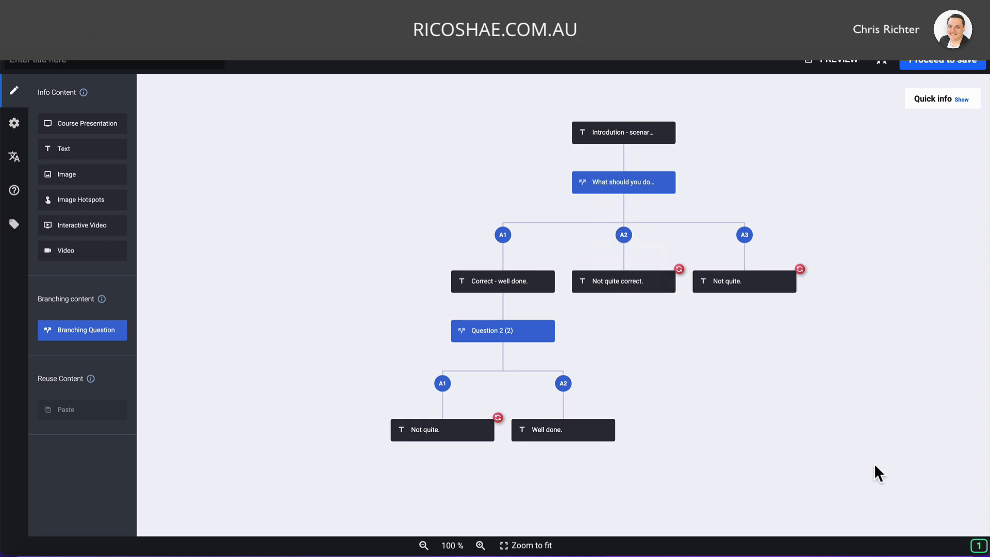
mouse_move(880, 465)
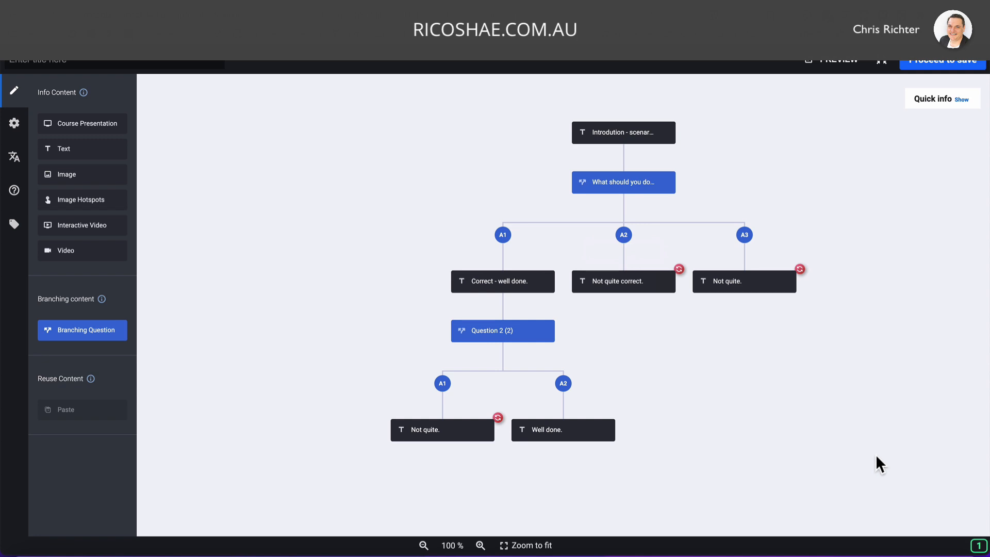
left_click(836, 60)
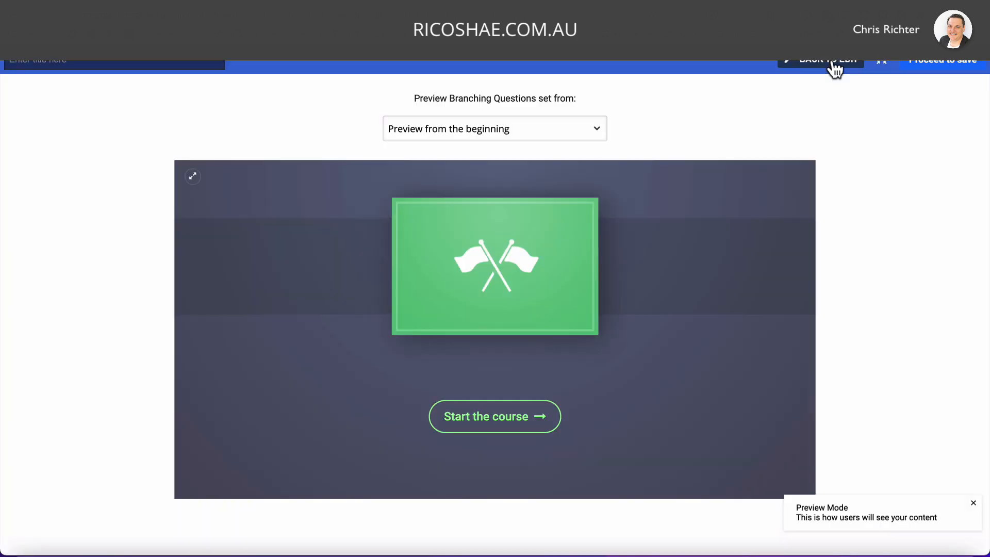
mouse_move(494, 416)
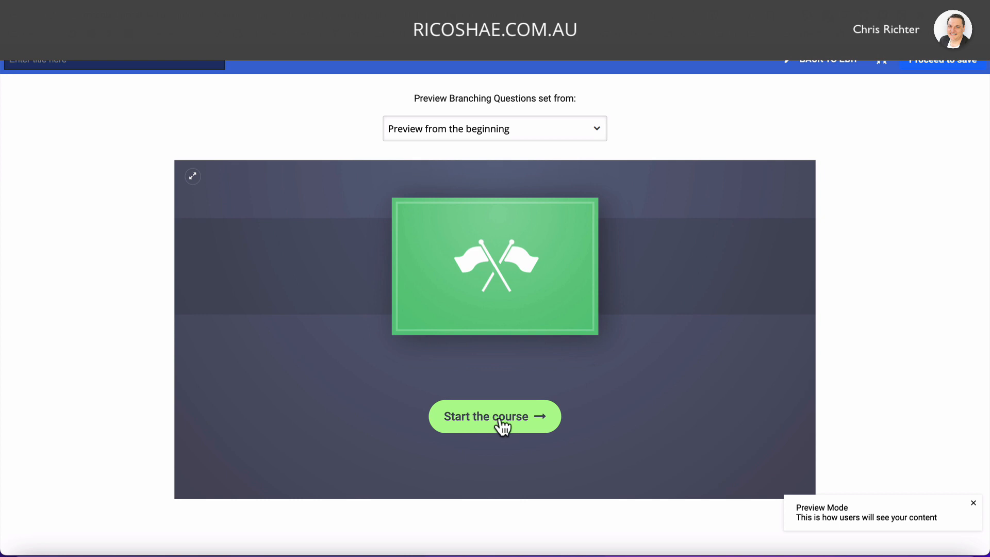
left_click(494, 416)
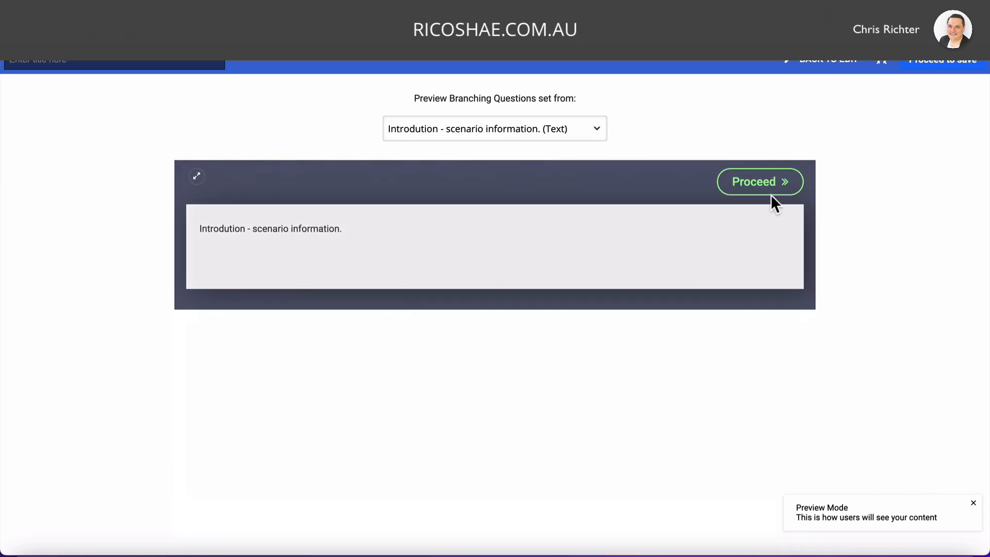
left_click(761, 182)
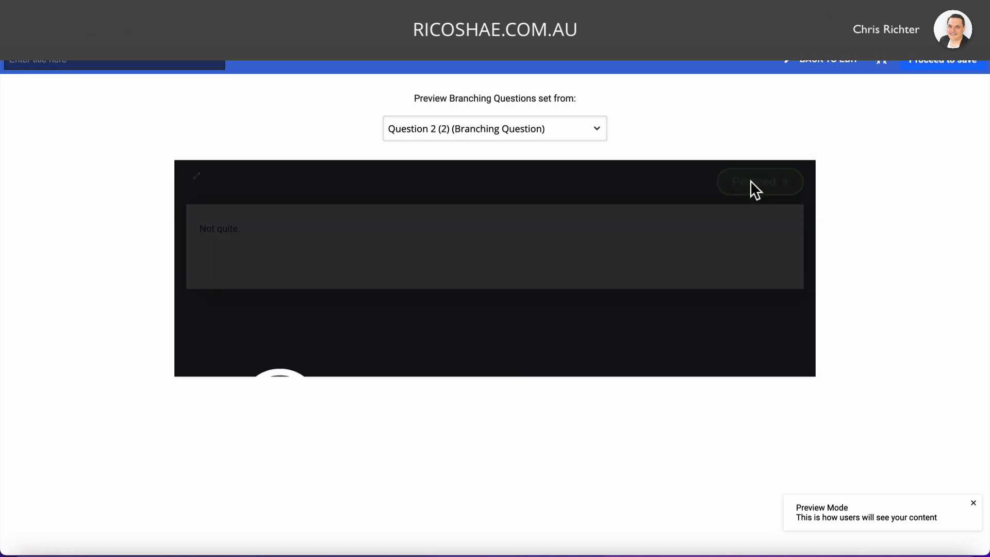
left_click(760, 182)
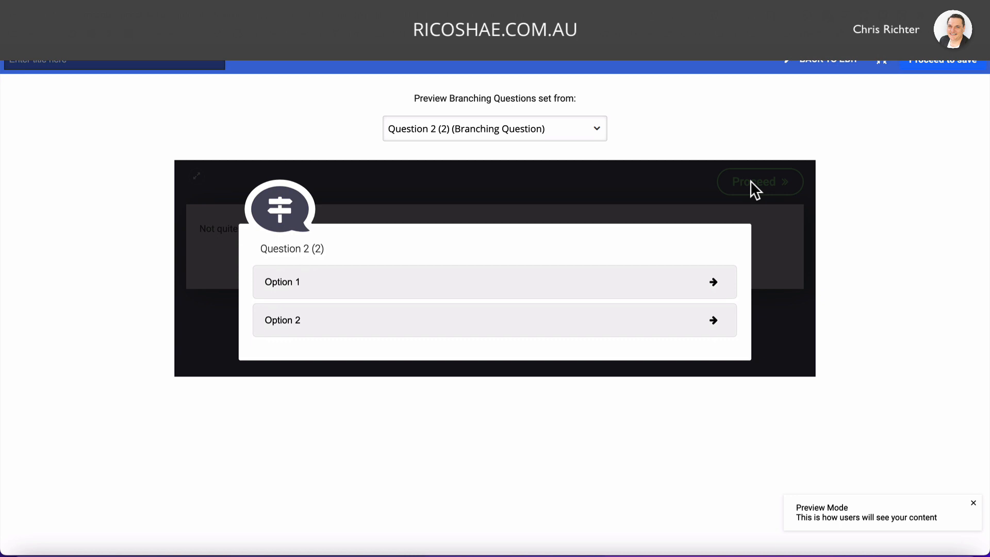
mouse_move(339, 321)
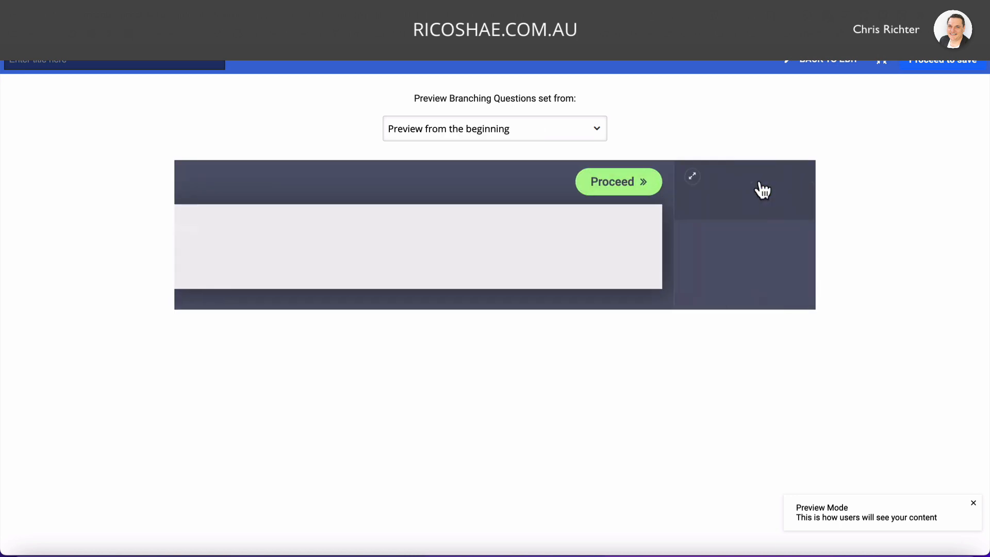
left_click(618, 181)
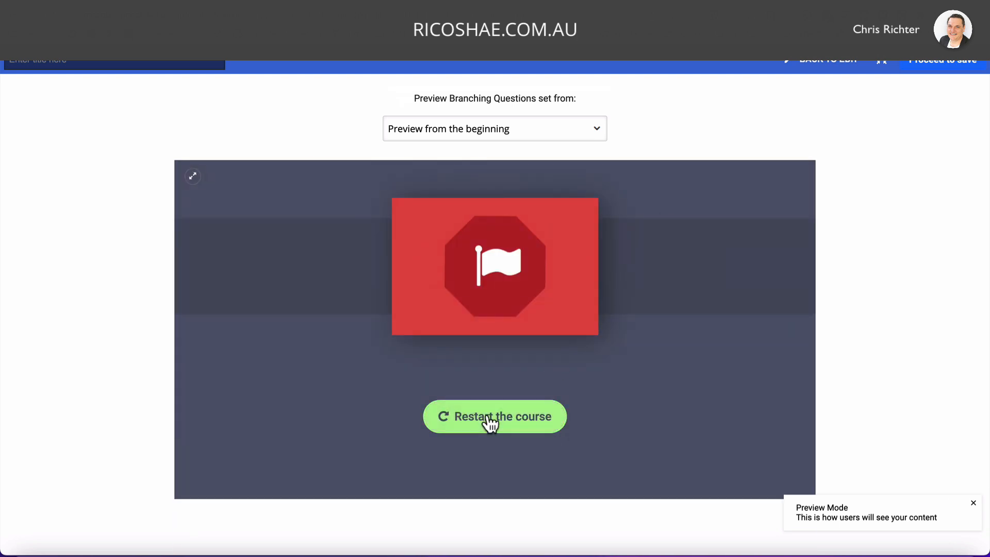
left_click(839, 60)
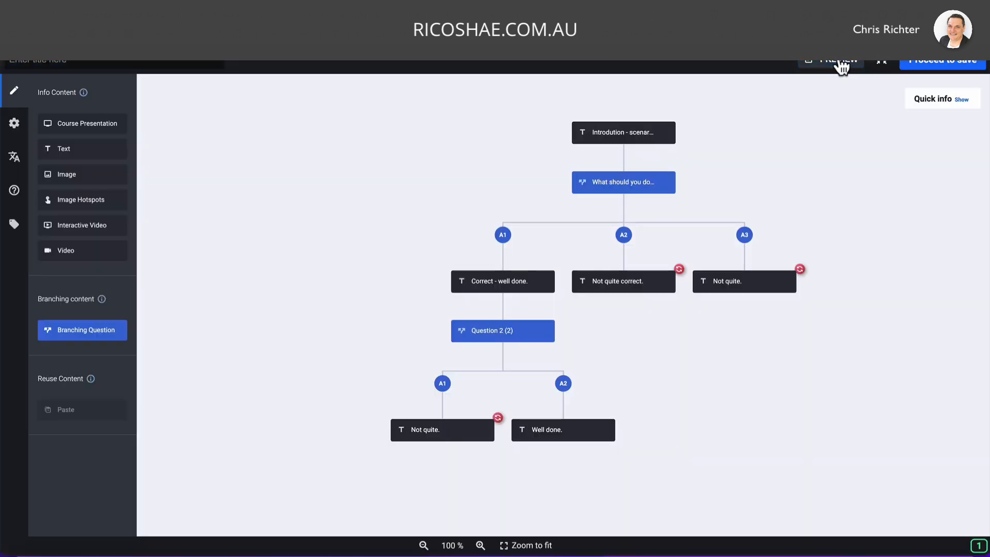
mouse_move(613, 169)
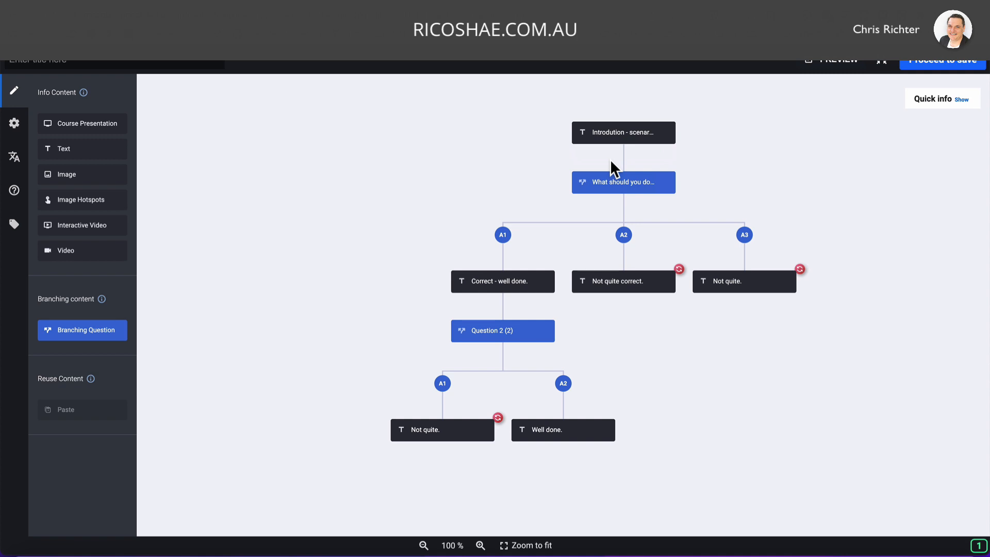
mouse_move(324, 292)
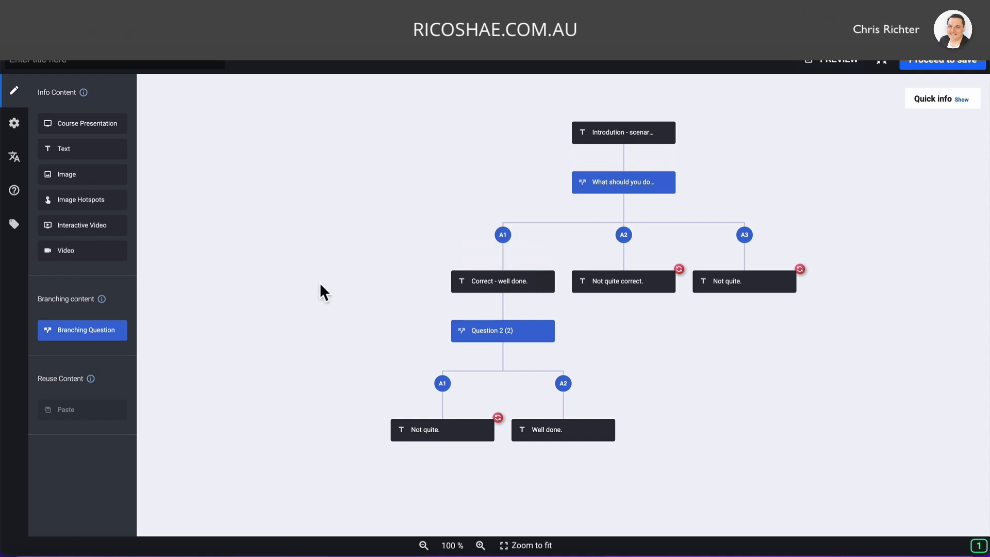
Switch to the scenario settings and expand the Start screen, Course Details and End screen fields.
left_click(14, 123)
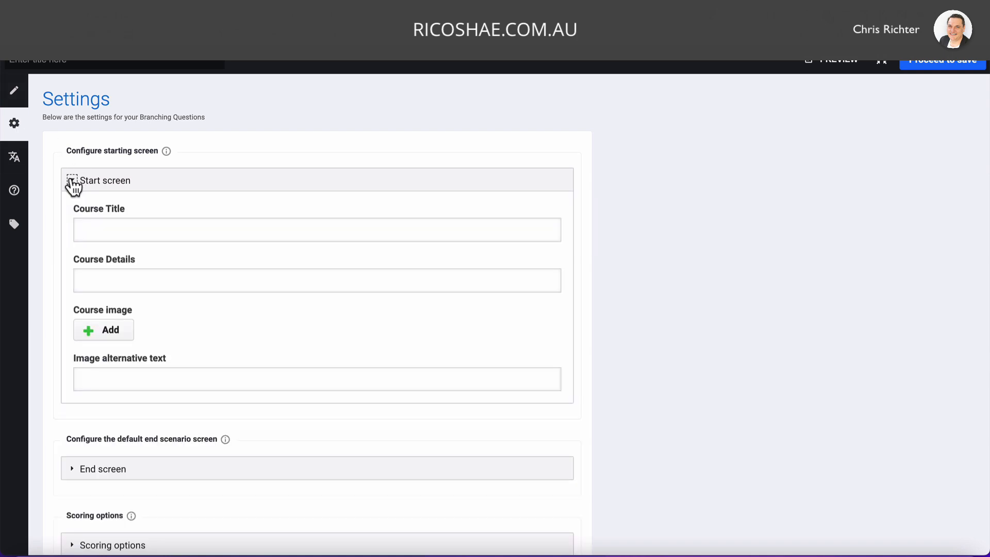
scroll("up", 3)
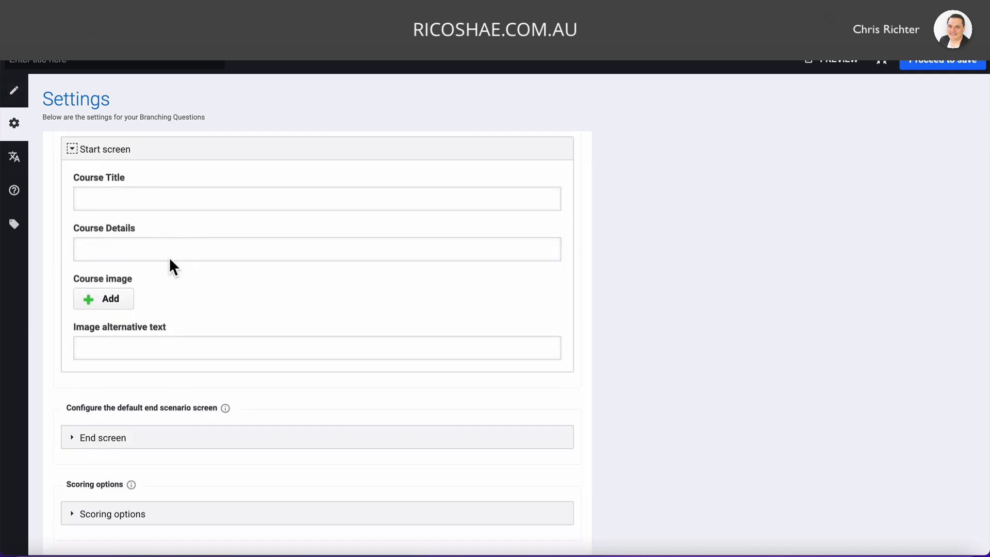
left_click(316, 249)
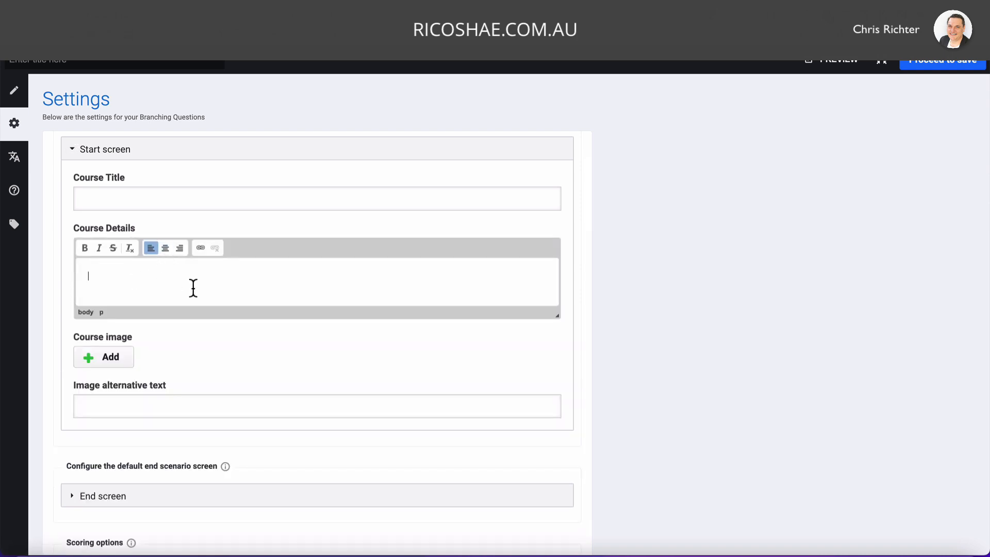
scroll("down", 3)
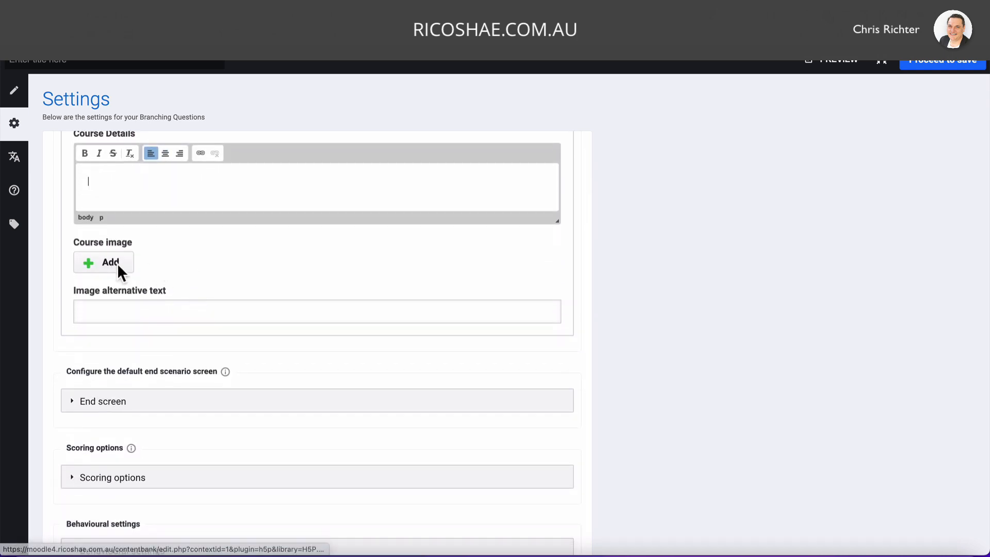
scroll("down", 3)
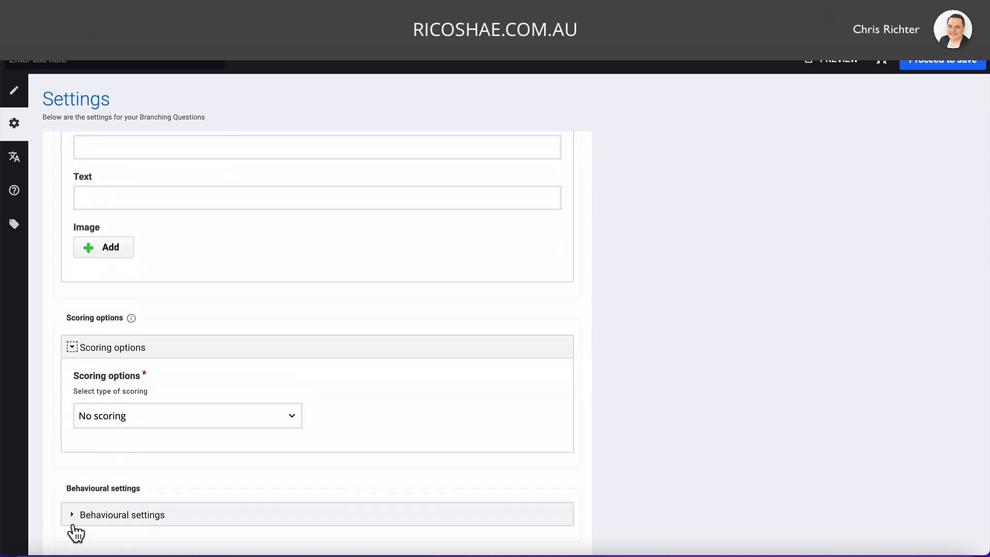
scroll("up", 3)
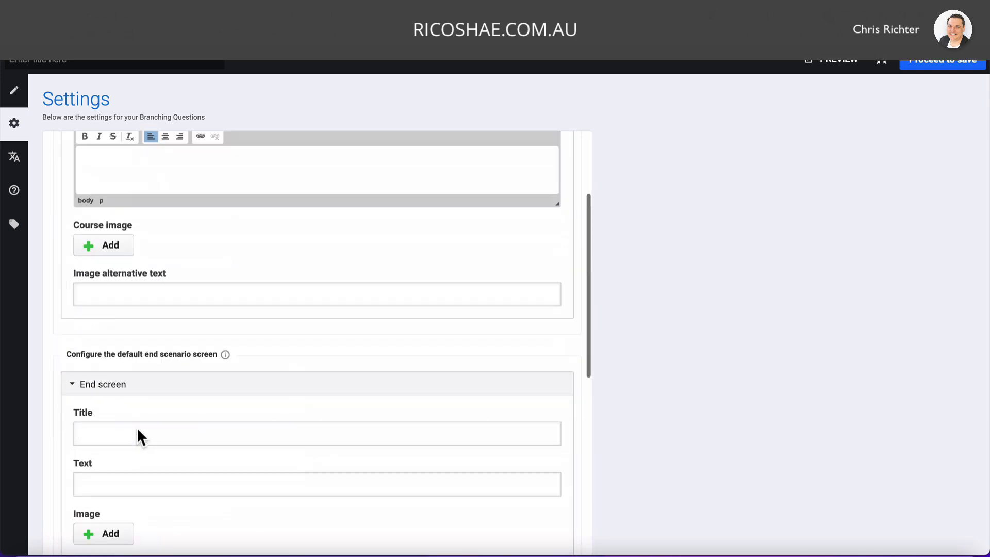
Enter 'The Scenario title' as Course Title and 'Scenario details' as Course Details.
scroll("up", 3)
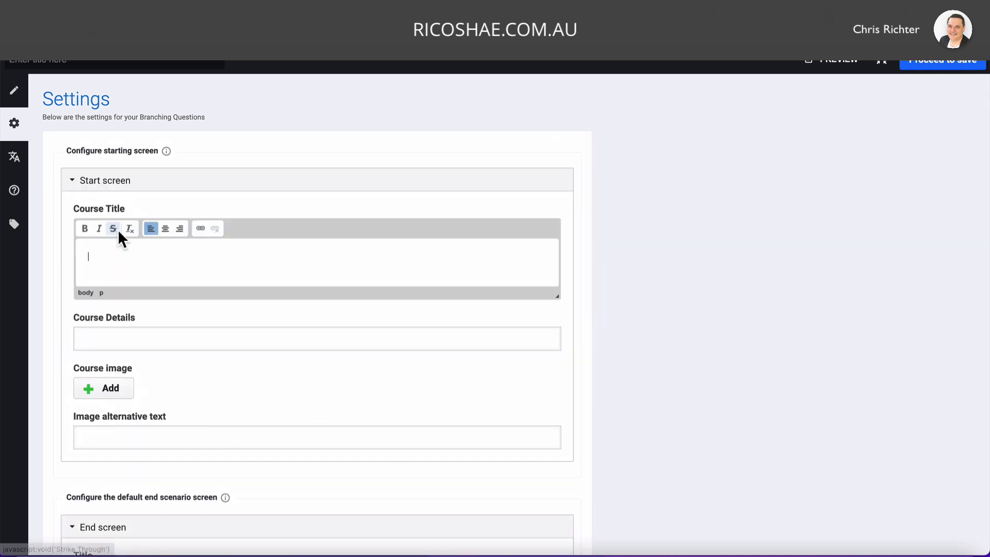
type("The")
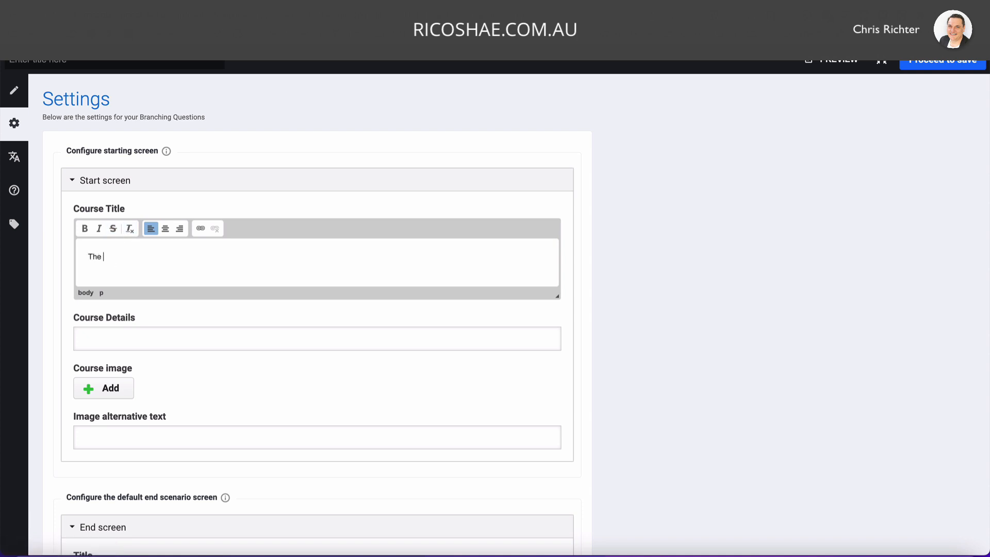
type("Scenario title")
left_click(316, 338)
type("Scenario details")
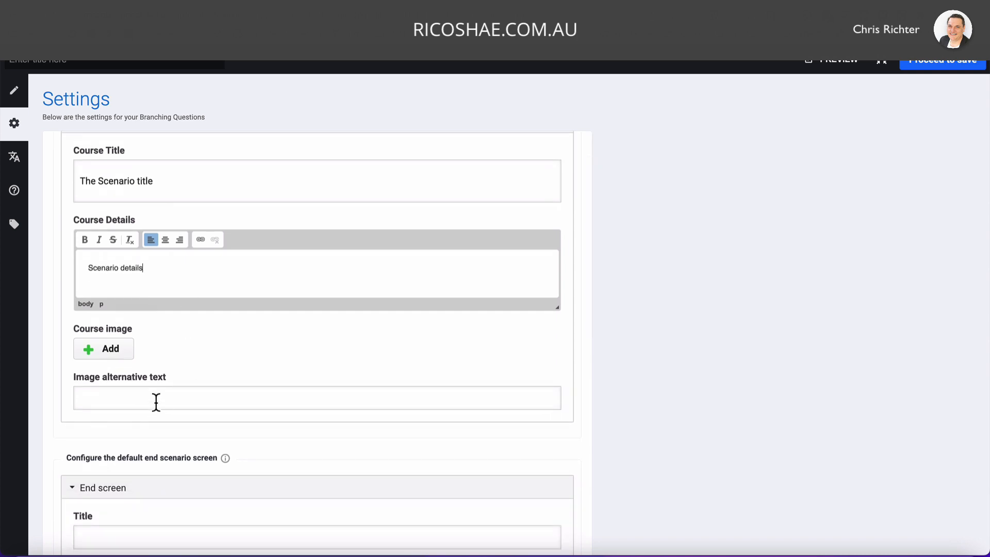
scroll("up", 3)
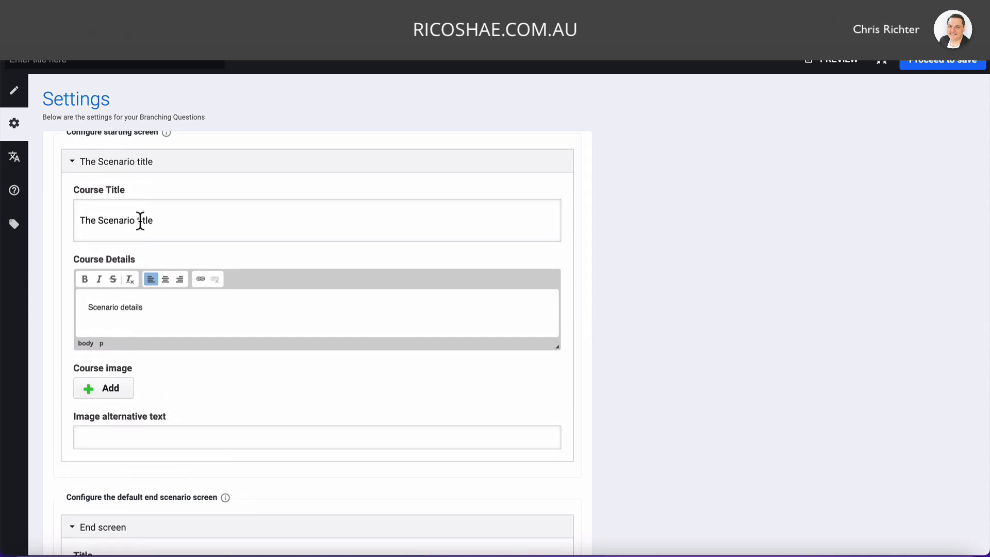
mouse_move(539, 303)
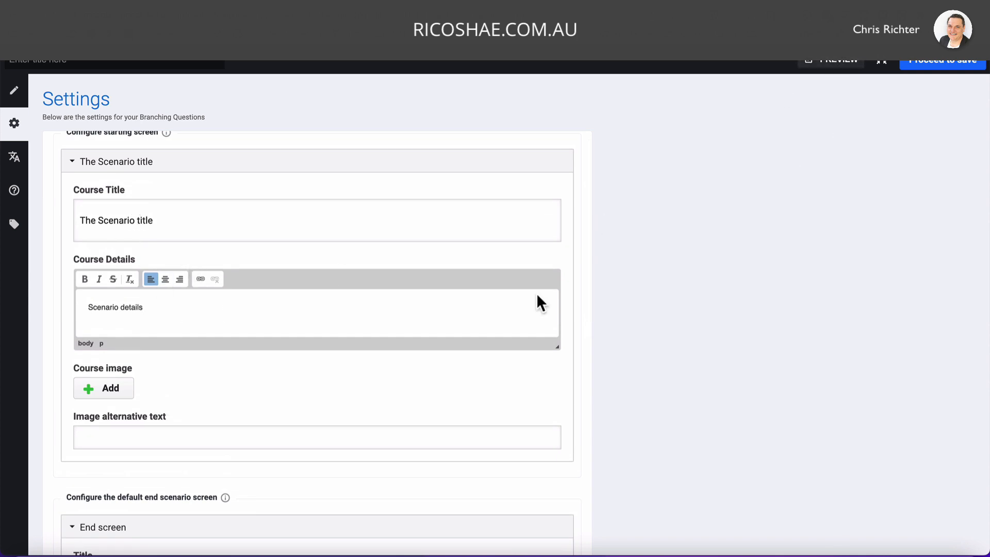
scroll("up", 3)
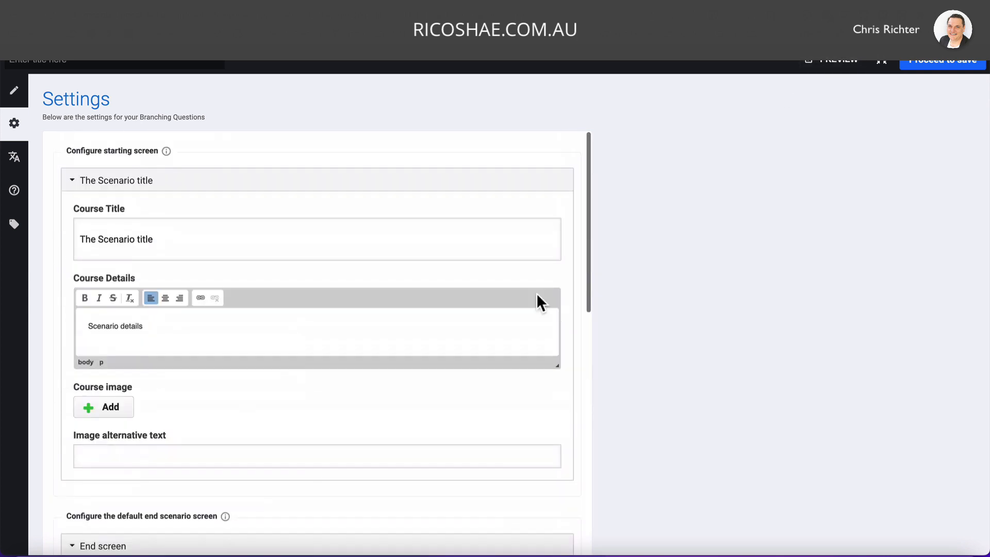
left_click(13, 90)
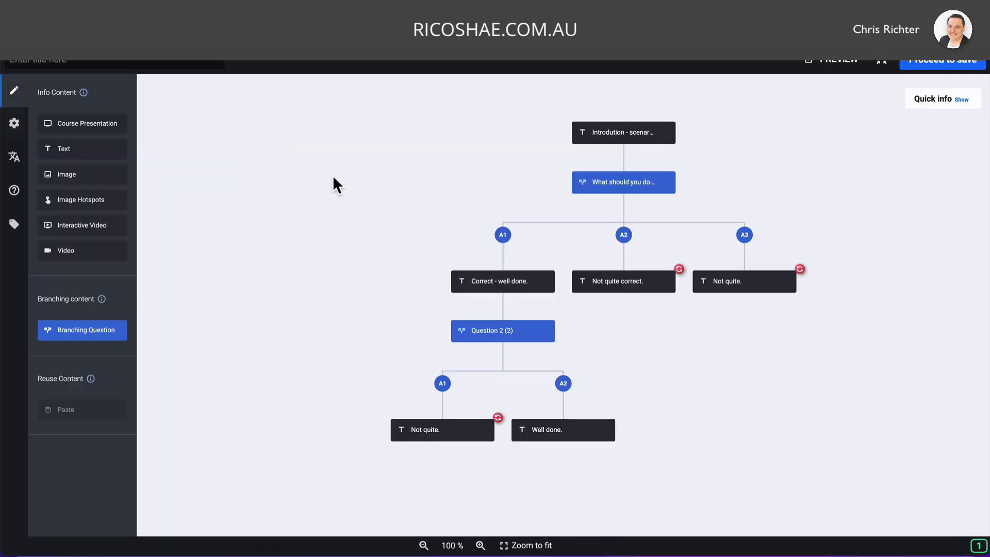
left_click(840, 60)
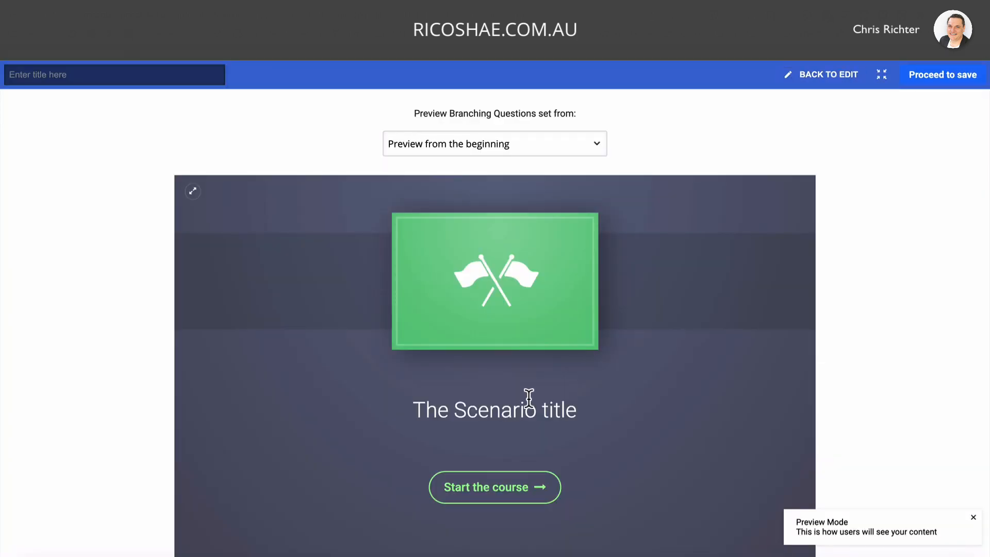
mouse_move(429, 450)
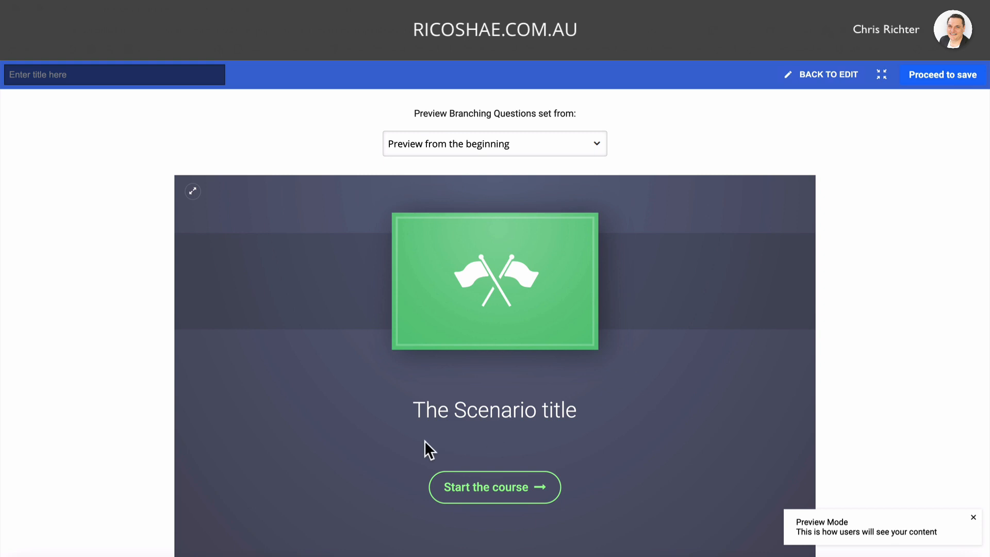
mouse_move(827, 75)
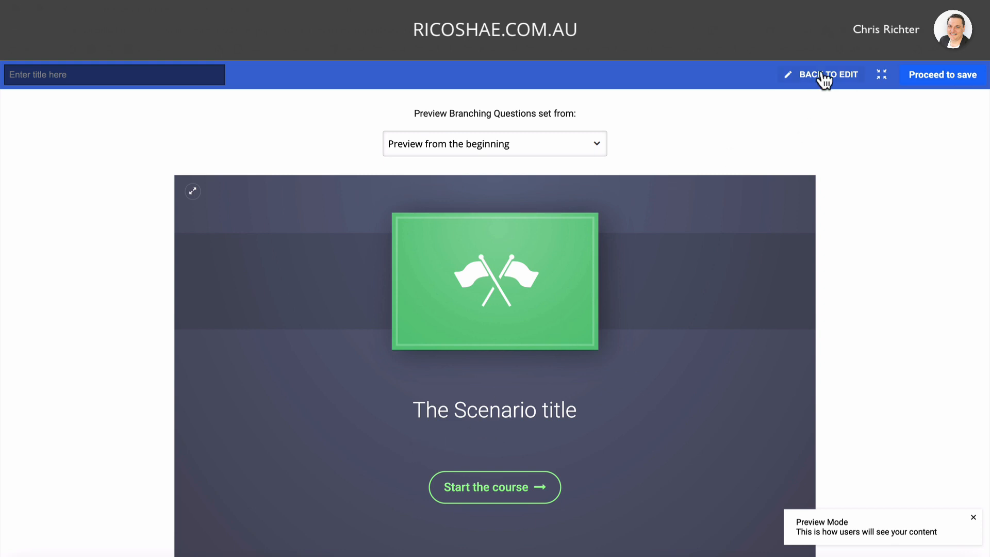
left_click(828, 74)
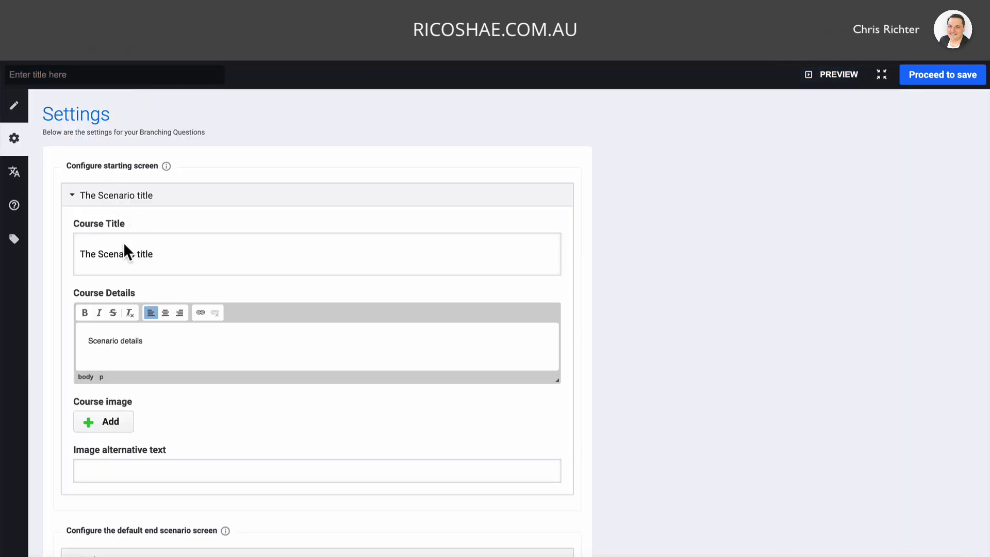
scroll("down", 3)
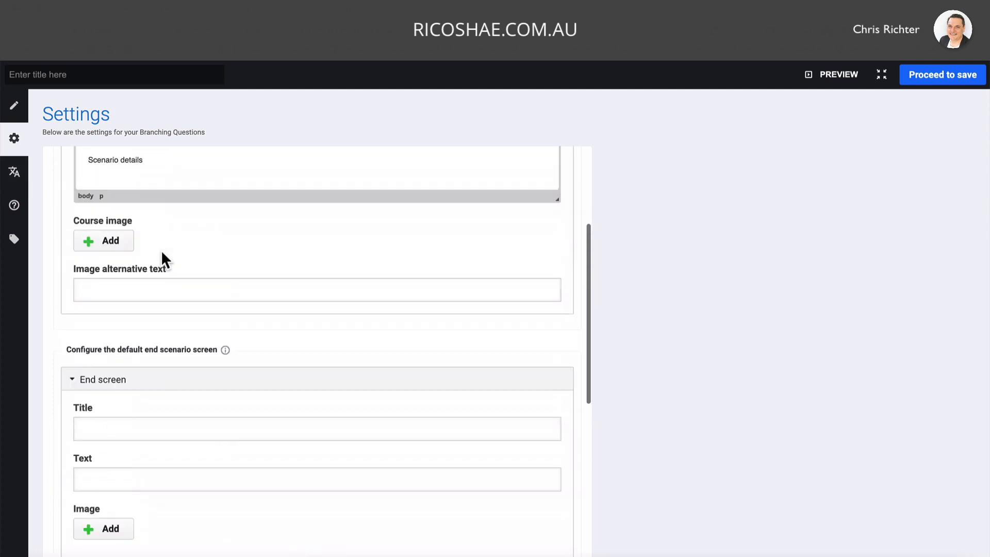
In Translations, replace 'course' with 'scenario' in the start and end button labels.
left_click(13, 173)
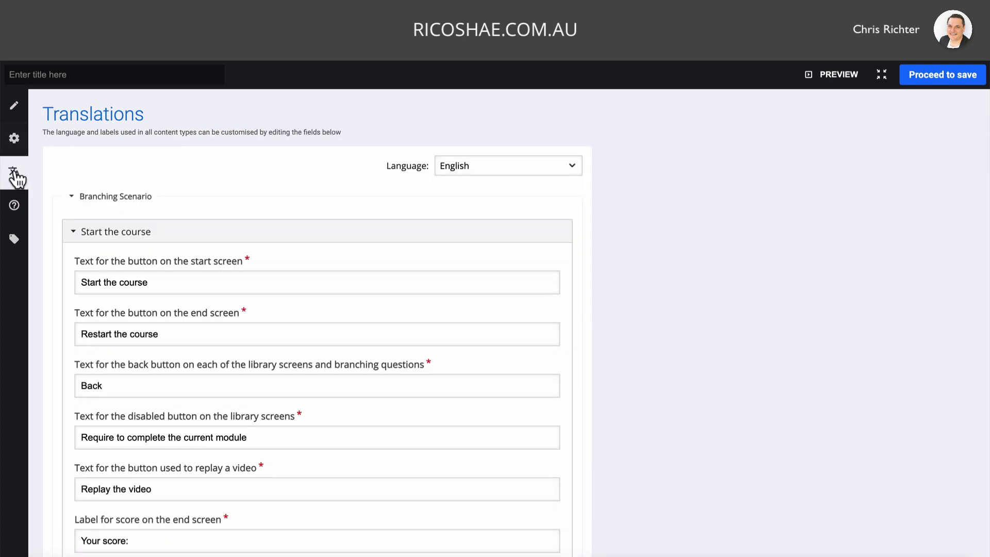
scroll("down", 3)
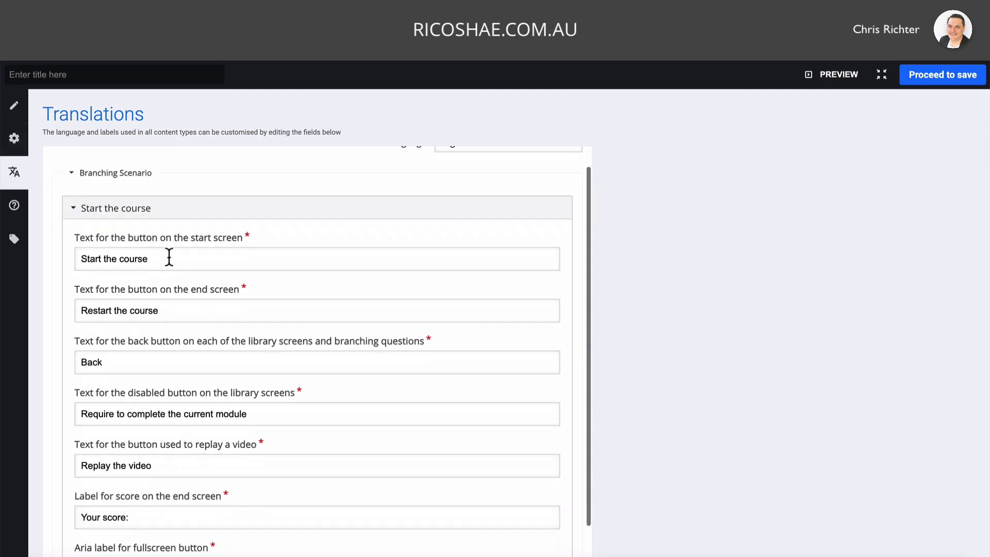
double_click(130, 258)
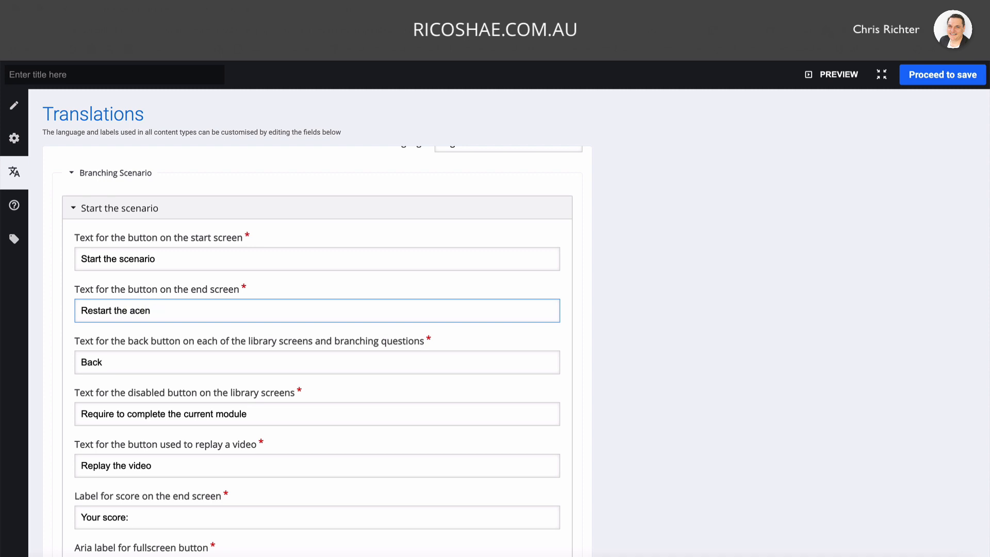
type("rio")
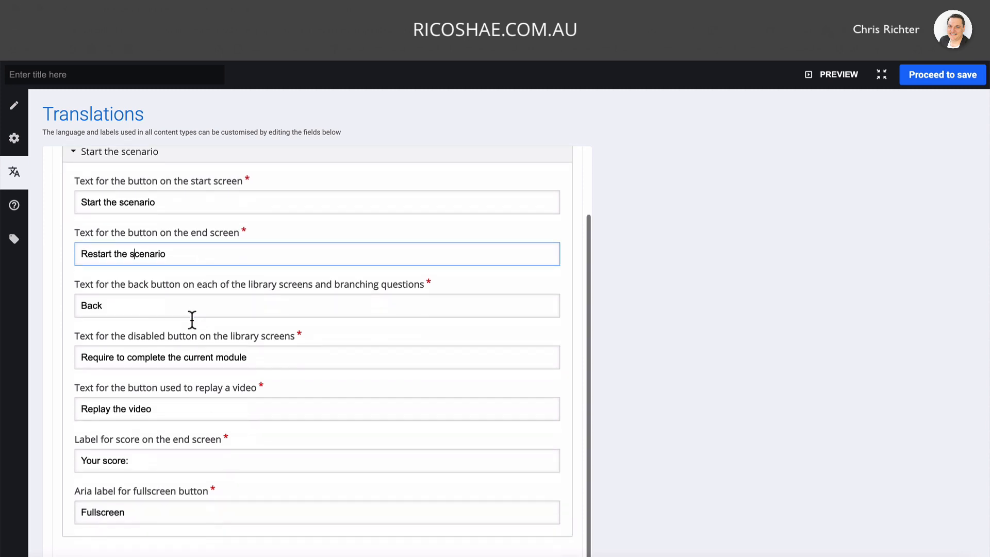
scroll("up", 3)
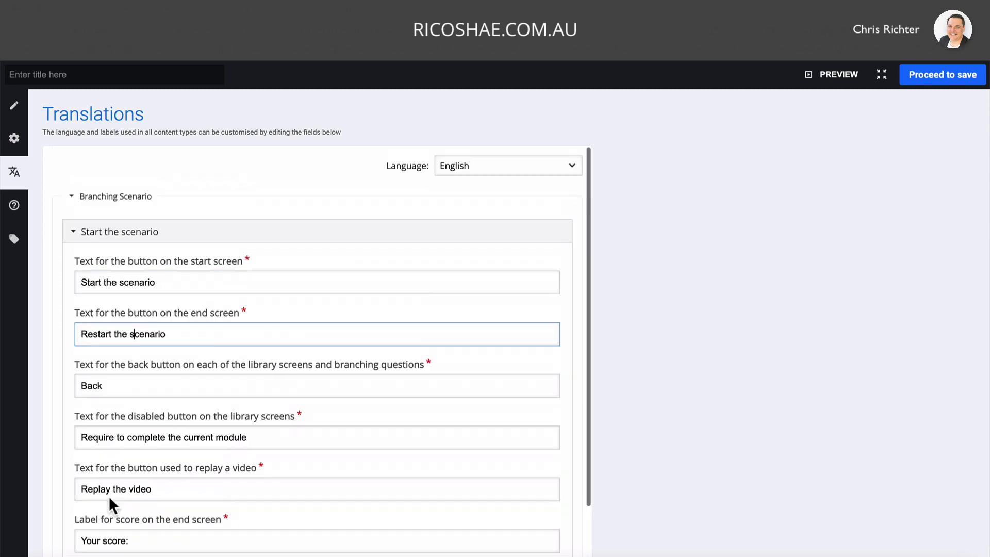
mouse_move(831, 95)
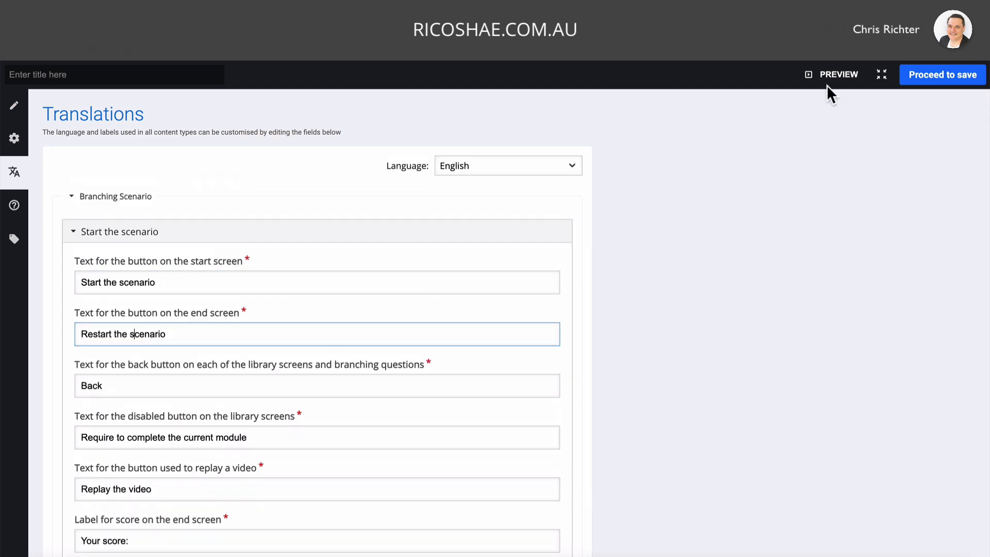
Preview the scenario through to the end to check the renamed buttons, then go back to editing.
left_click(838, 74)
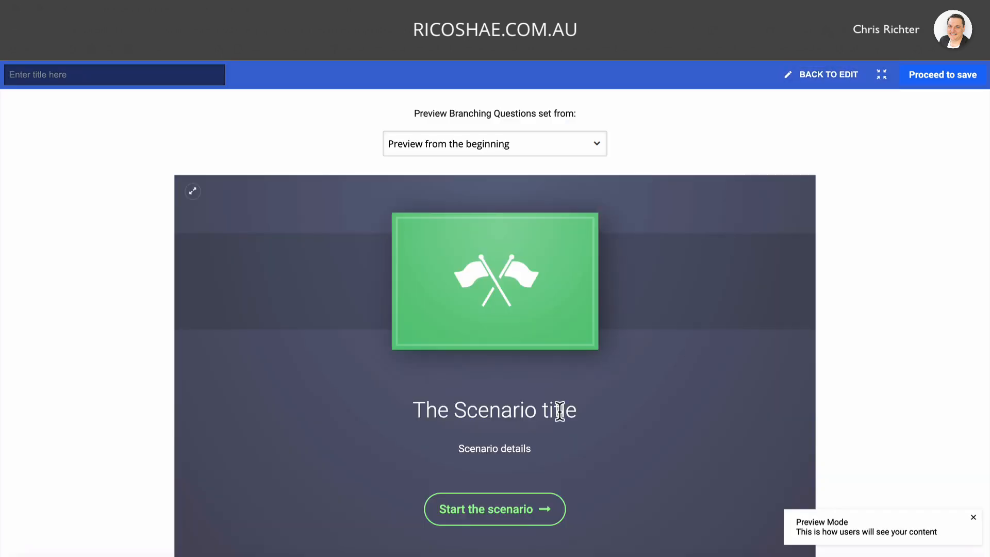
mouse_move(537, 460)
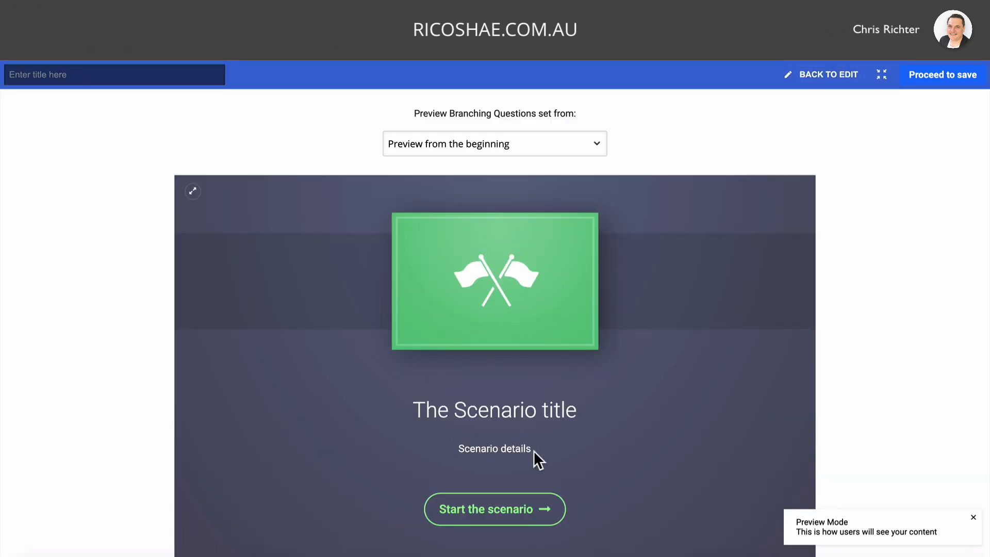
mouse_move(494, 508)
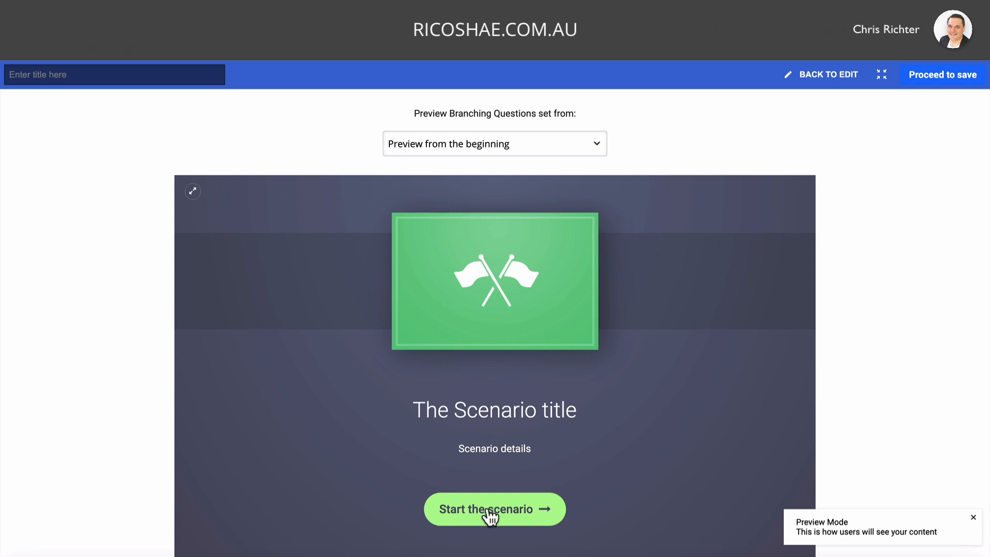
left_click(494, 509)
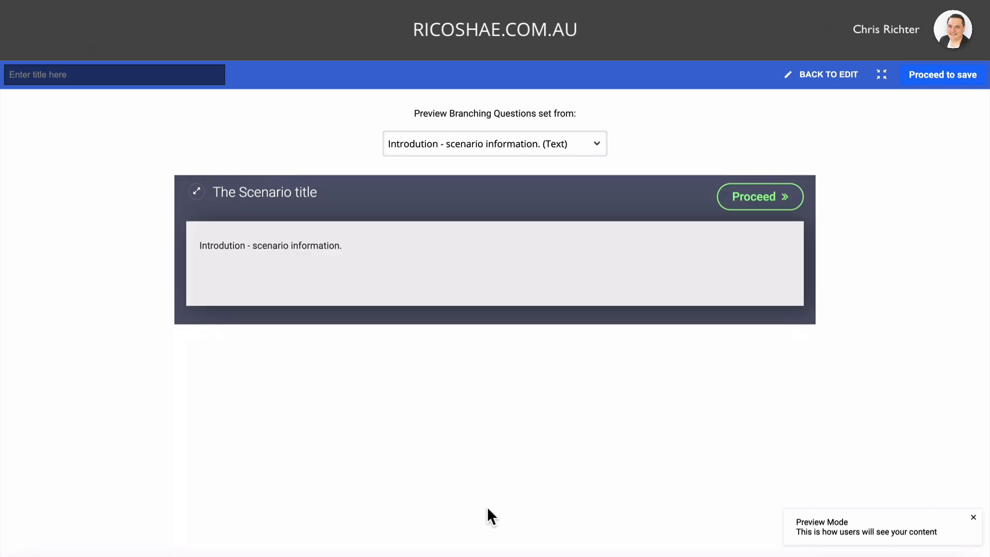
double_click(264, 192)
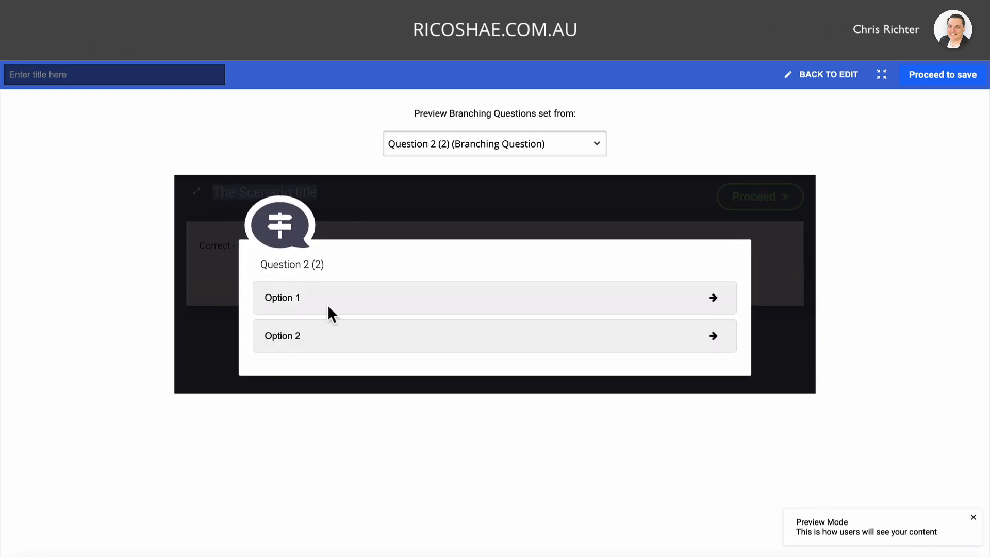
mouse_move(303, 342)
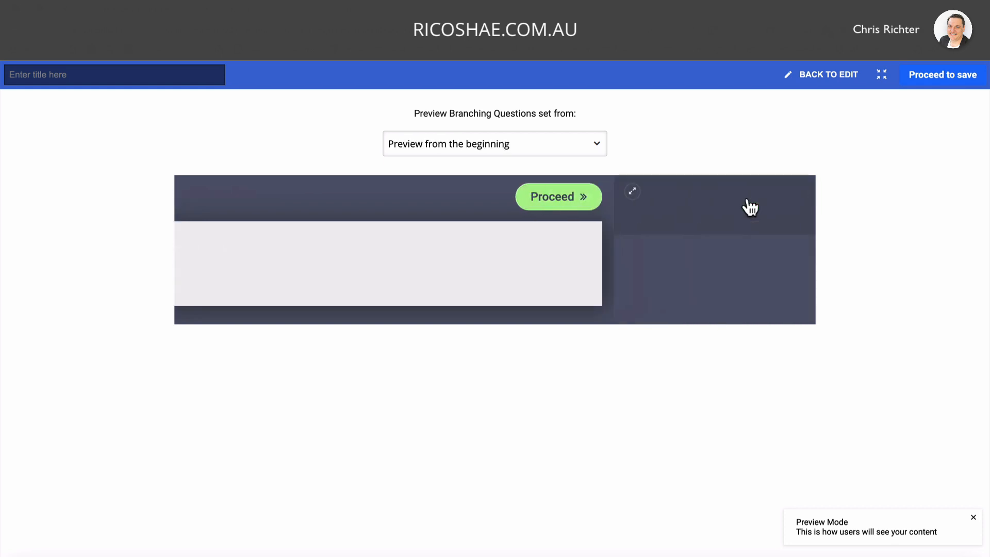
left_click(558, 196)
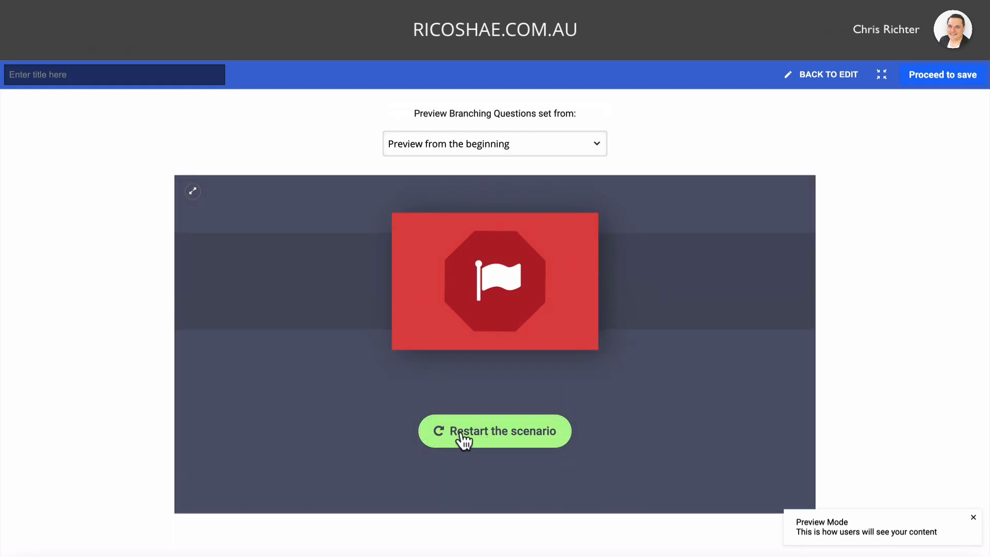
left_click(494, 431)
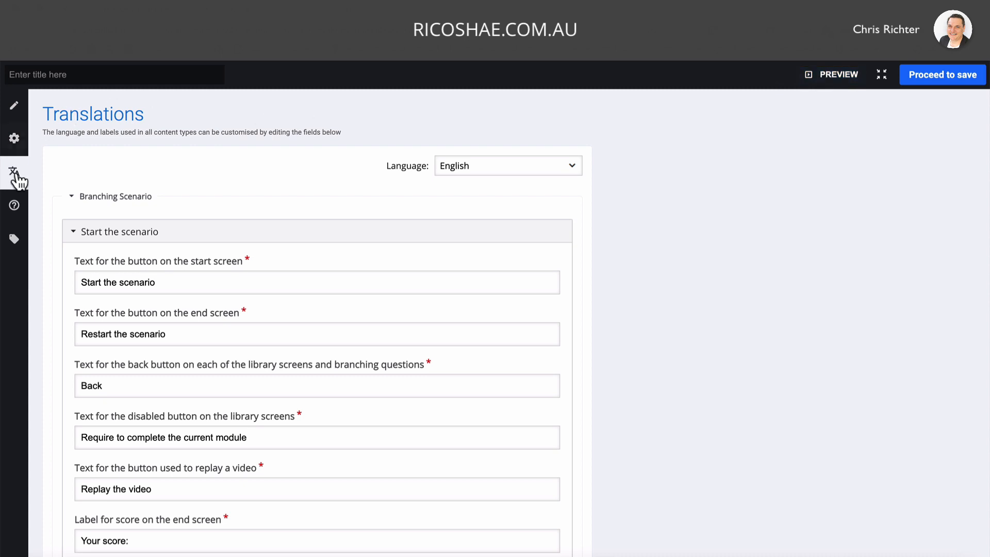
Return to the content editor and title the content 'Example Branching Scenario'.
left_click(13, 139)
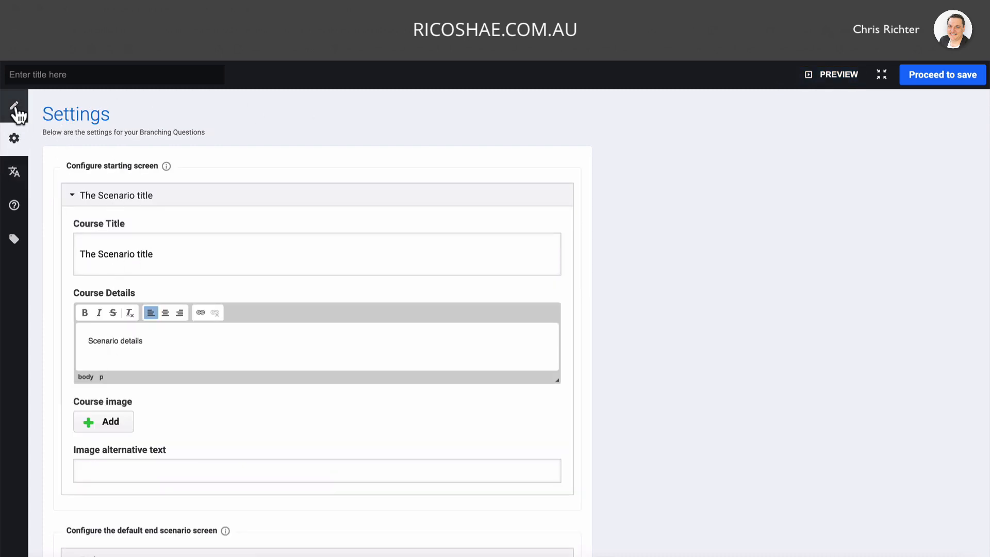
left_click(13, 107)
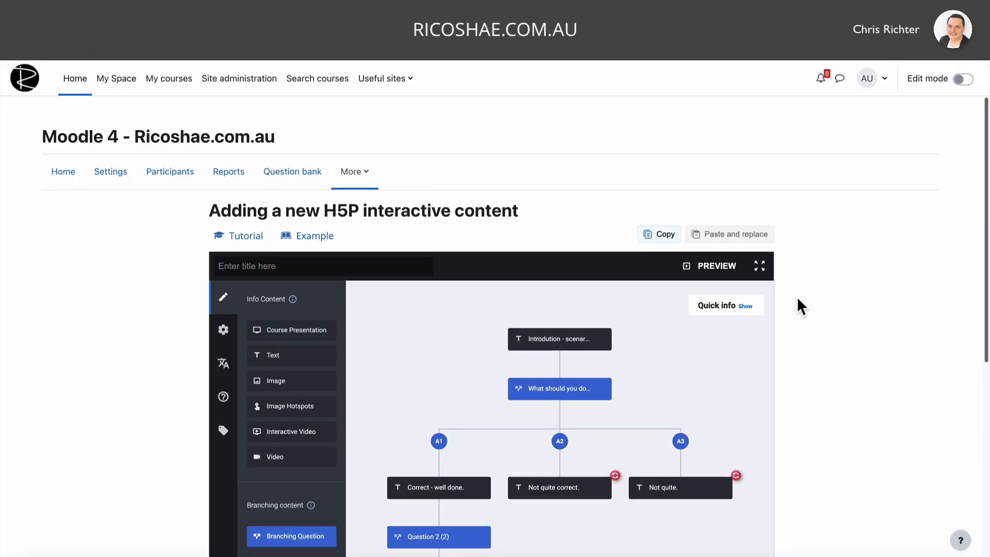
left_click(322, 266)
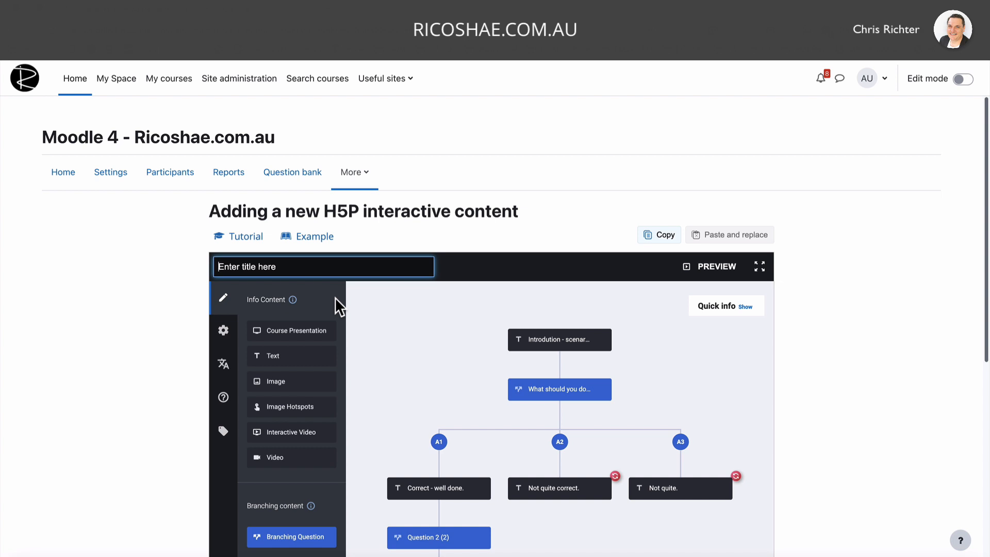
type("Example Scenario")
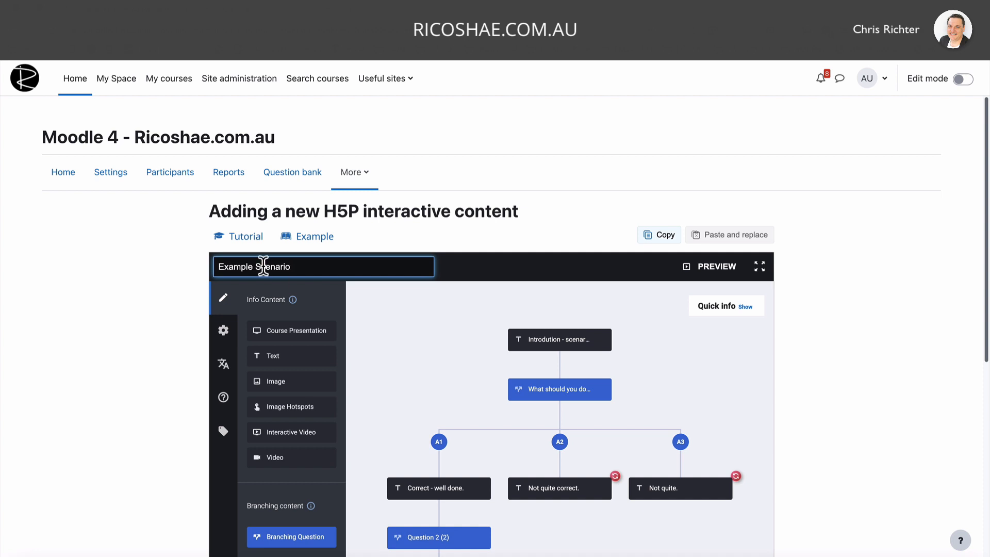
type("Branching")
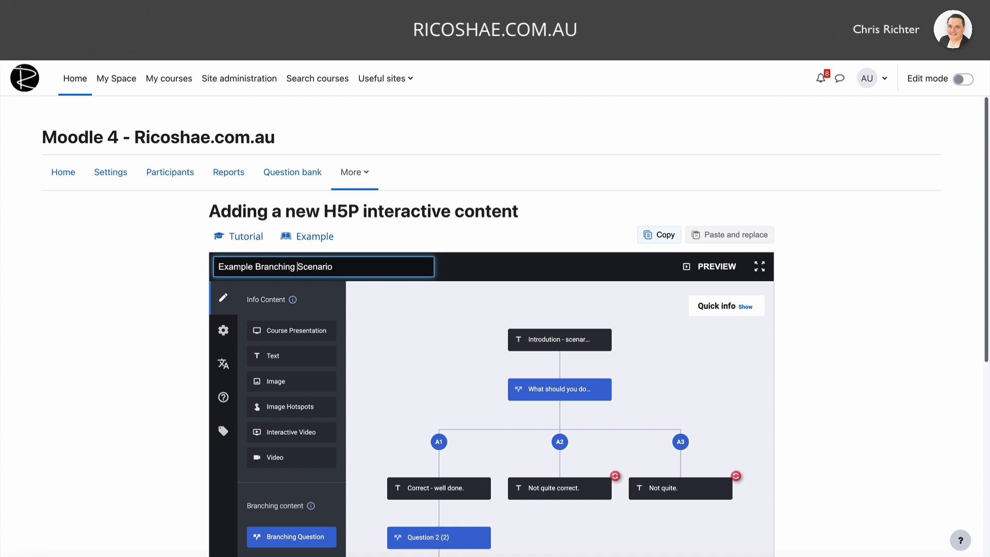
scroll("down", 3)
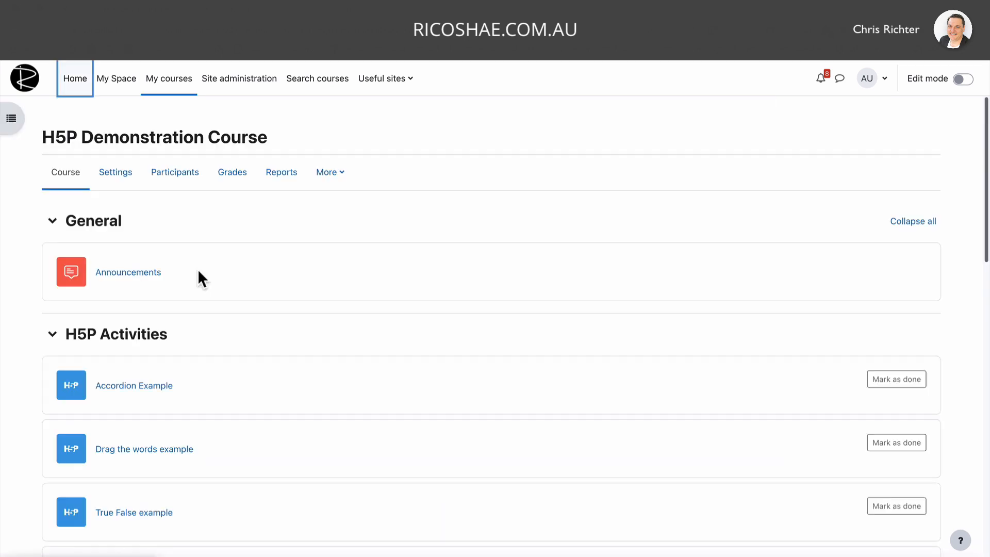
Switch editing on and begin adding an activity to the Experiments section.
scroll("down", 3)
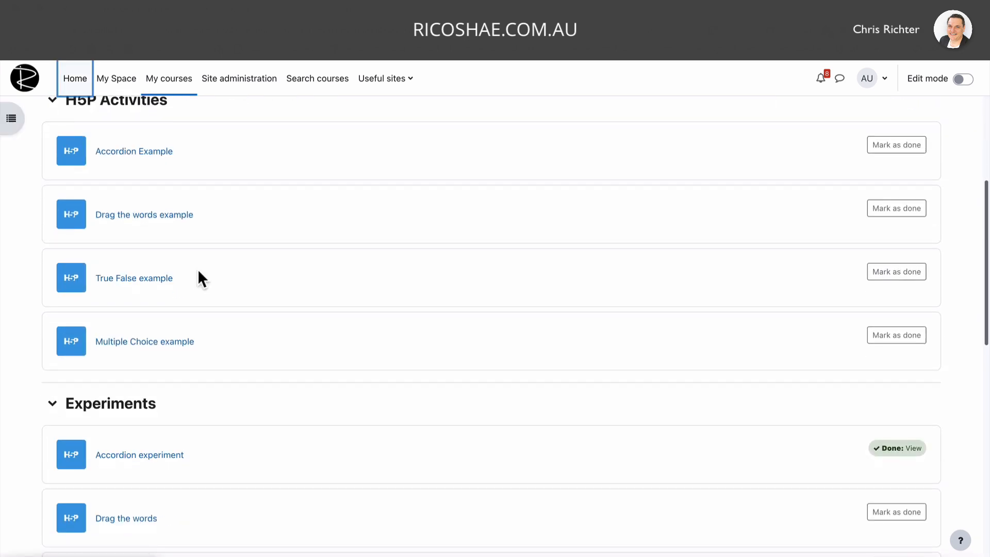
scroll("down", 3)
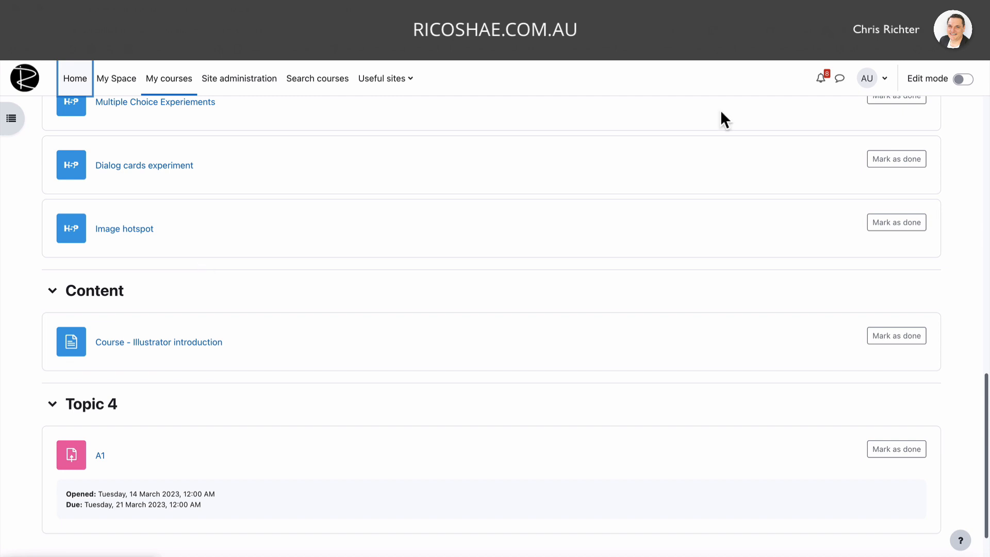
left_click(960, 79)
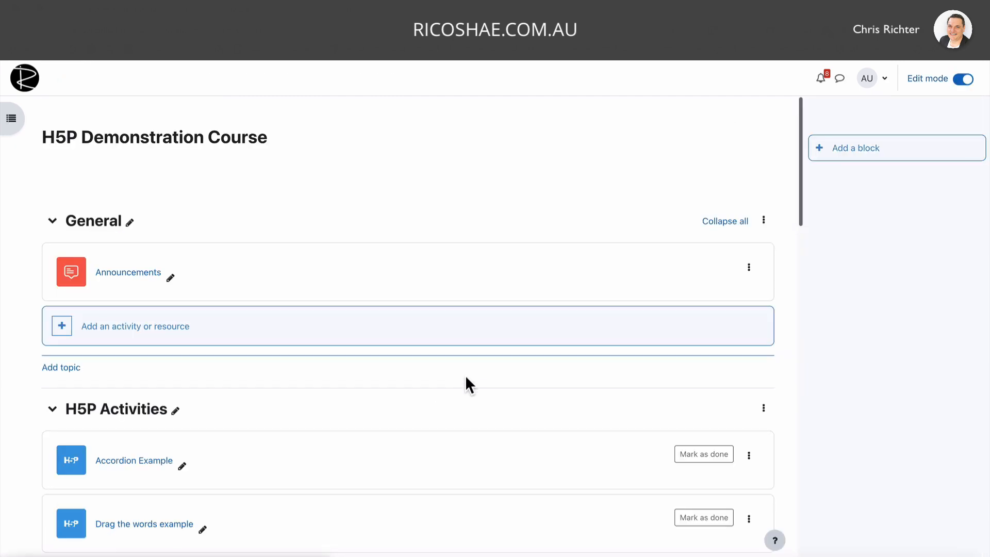
scroll("down", 3)
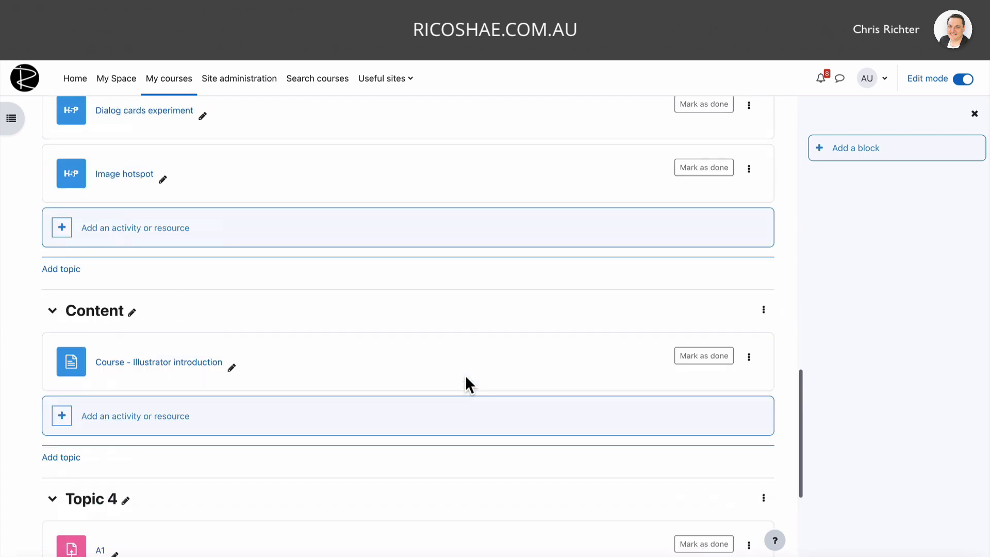
scroll("up", 3)
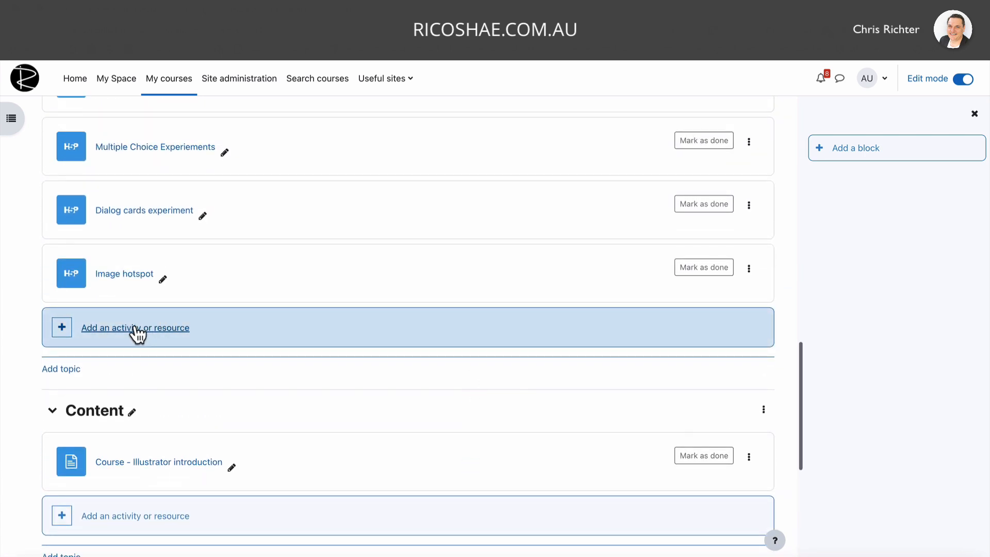
left_click(134, 328)
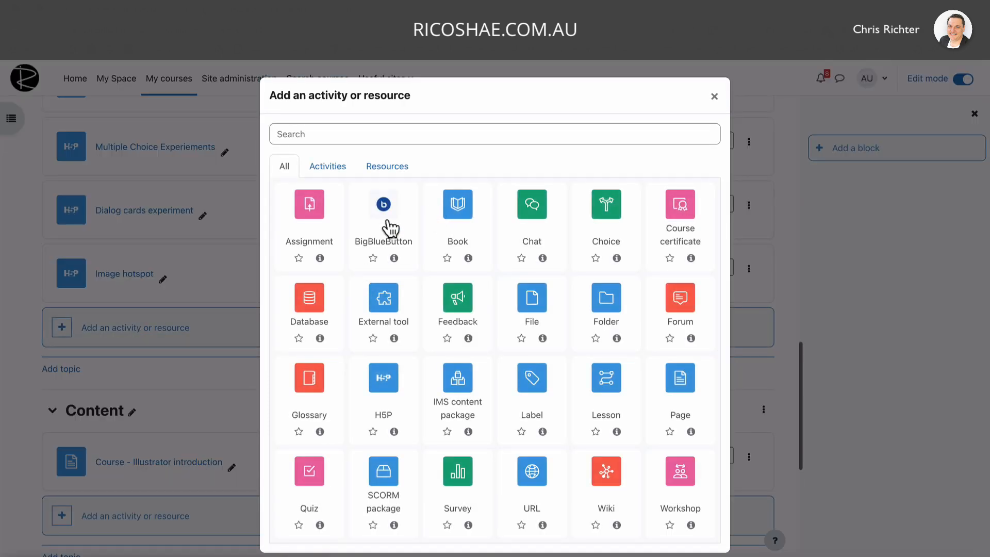
mouse_move(467, 385)
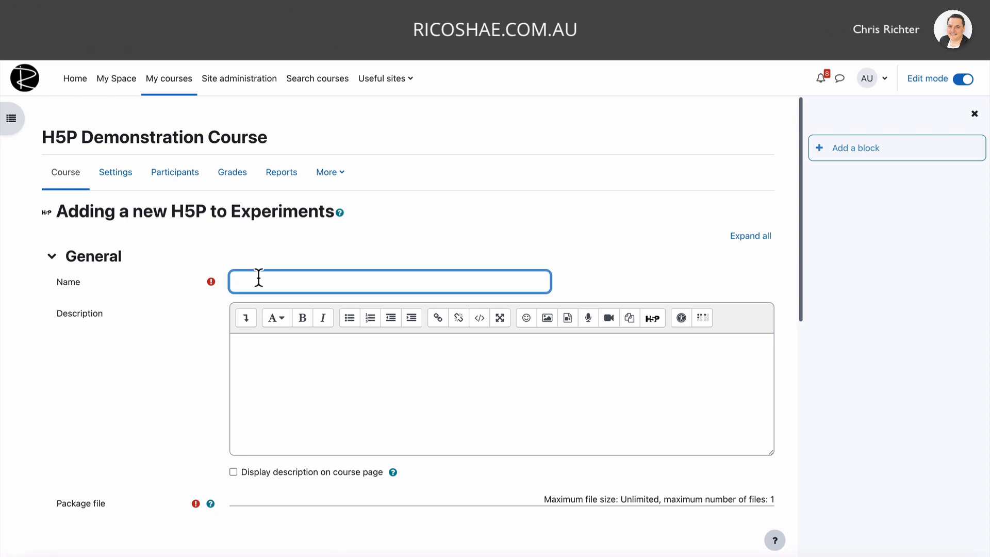
Name the activity 'Example Branching Scenario'.
type("Example")
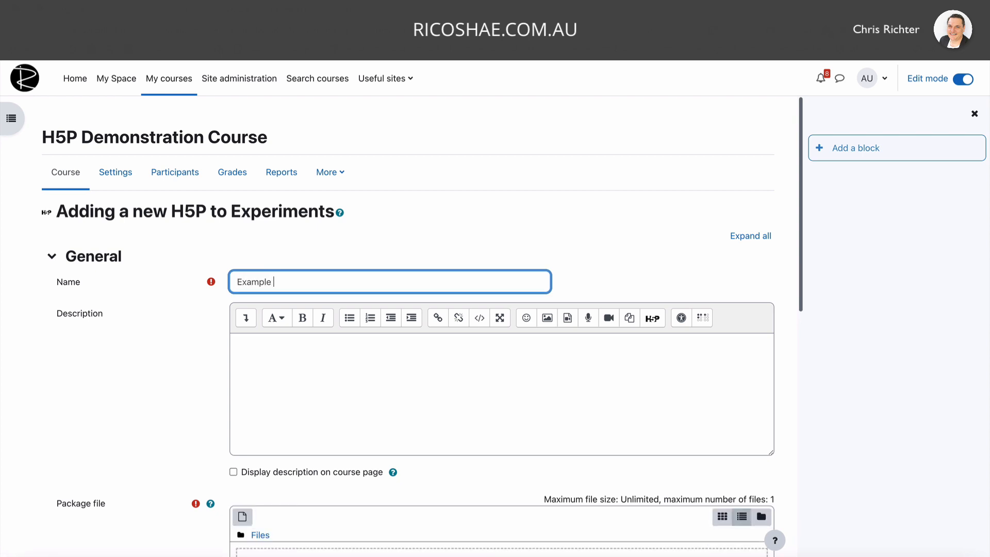
type("Branching Scena")
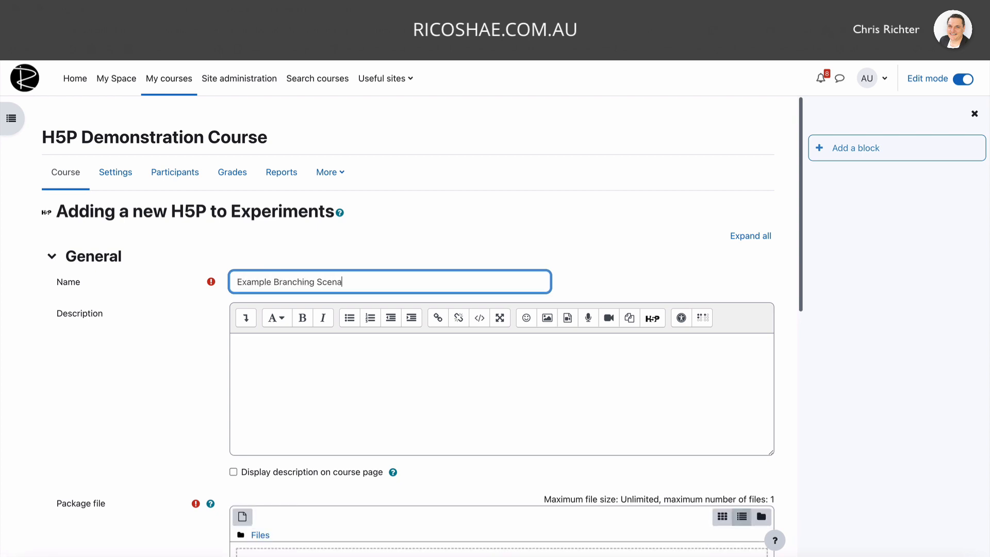
scroll("down", 3)
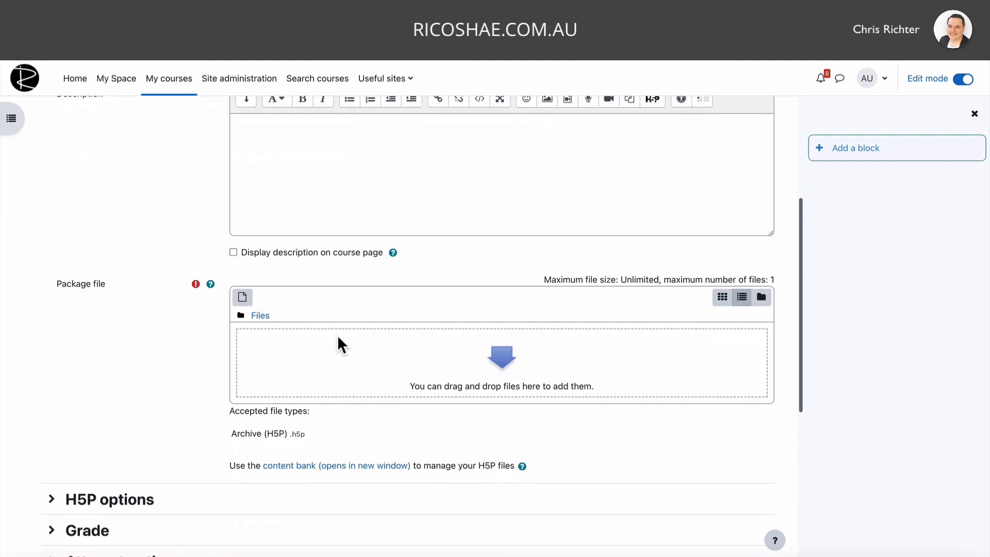
scroll("down", 3)
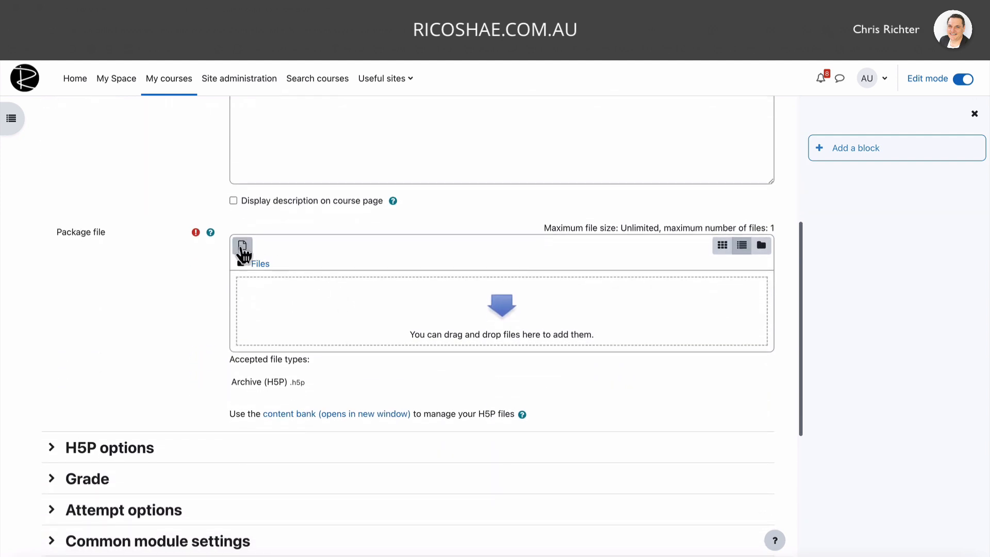
Attach the Example Branching Scenario package from the system content bank.
left_click(243, 247)
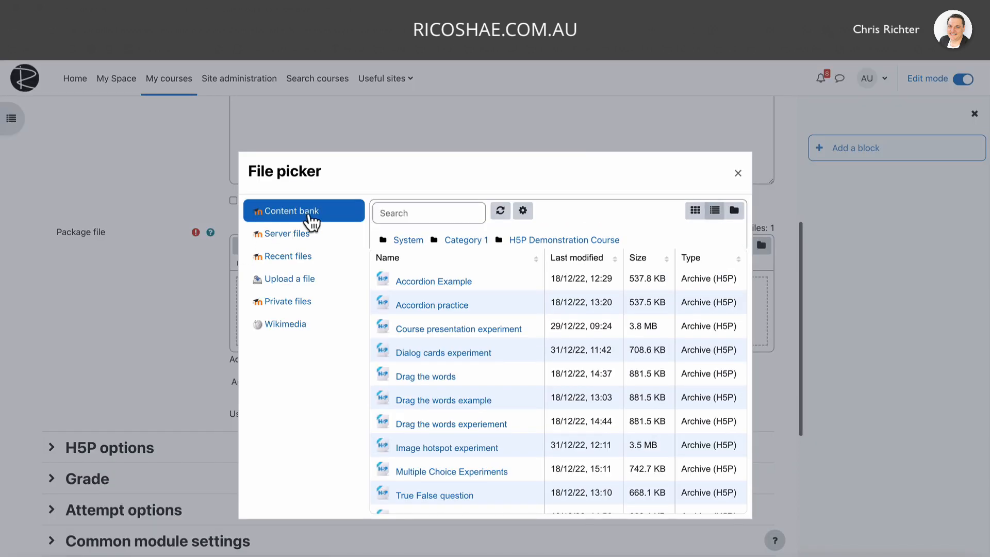
left_click(409, 239)
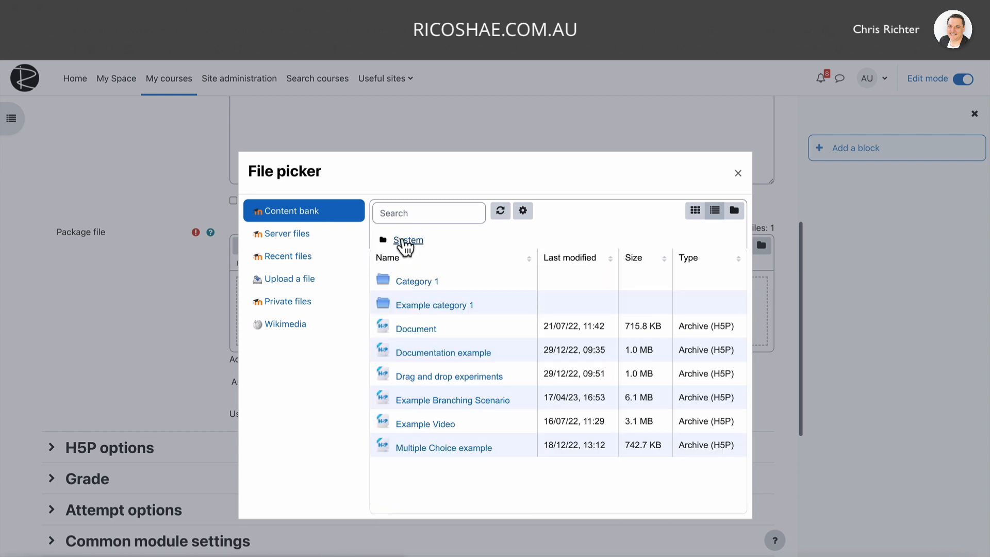
mouse_move(426, 405)
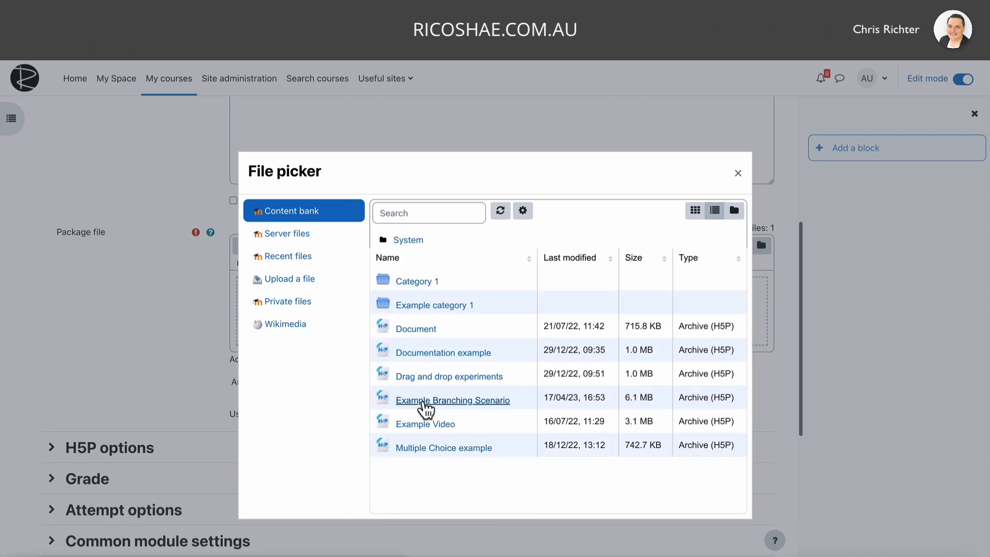
left_click(453, 400)
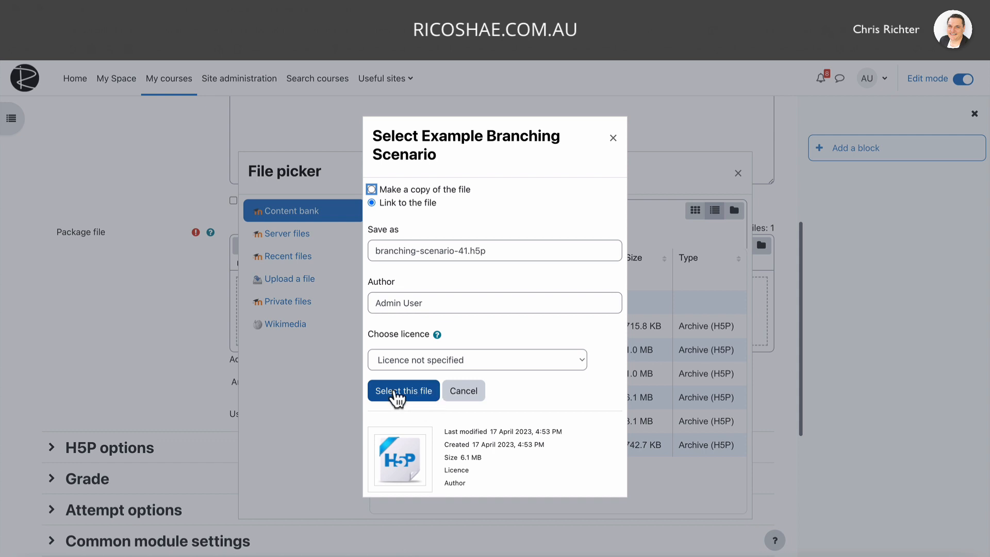
left_click(403, 390)
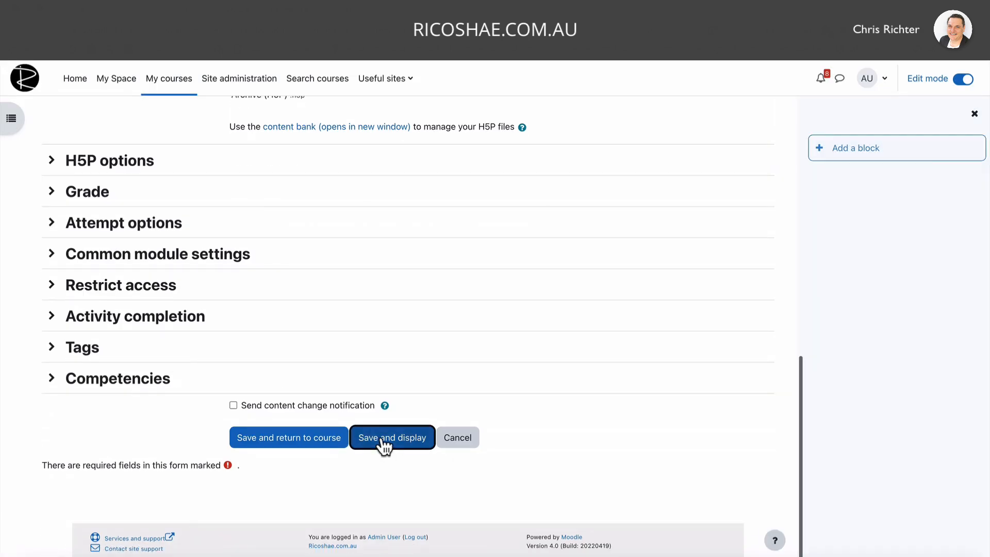
Save and display the activity, then start the scenario to reach its introduction.
left_click(392, 437)
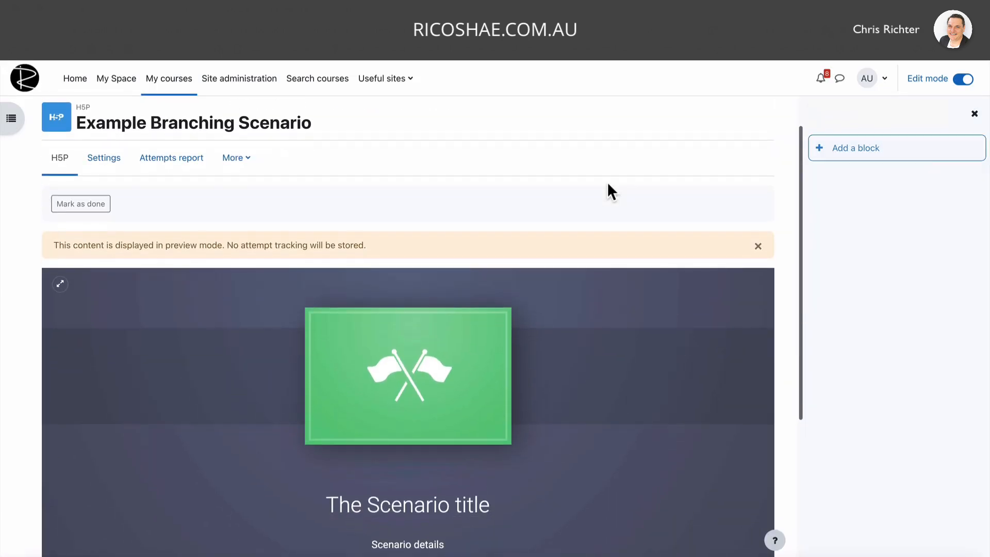
scroll("down", 3)
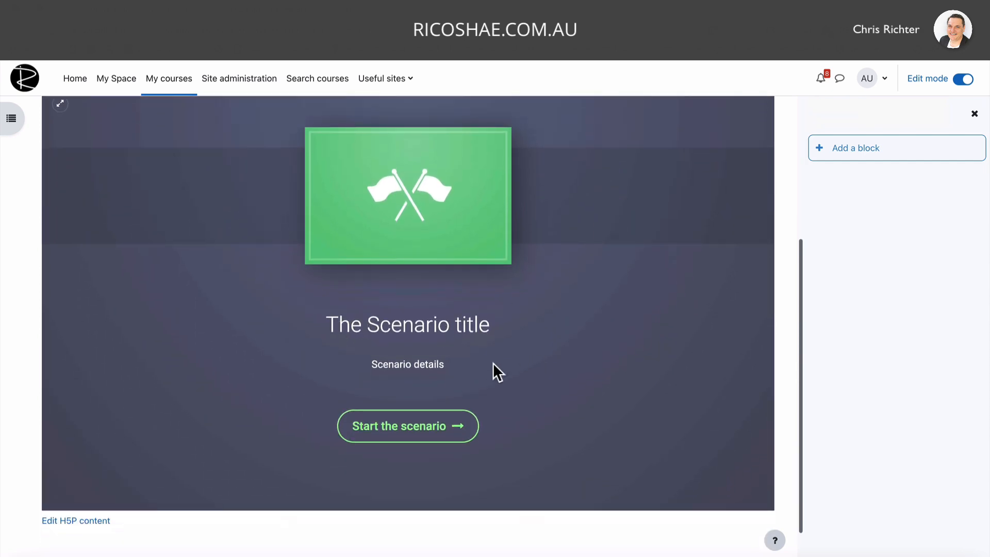
left_click(407, 426)
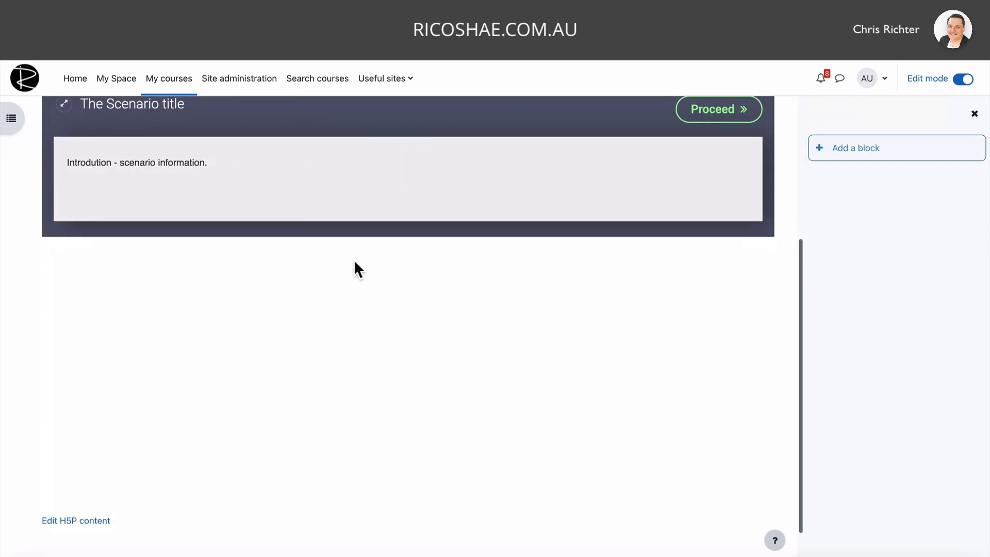
scroll("up", 3)
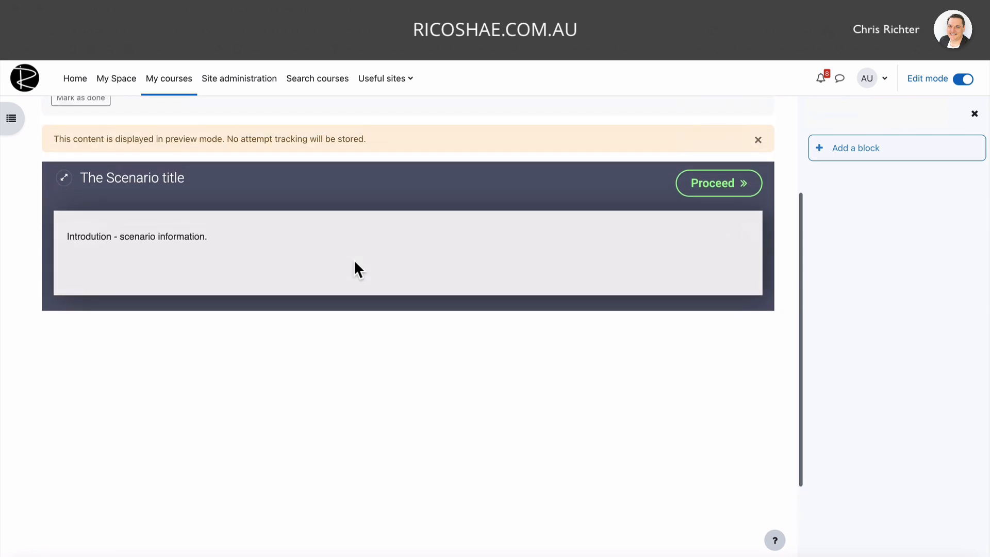